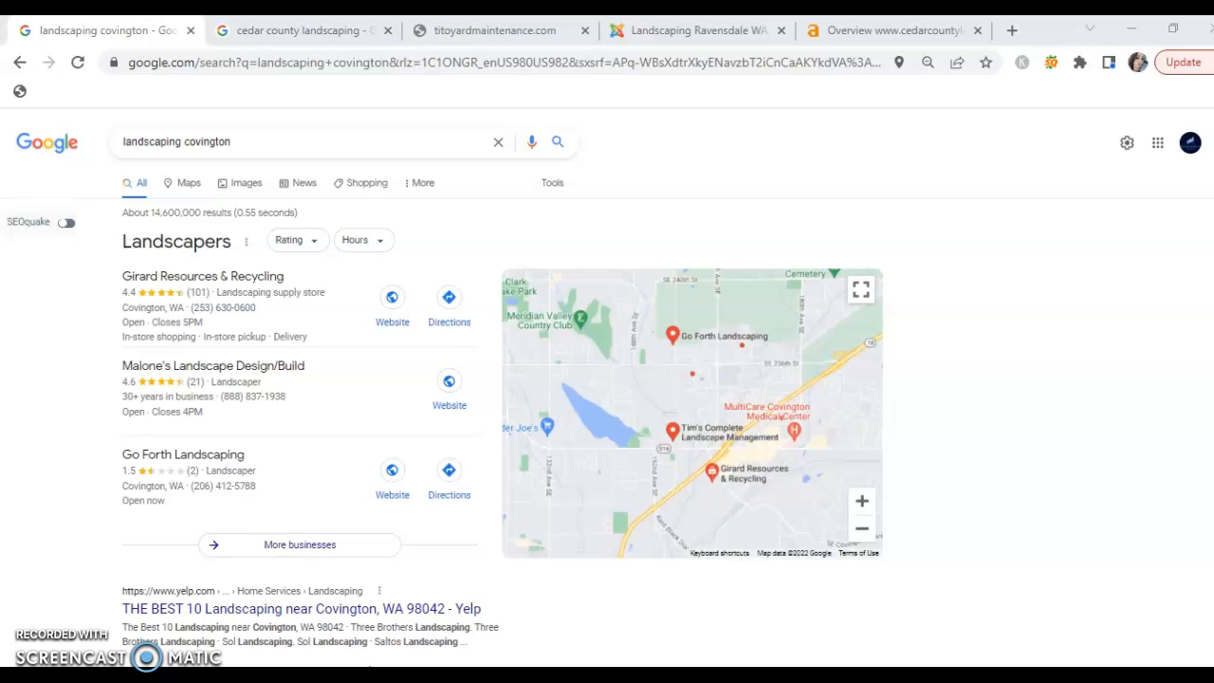
mouse_move(953, 479)
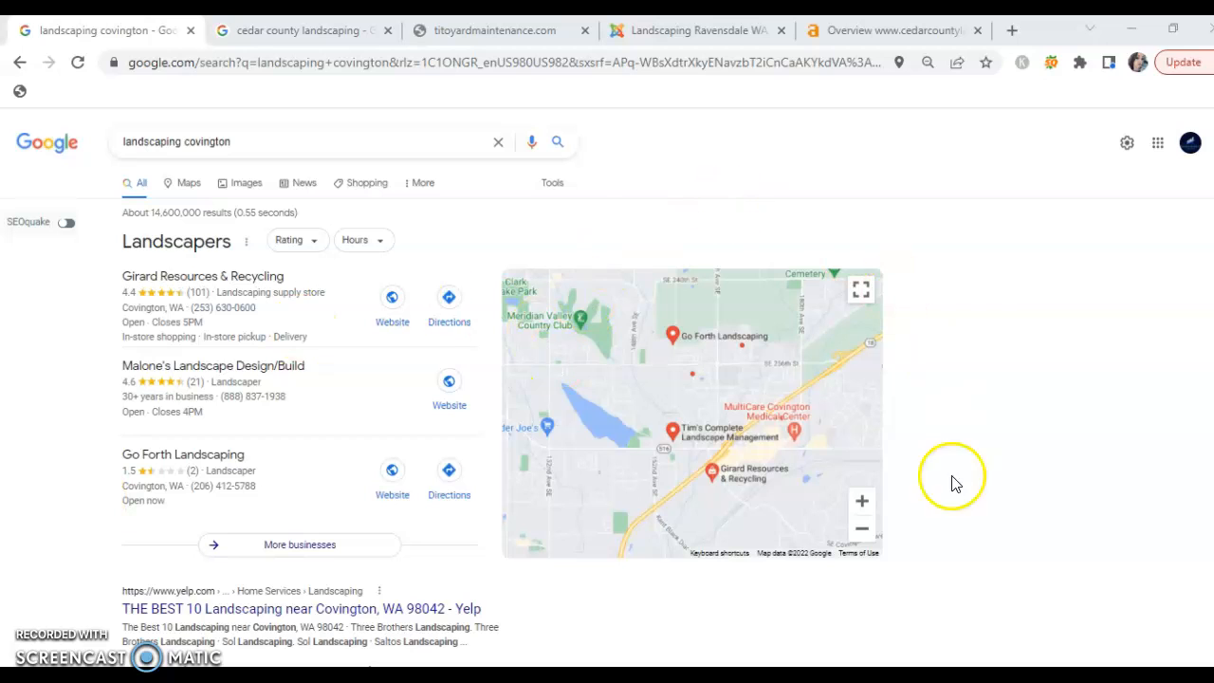
mouse_move(960, 512)
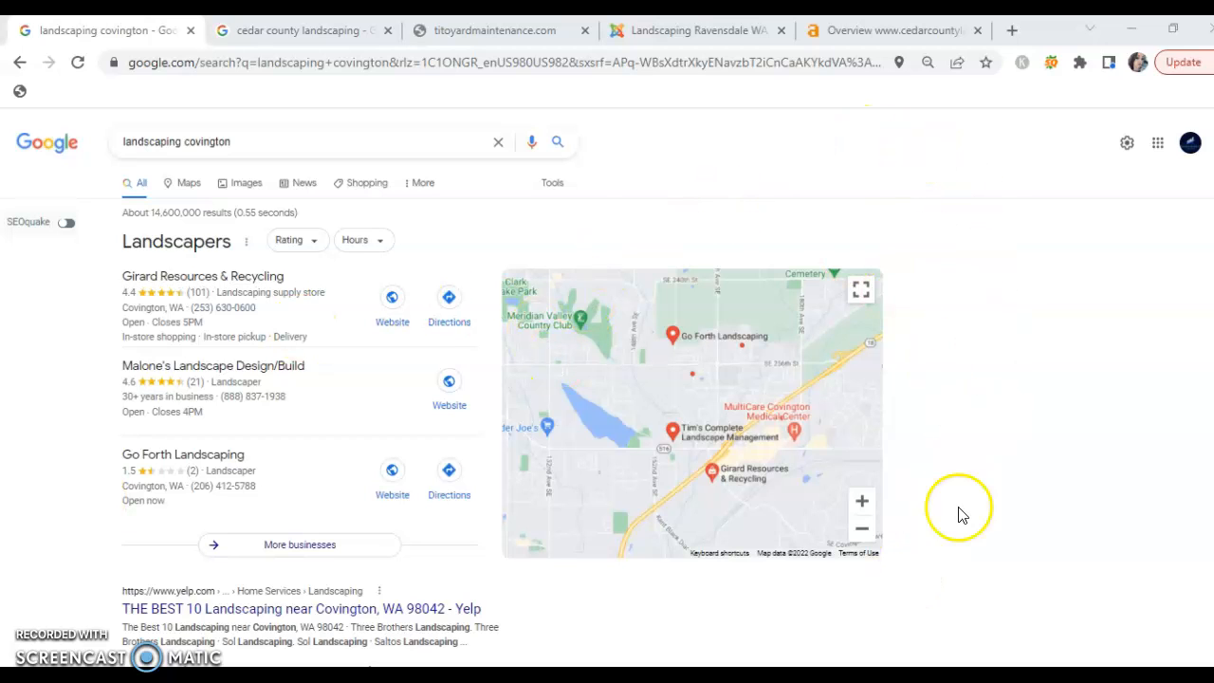
mouse_move(934, 289)
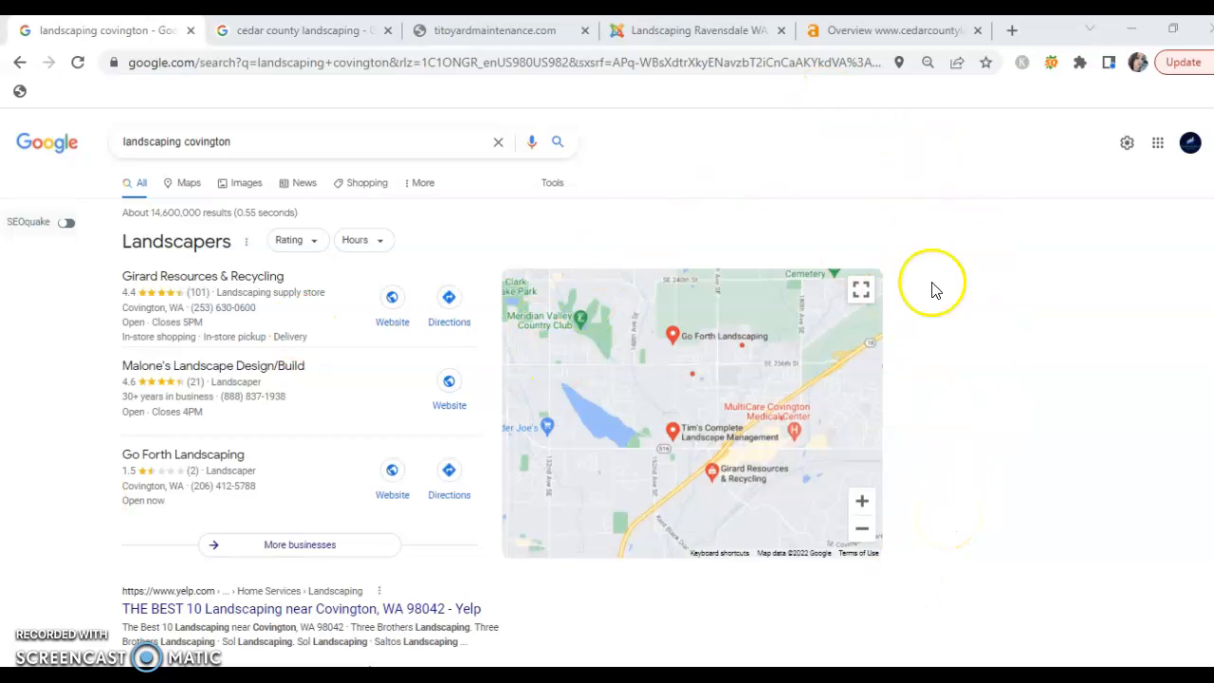
mouse_move(332, 441)
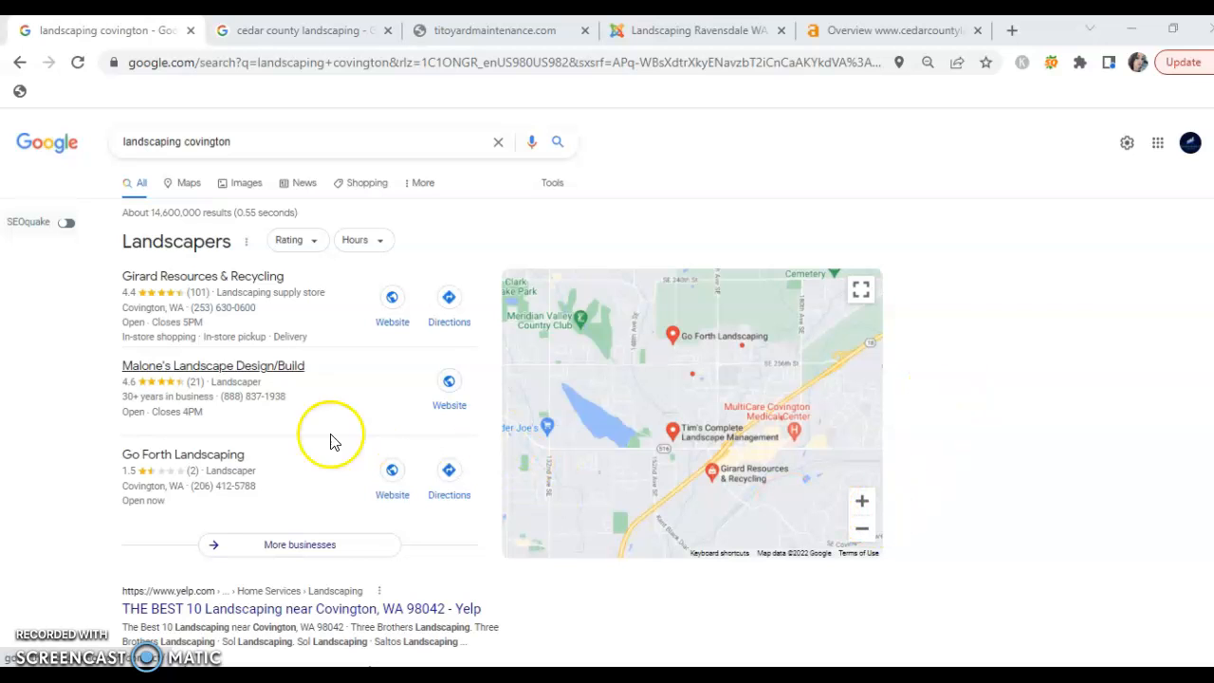
mouse_move(346, 510)
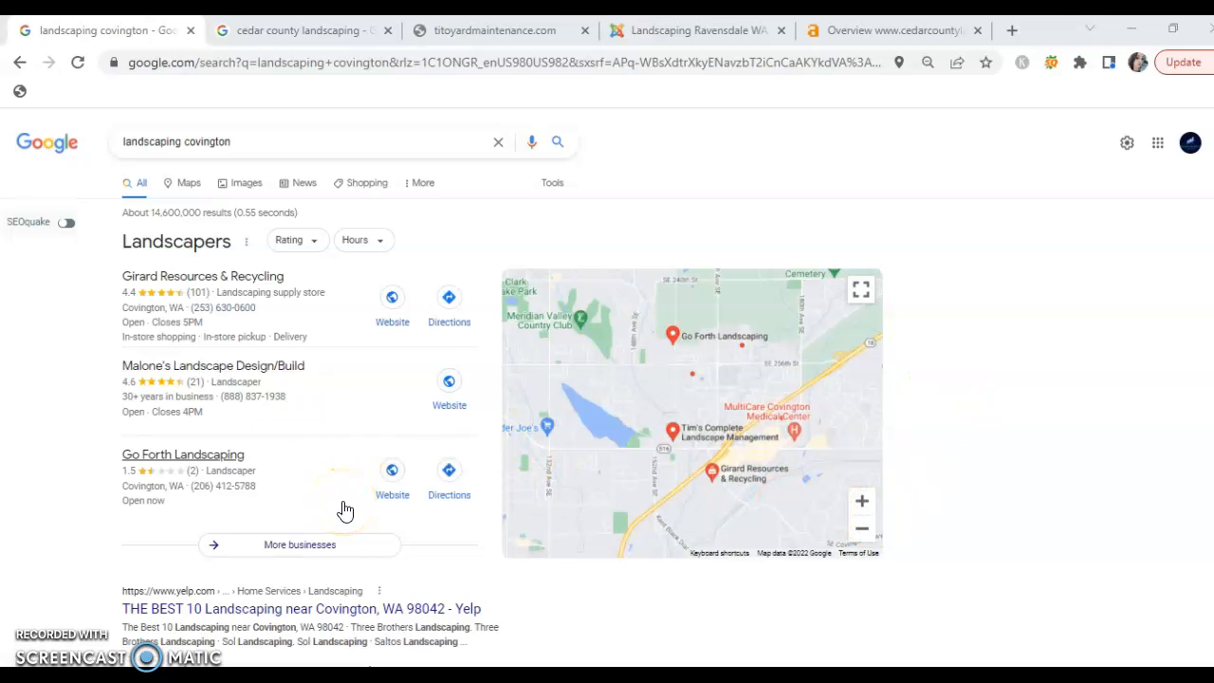
mouse_move(313, 538)
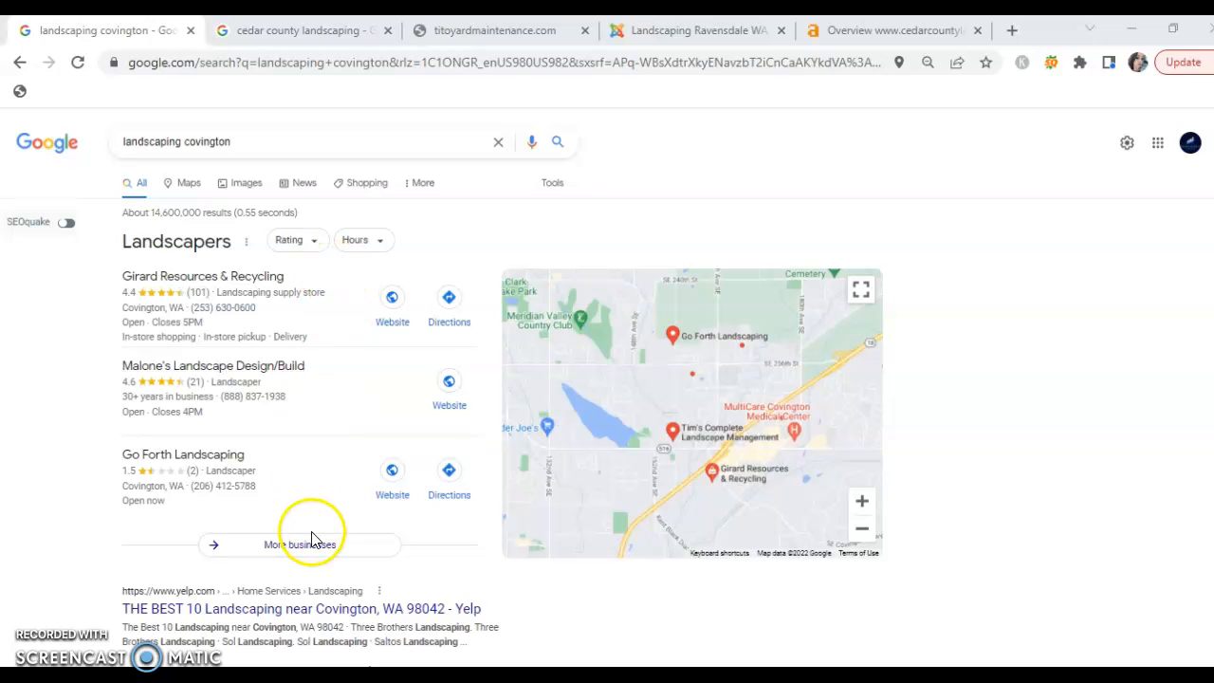
mouse_move(465, 583)
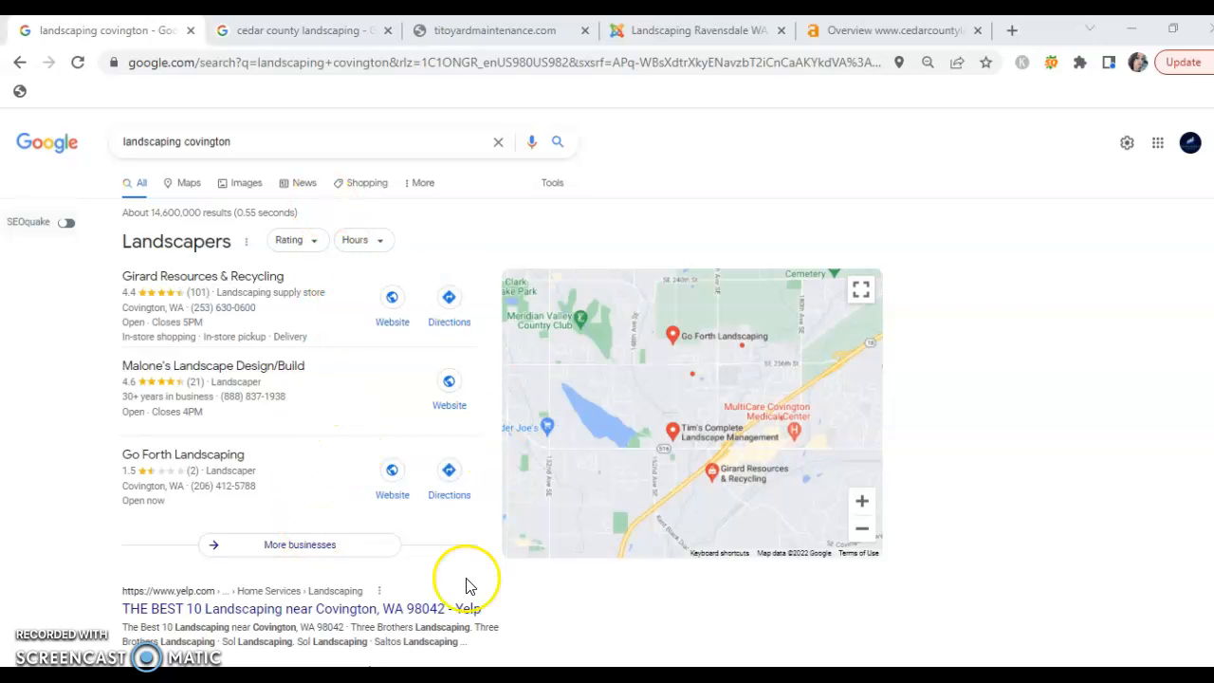
mouse_move(490, 570)
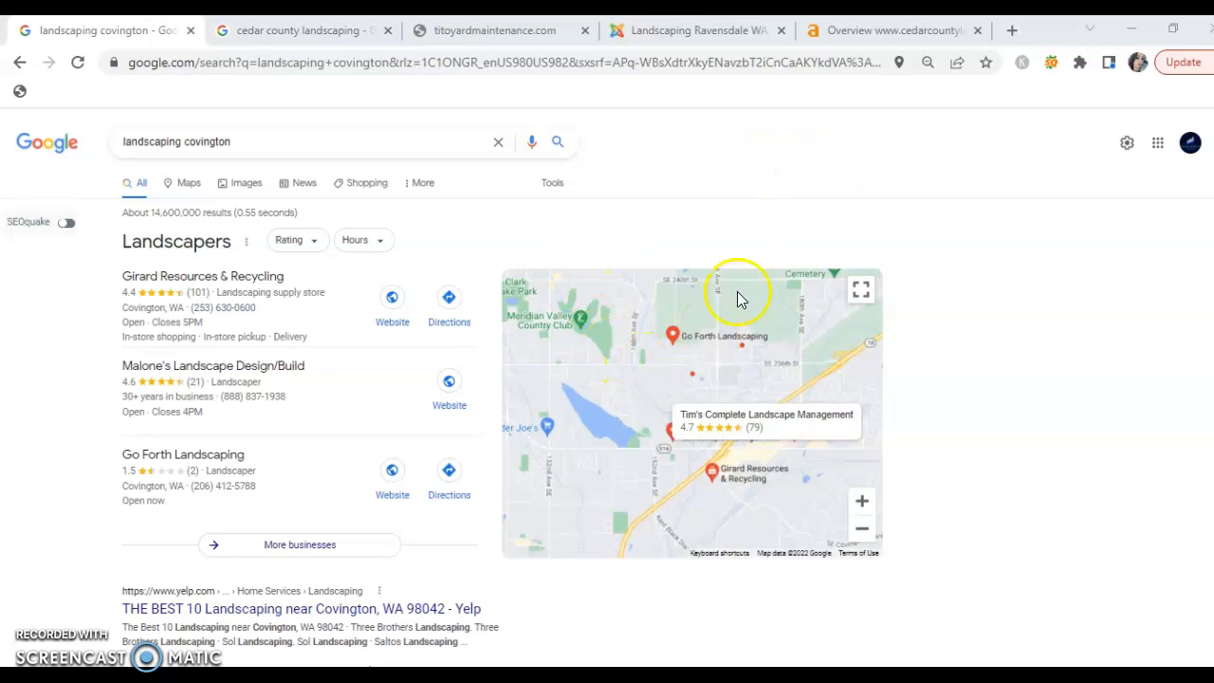
mouse_move(844, 156)
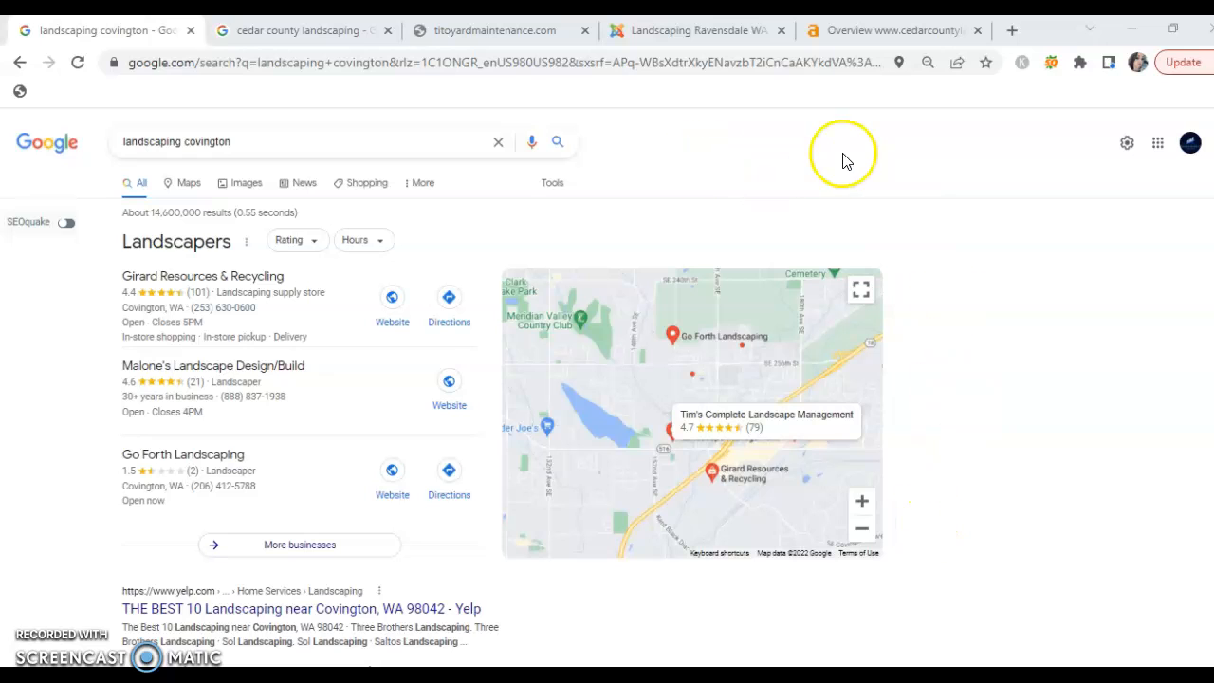
mouse_move(699, 178)
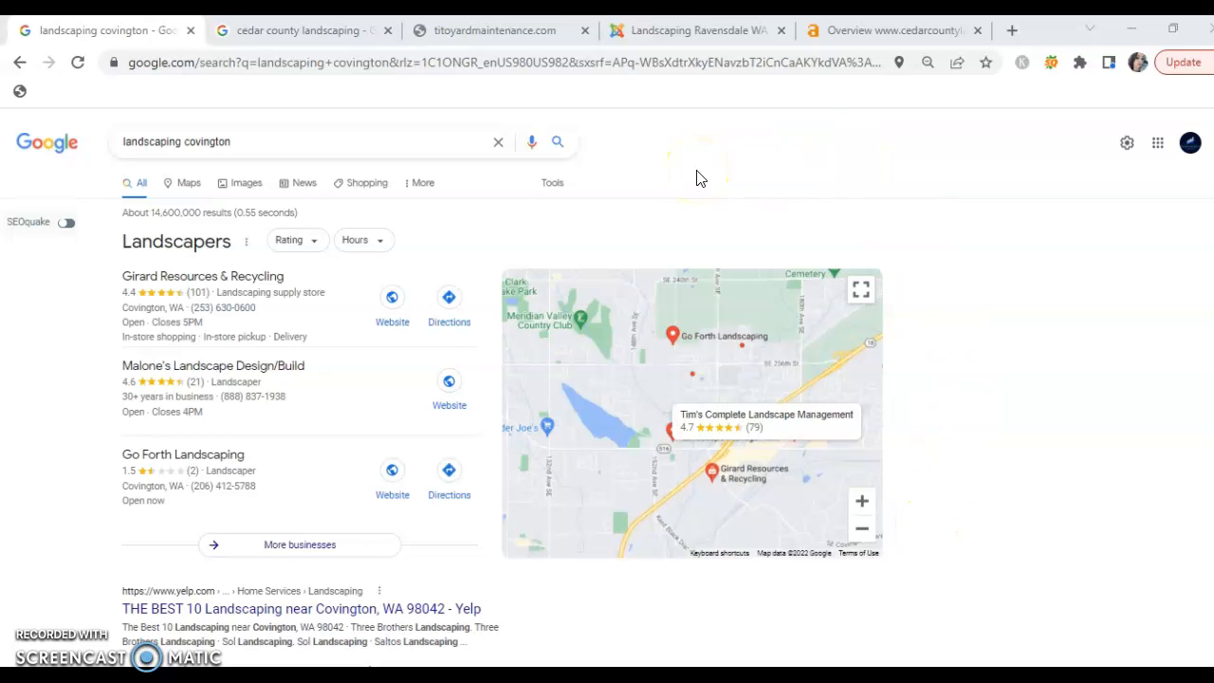
mouse_move(299, 31)
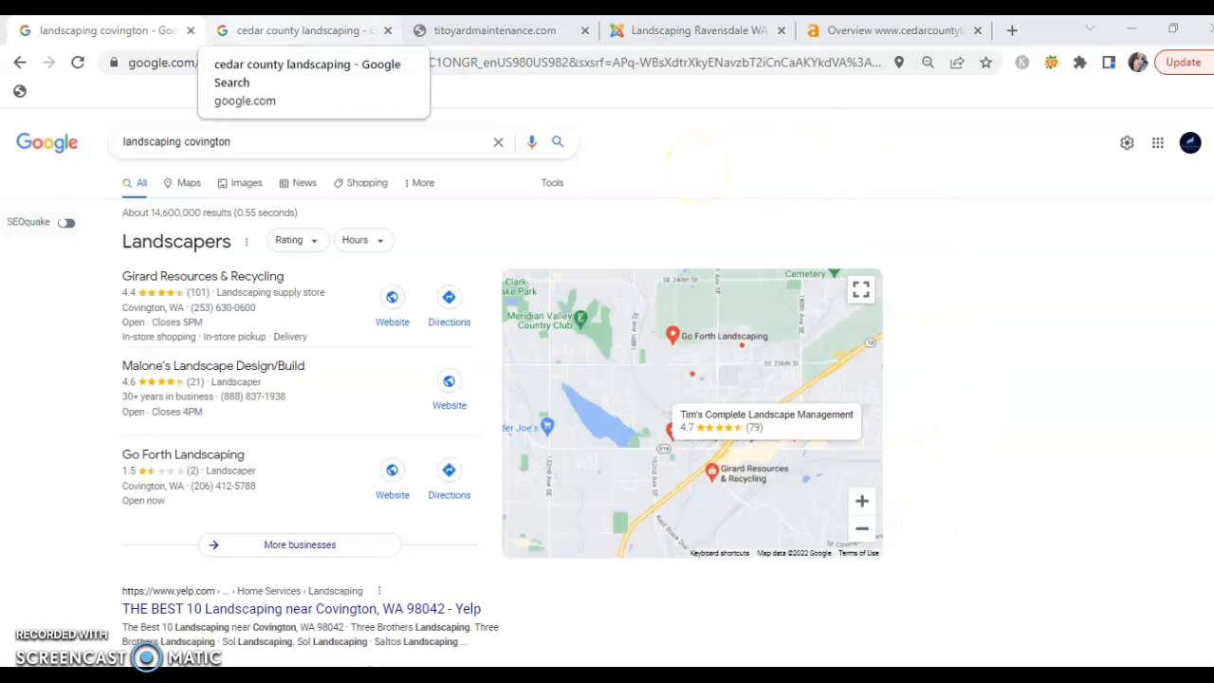
Step: Switch to the 'cedar county landscaping' Google results showing the Ravensdale business profile
left_click(306, 76)
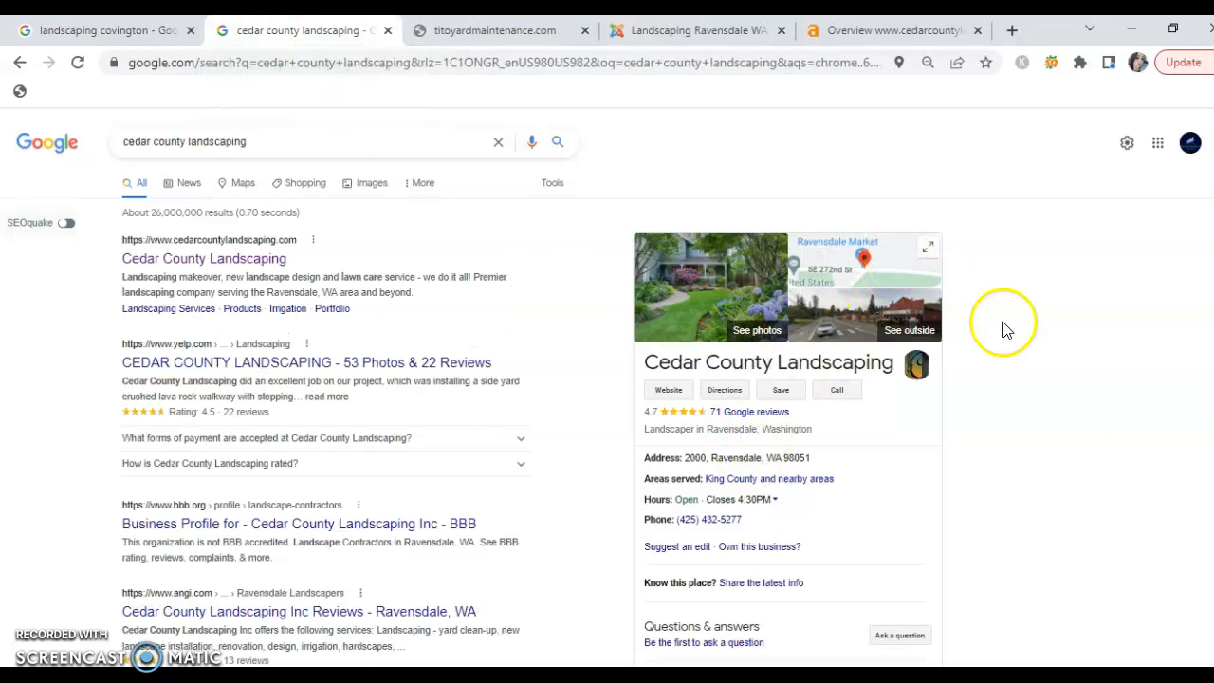
mouse_move(1006, 624)
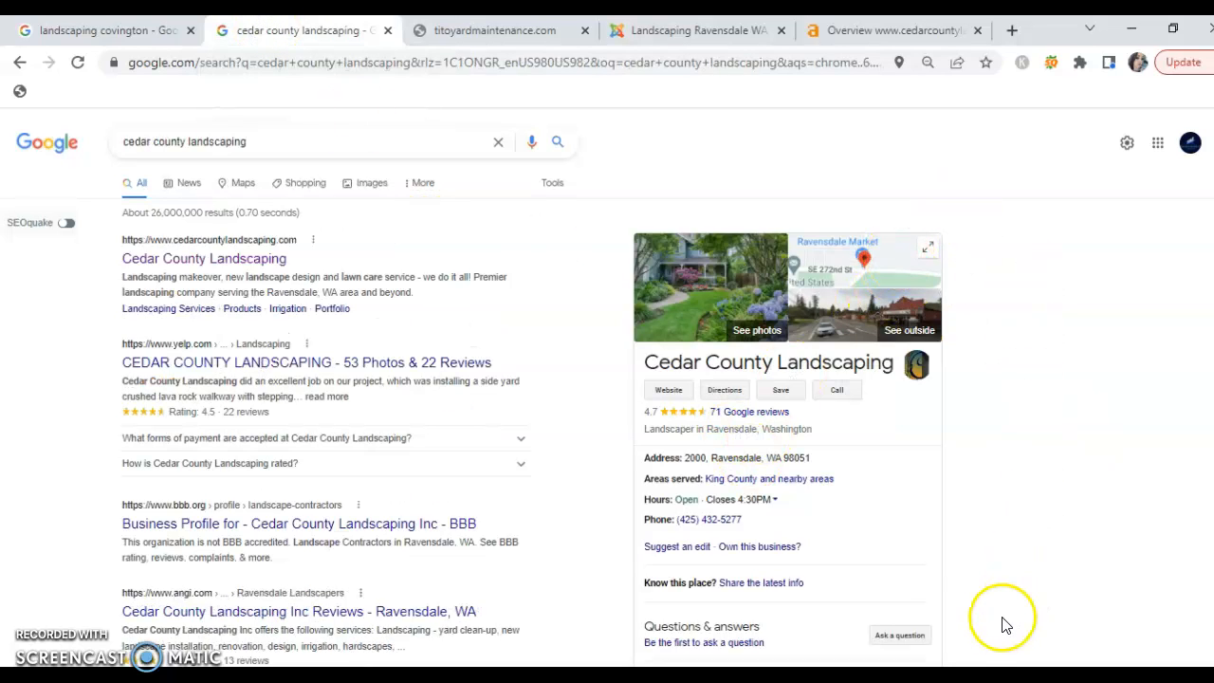
mouse_move(659, 263)
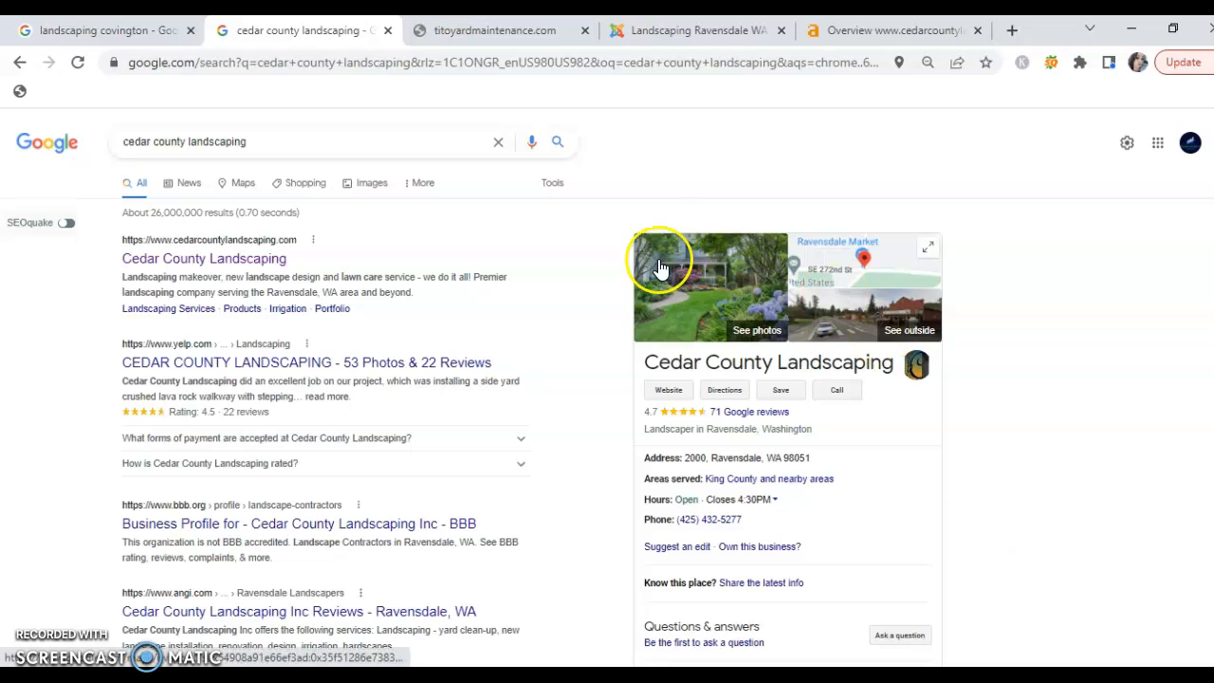
mouse_move(643, 156)
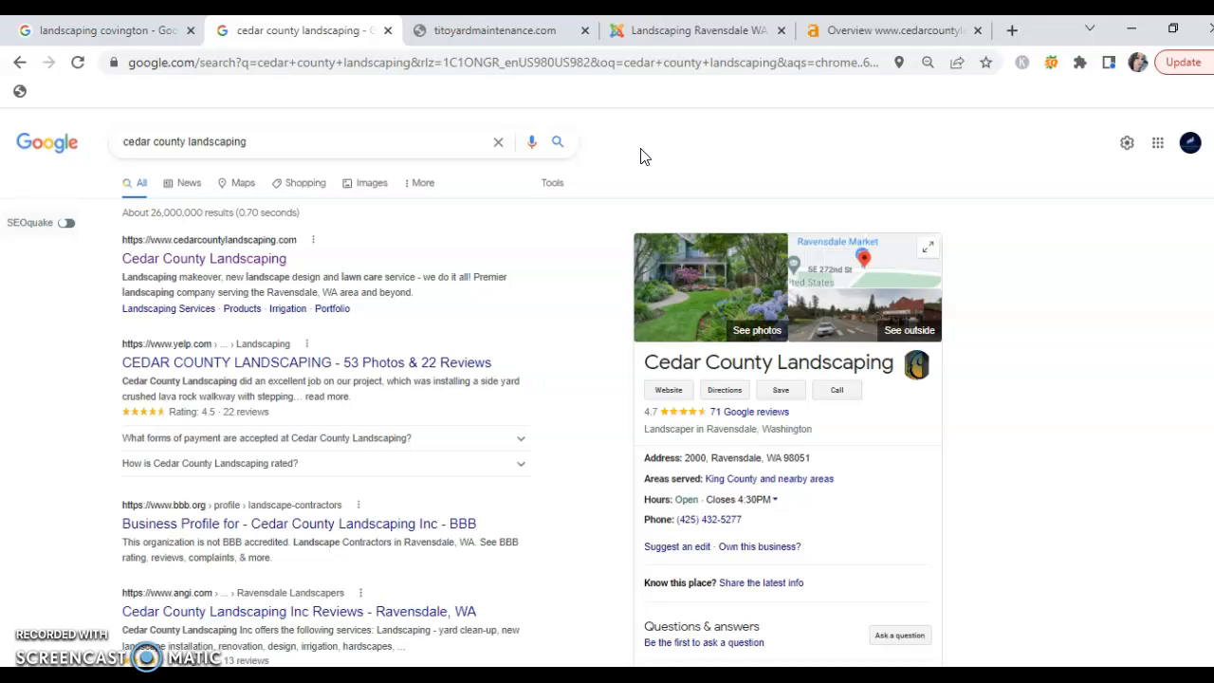
mouse_move(1043, 355)
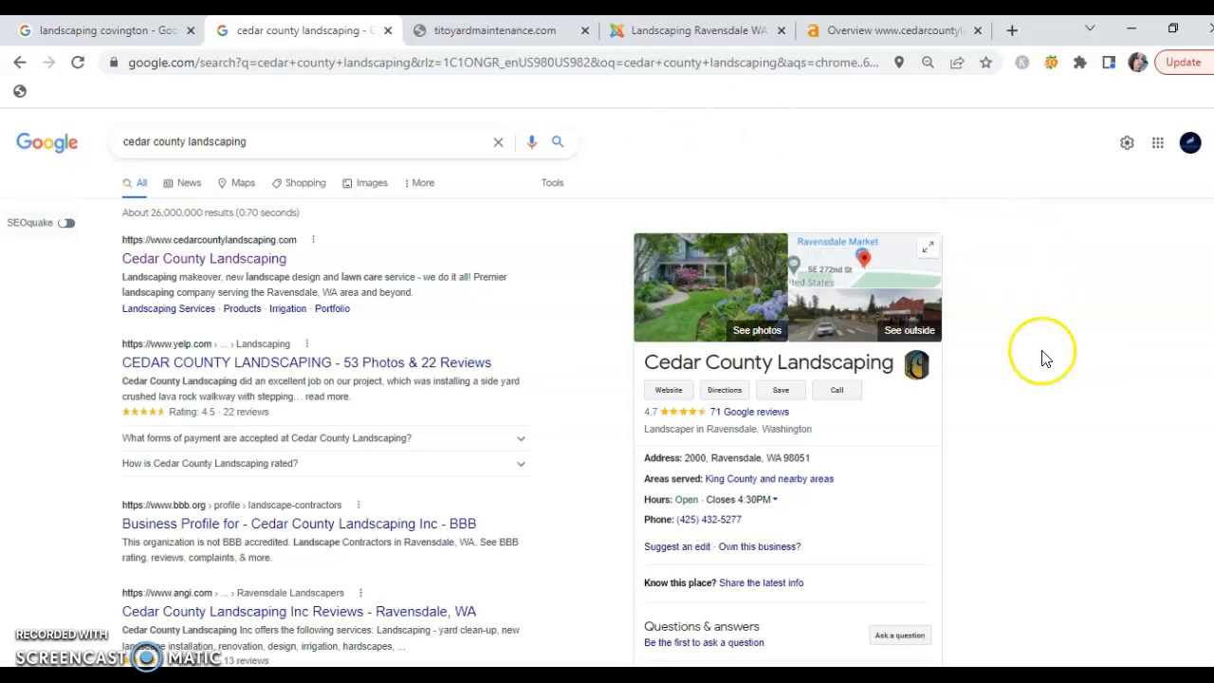
mouse_move(854, 155)
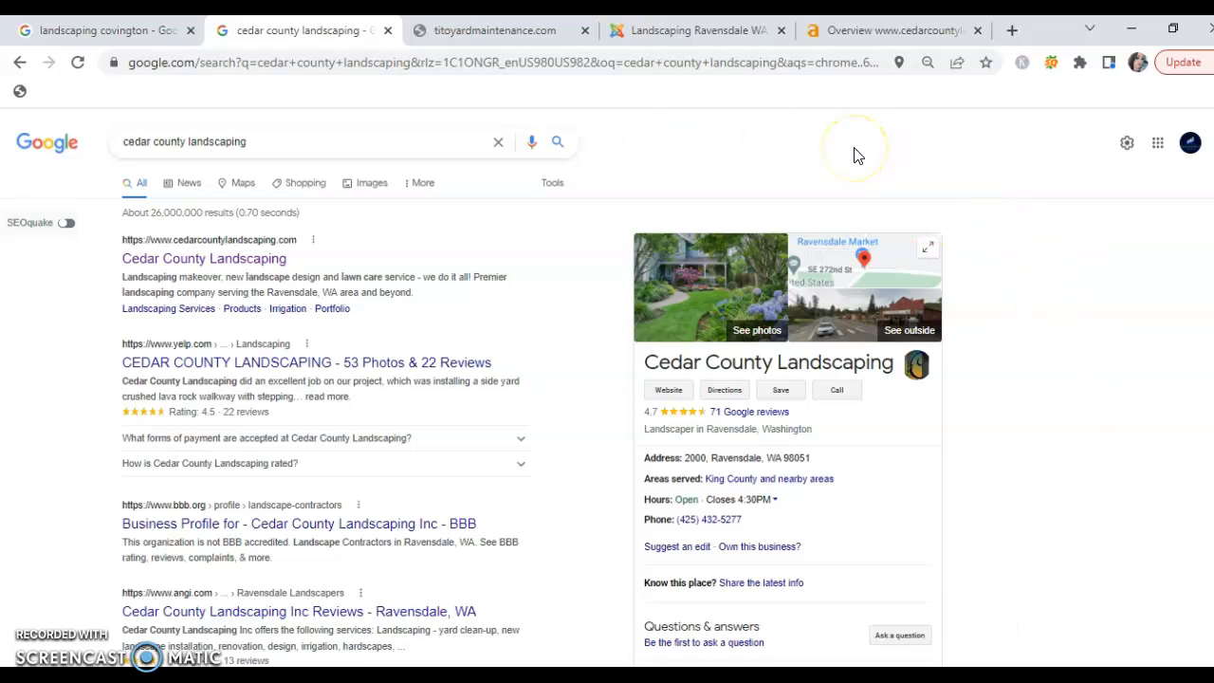
left_click(104, 30)
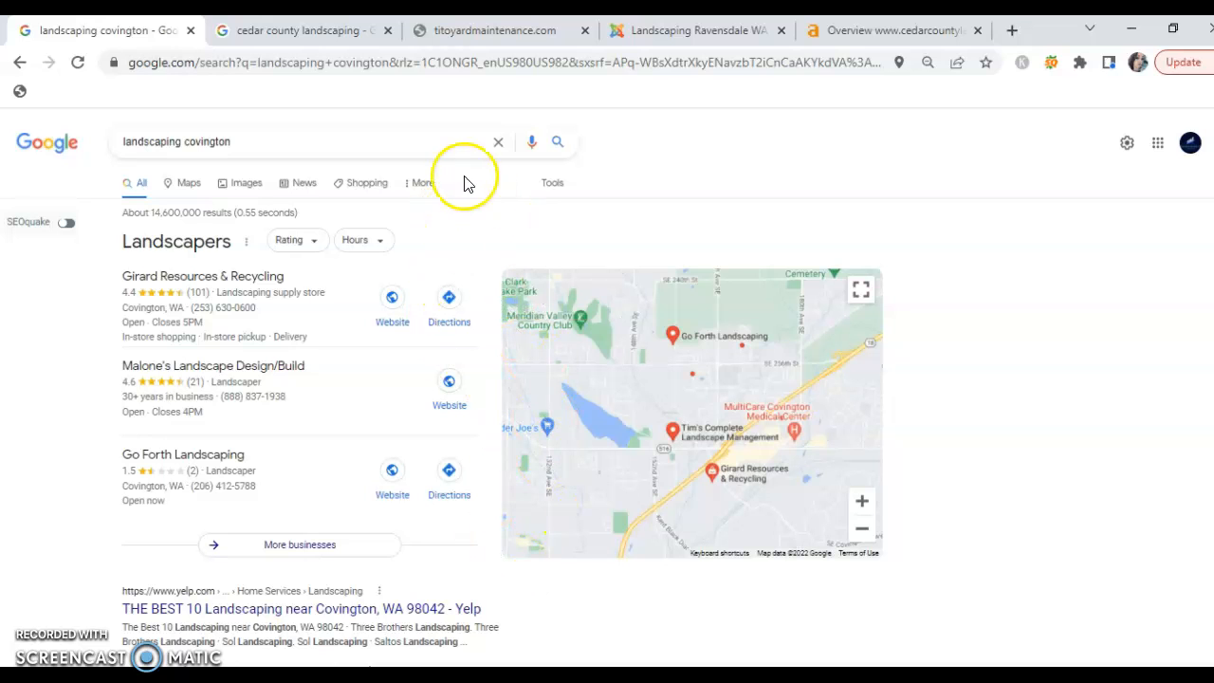
mouse_move(483, 524)
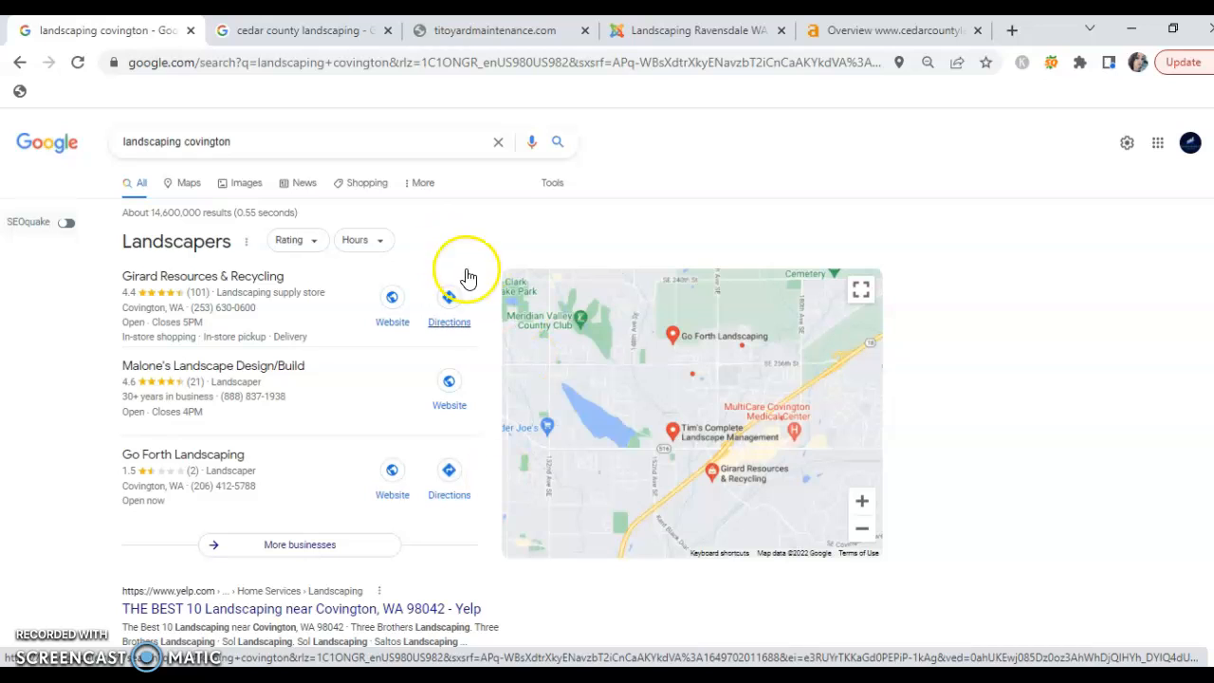
mouse_move(982, 422)
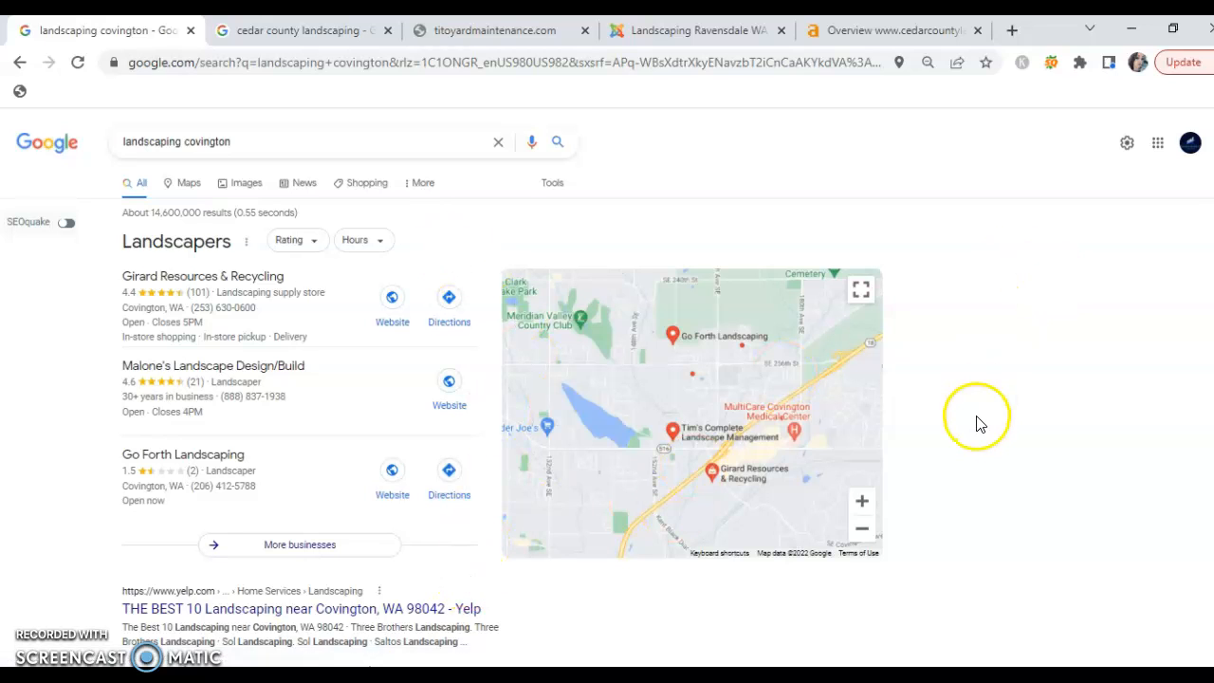
mouse_move(980, 424)
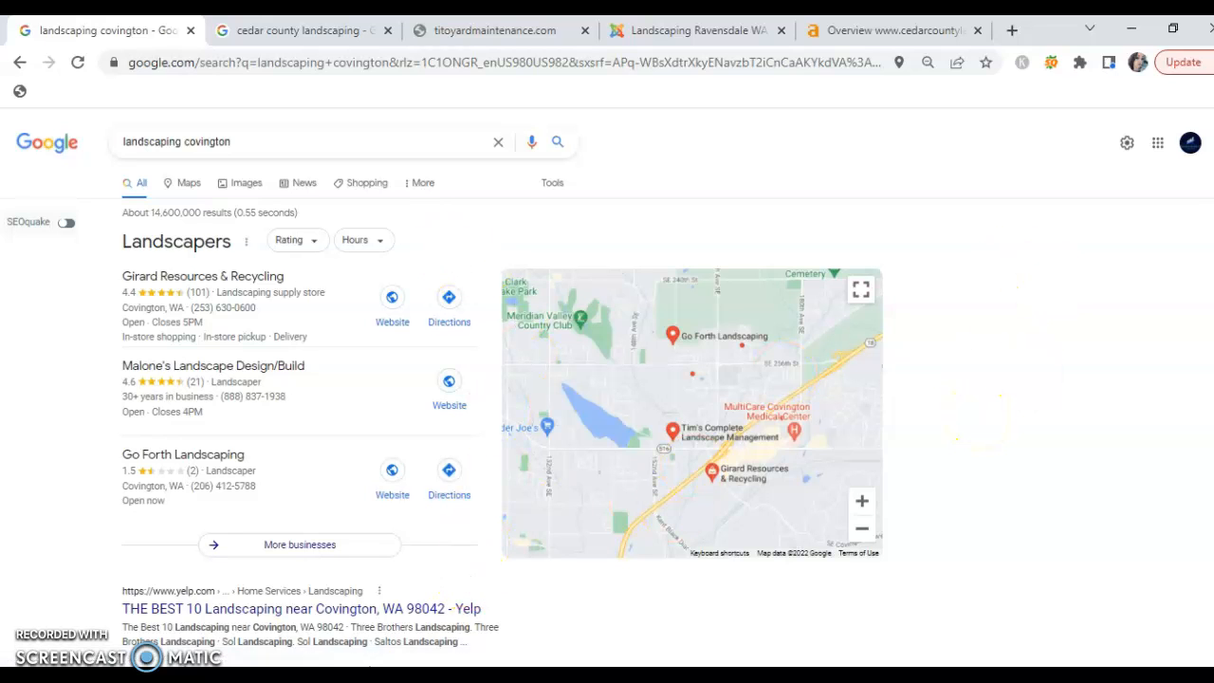
scroll("down", 3)
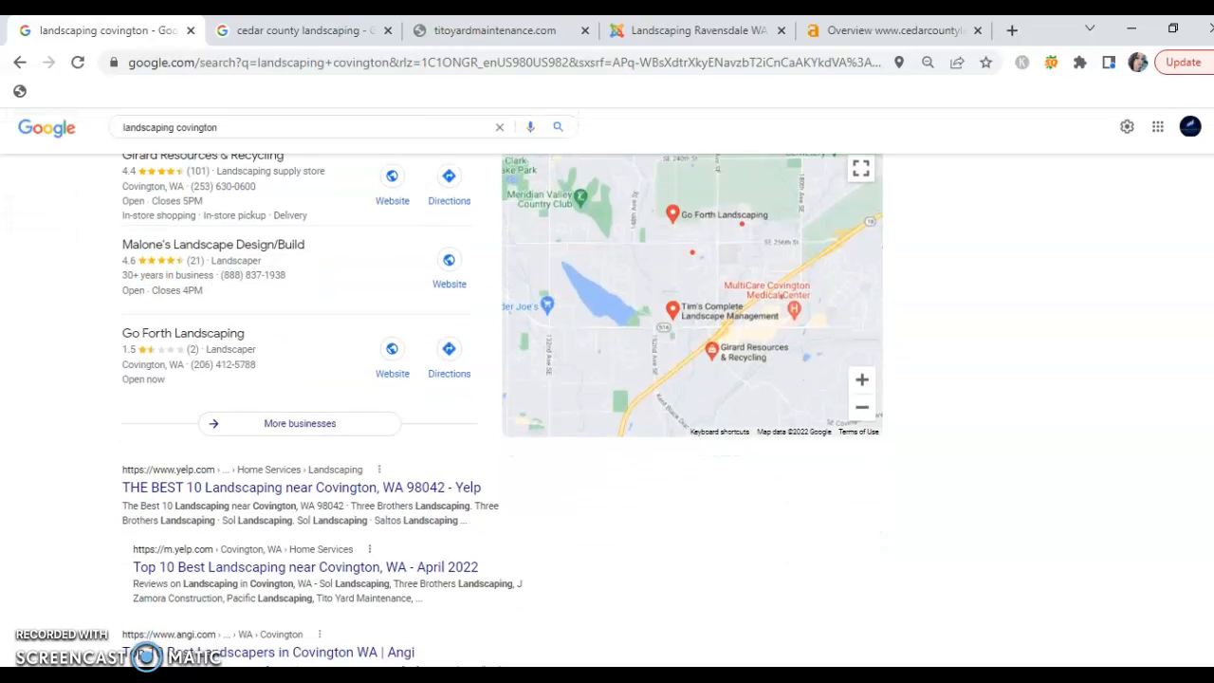
scroll("down", 3)
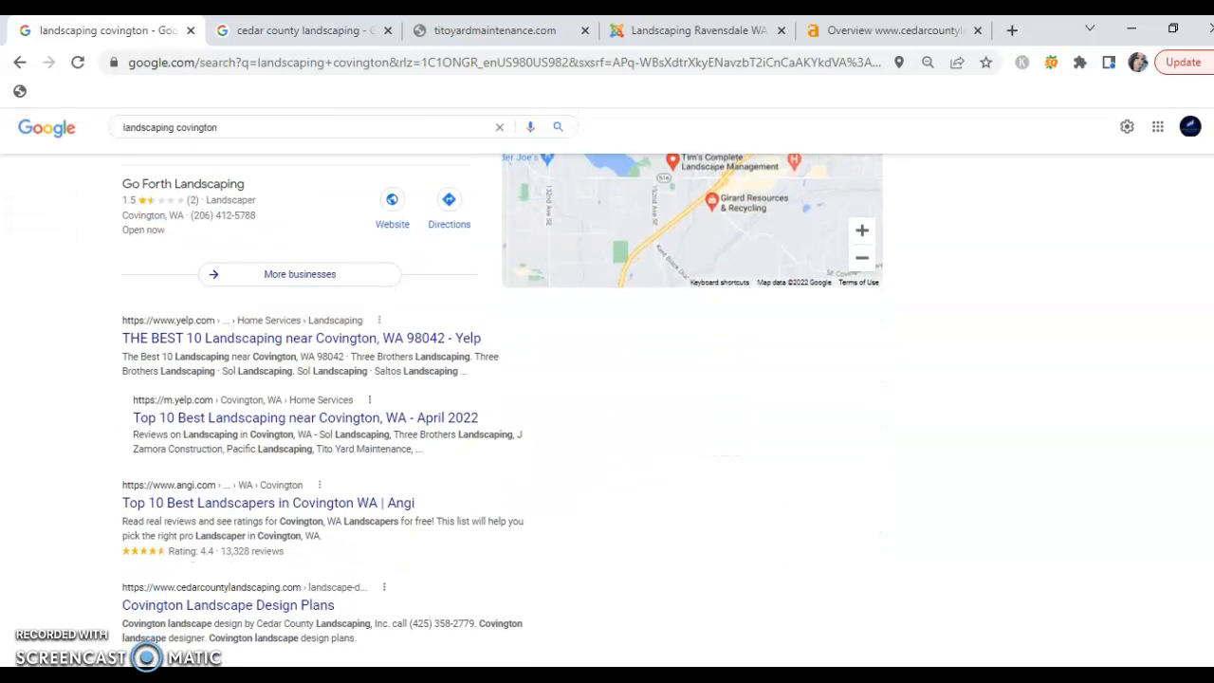
mouse_move(868, 458)
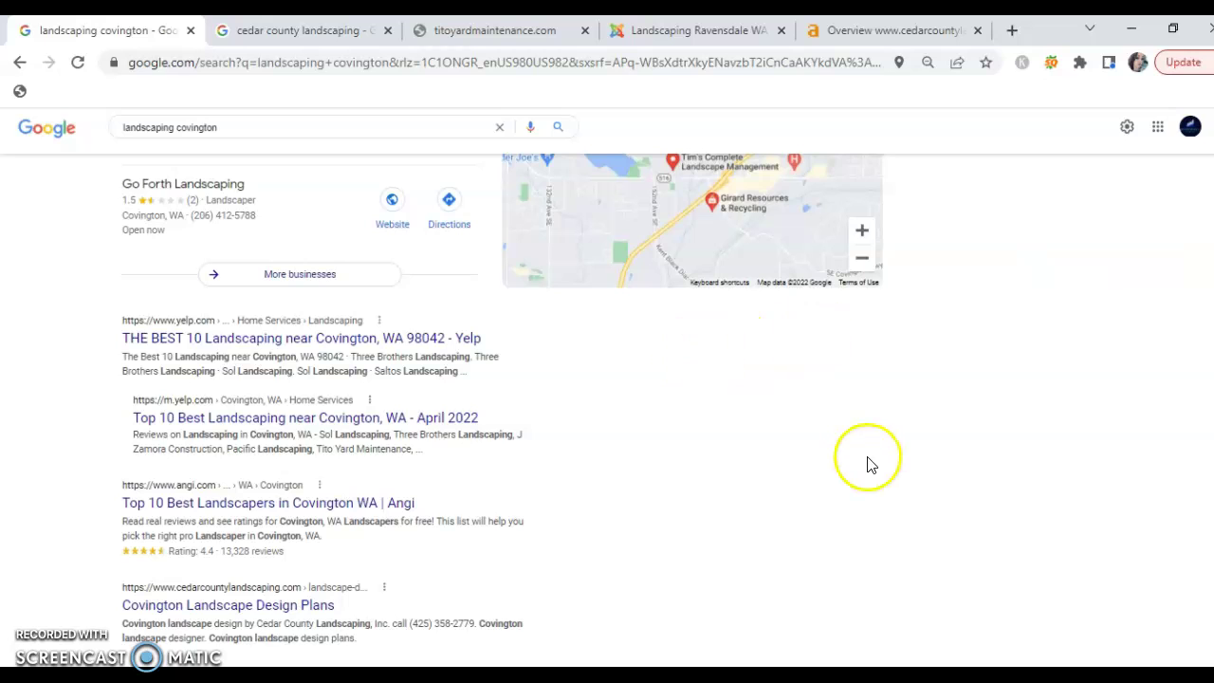
mouse_move(717, 277)
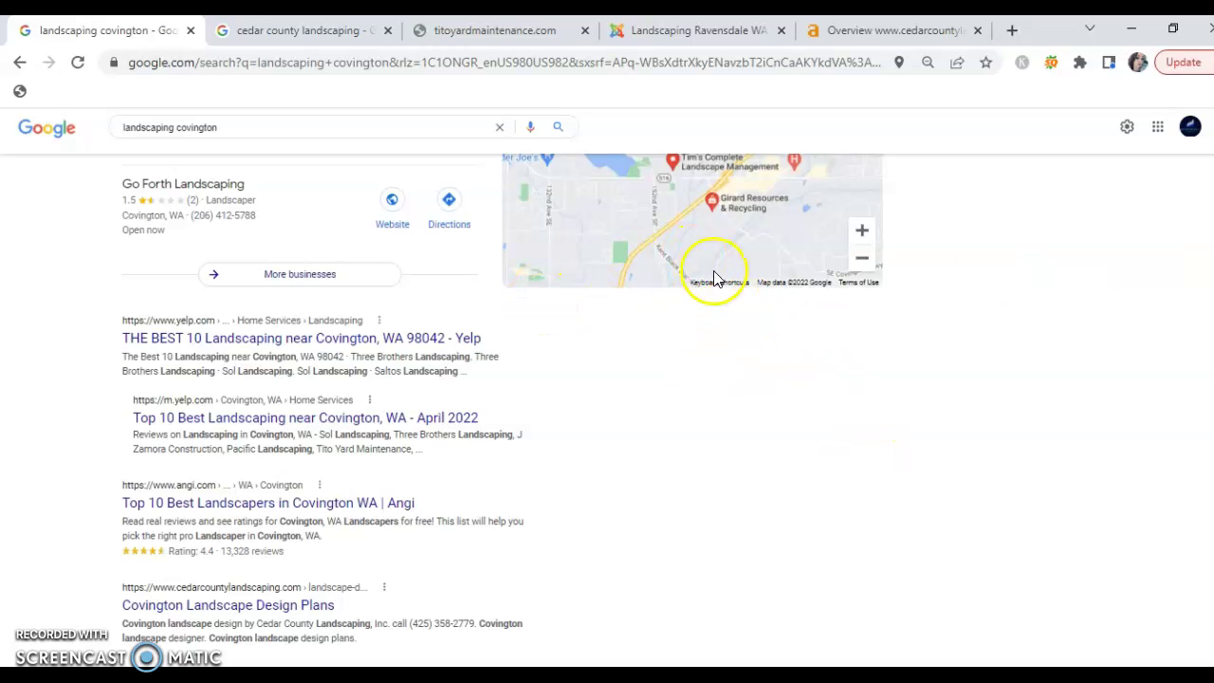
mouse_move(735, 479)
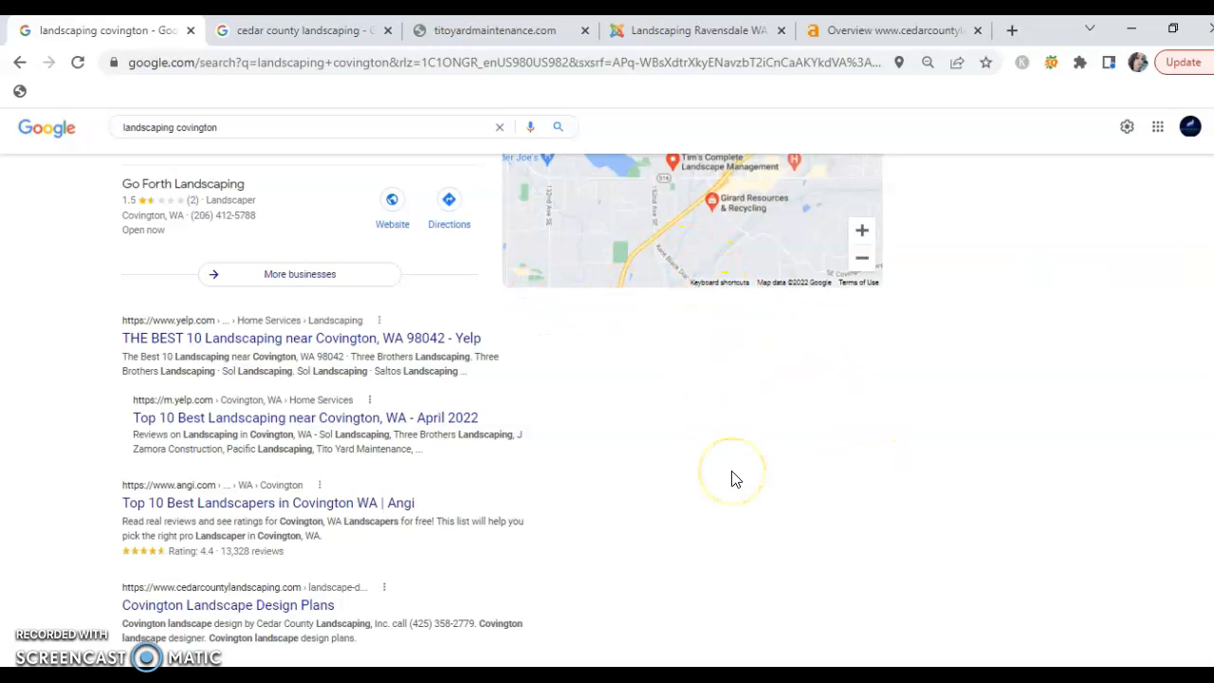
mouse_move(752, 548)
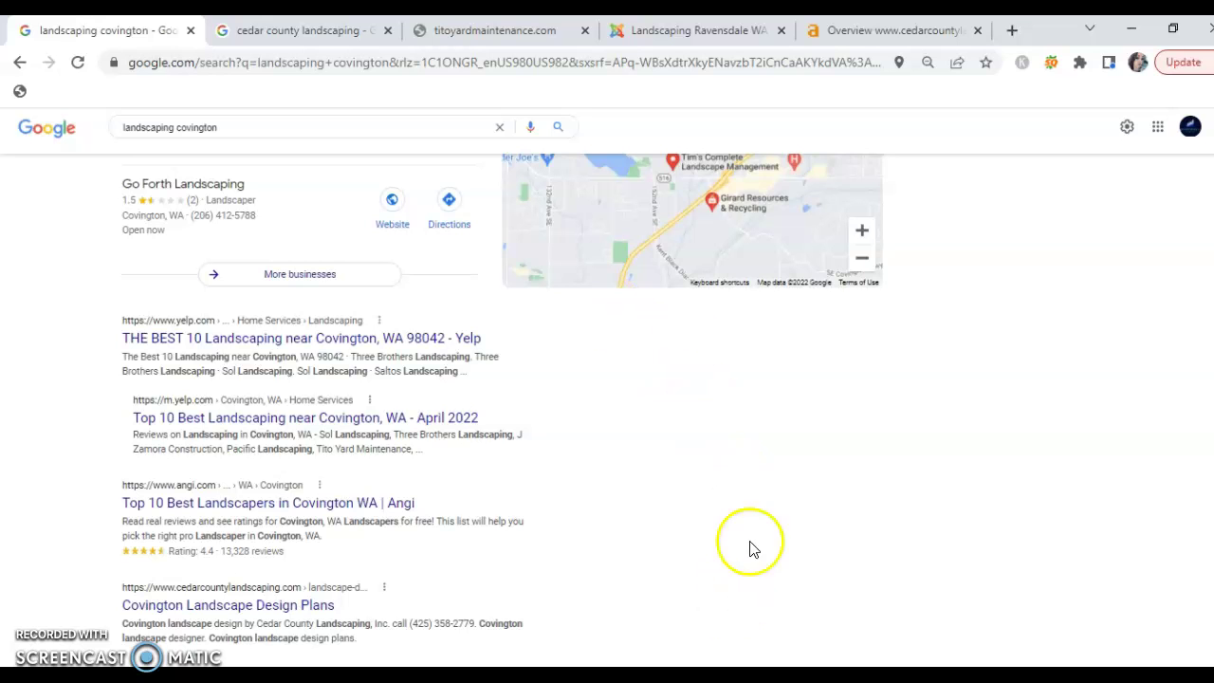
mouse_move(751, 542)
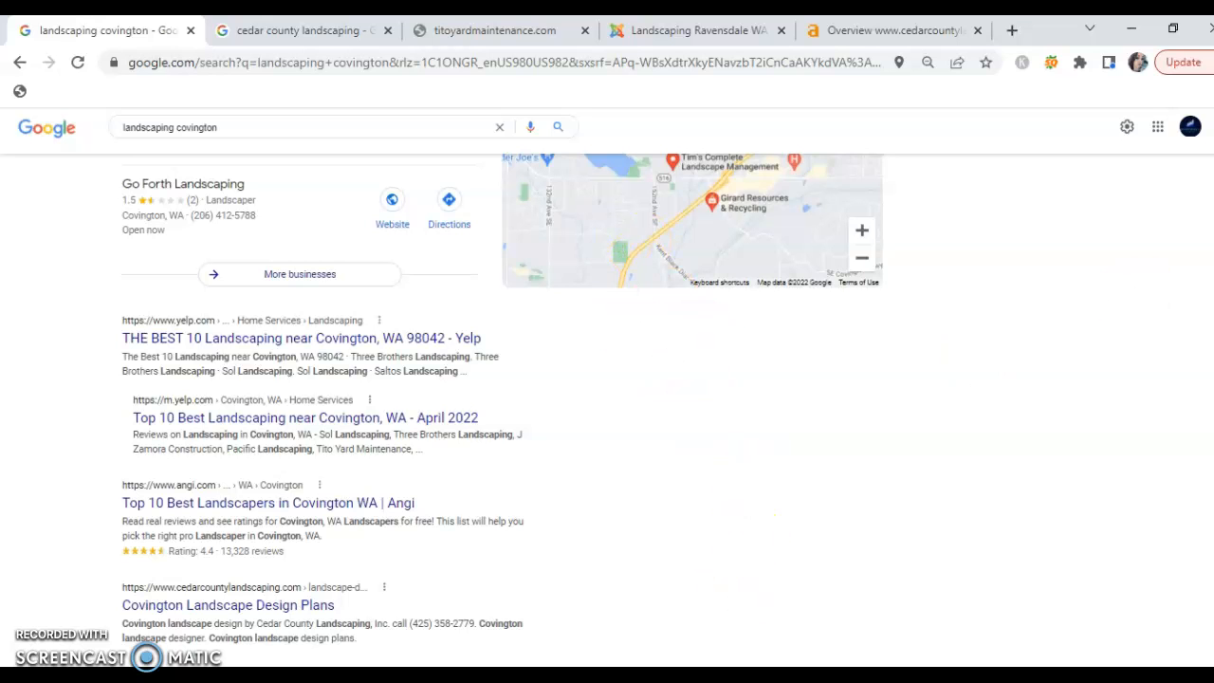
scroll("down", 3)
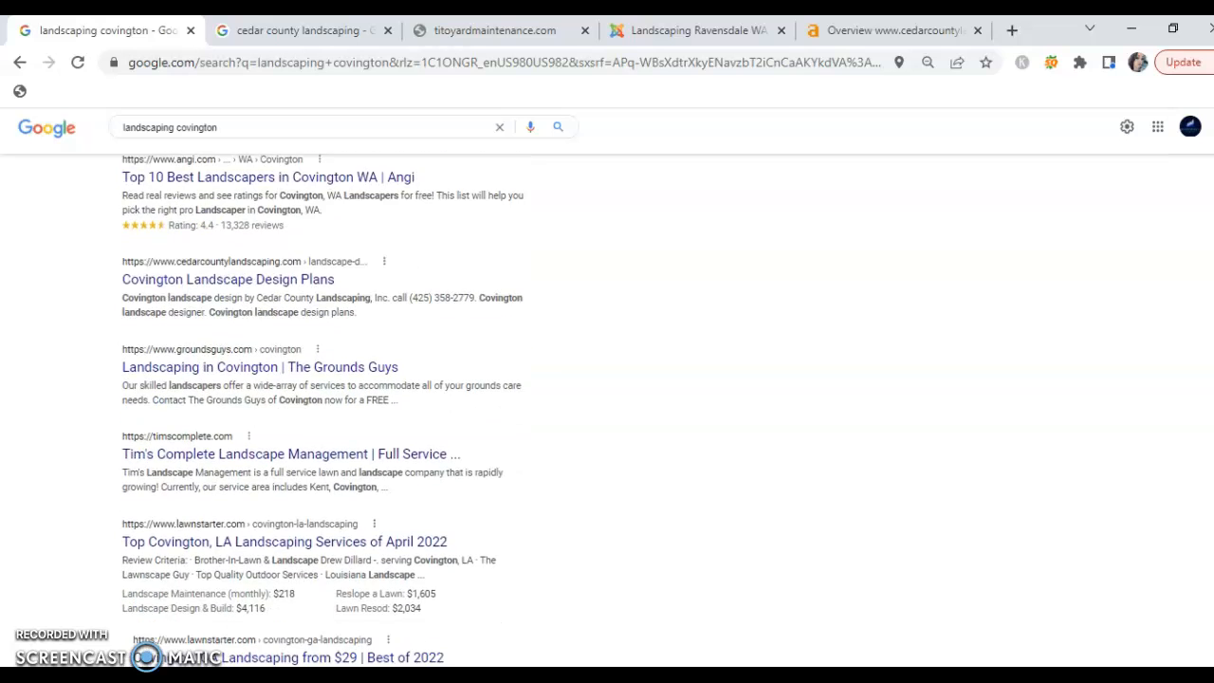
scroll("up", 3)
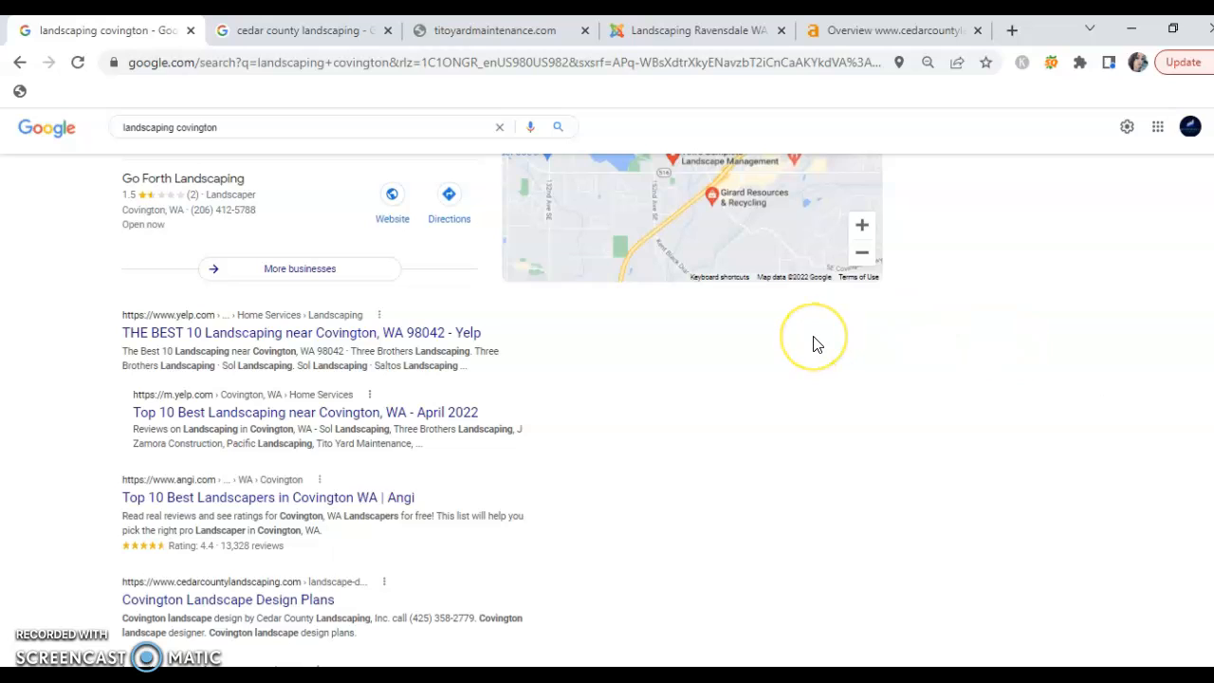
mouse_move(652, 343)
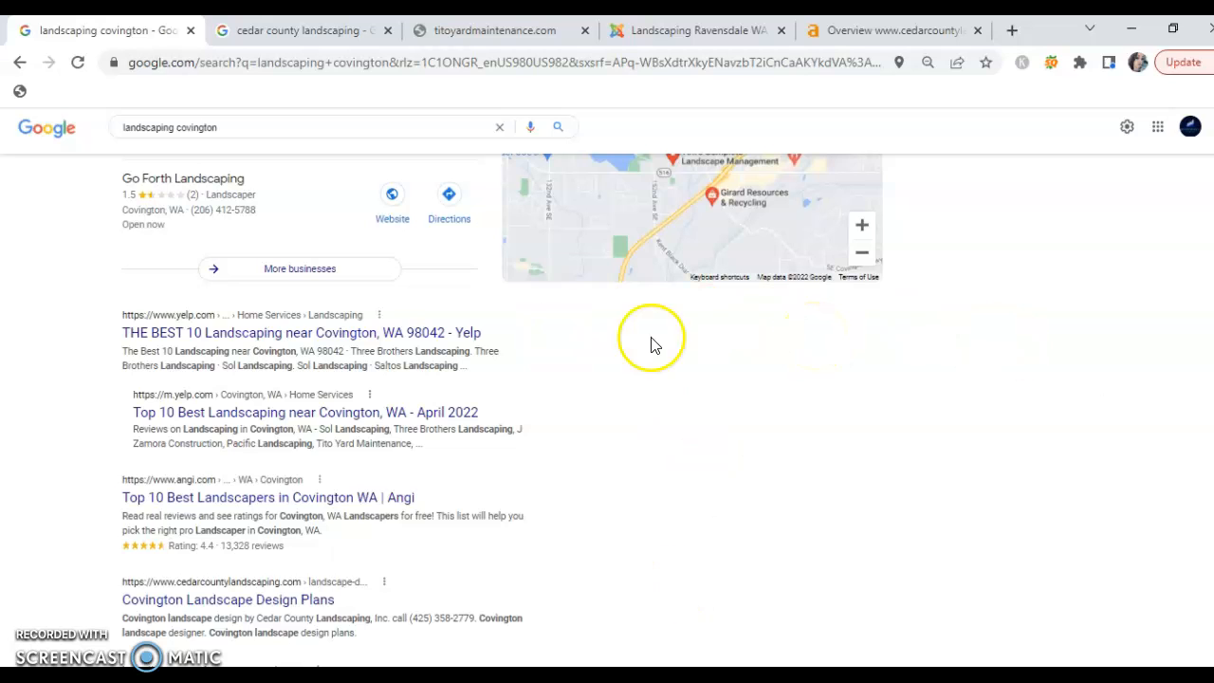
mouse_move(725, 577)
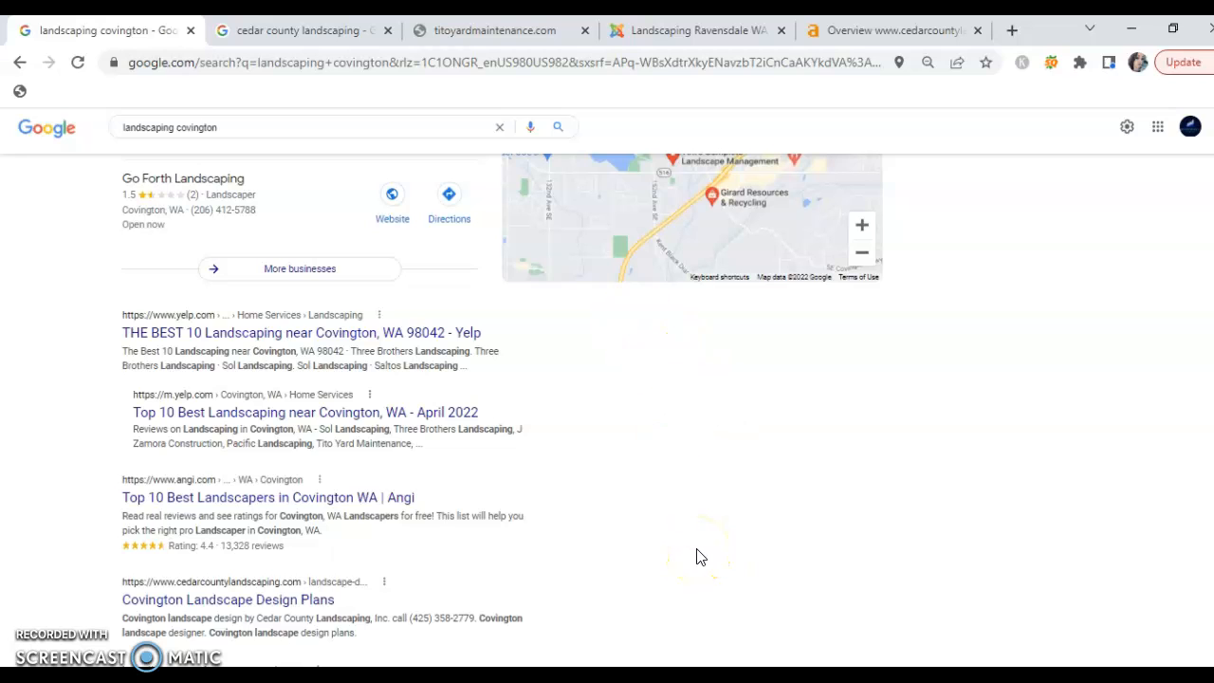
mouse_move(458, 472)
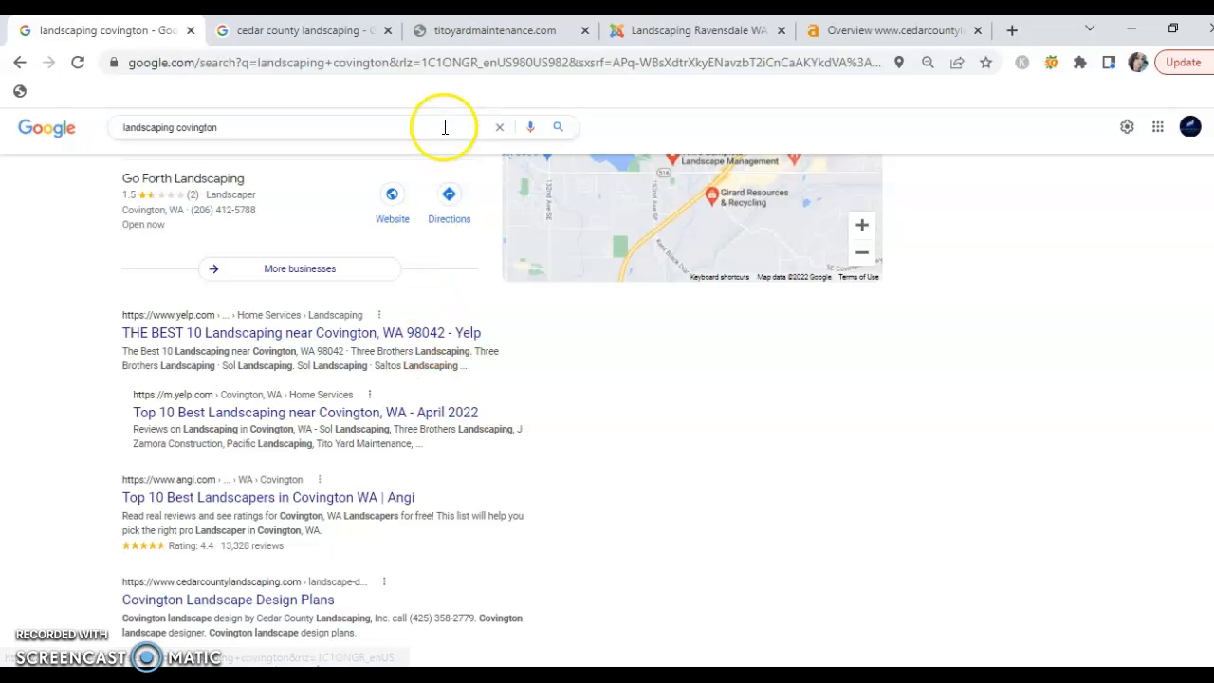
Step: Switch to the titoyardmaintenance.com tab showing the 'This site can't be reached' error
left_click(493, 29)
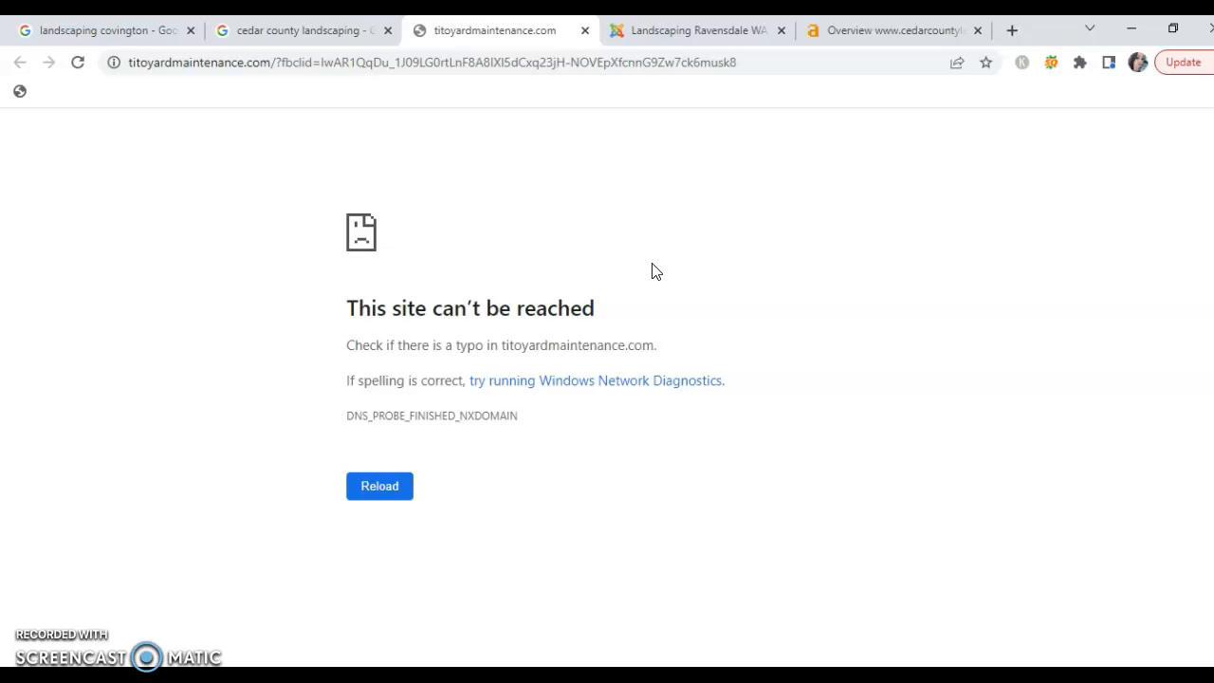
Step: Return to the 'landscaping covington' results with the Cedar County Landscaping design-plans listing
left_click(95, 30)
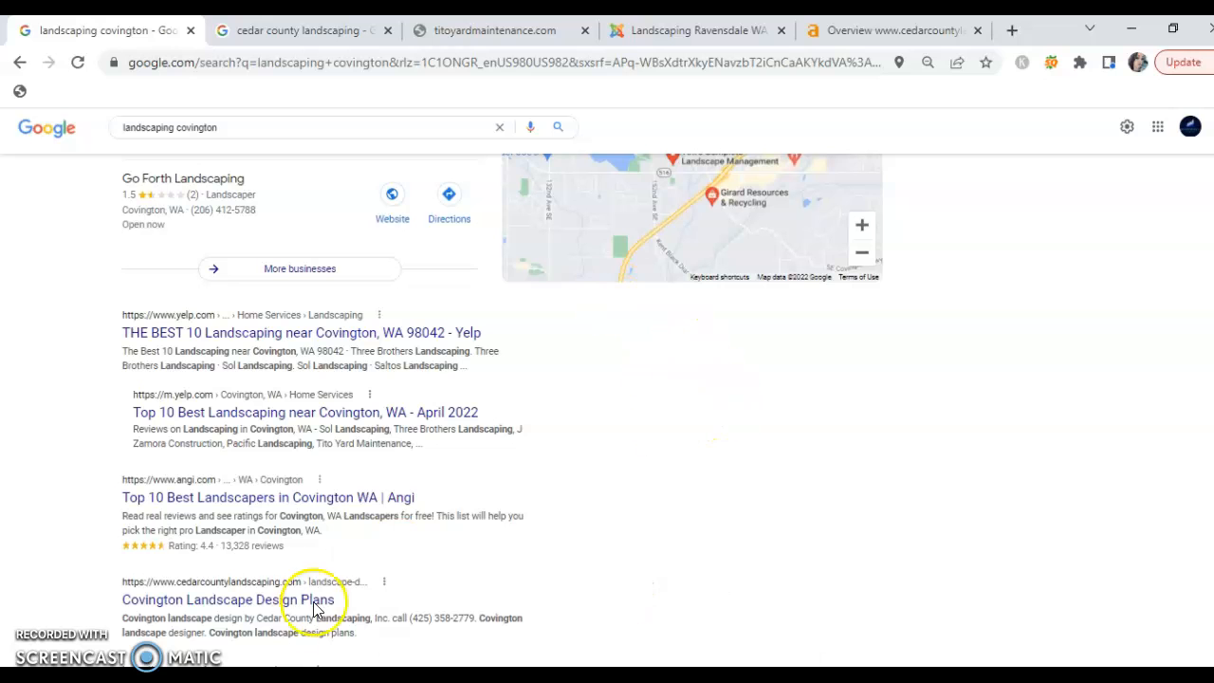
mouse_move(303, 30)
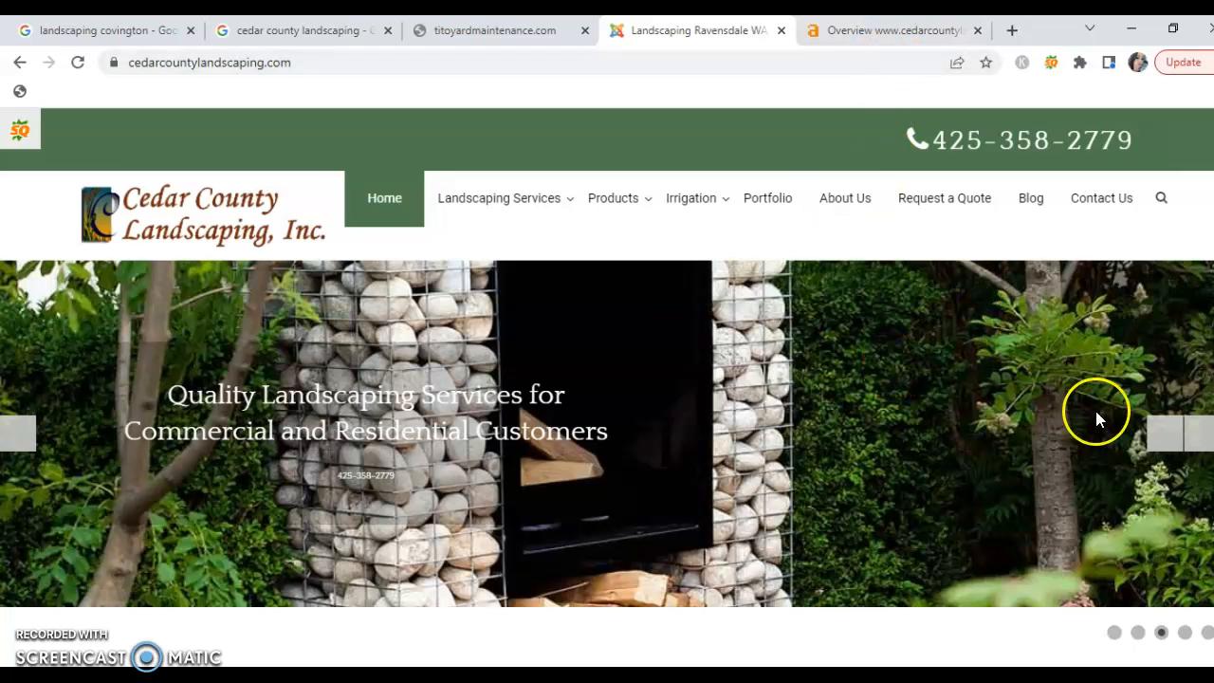
mouse_move(1098, 419)
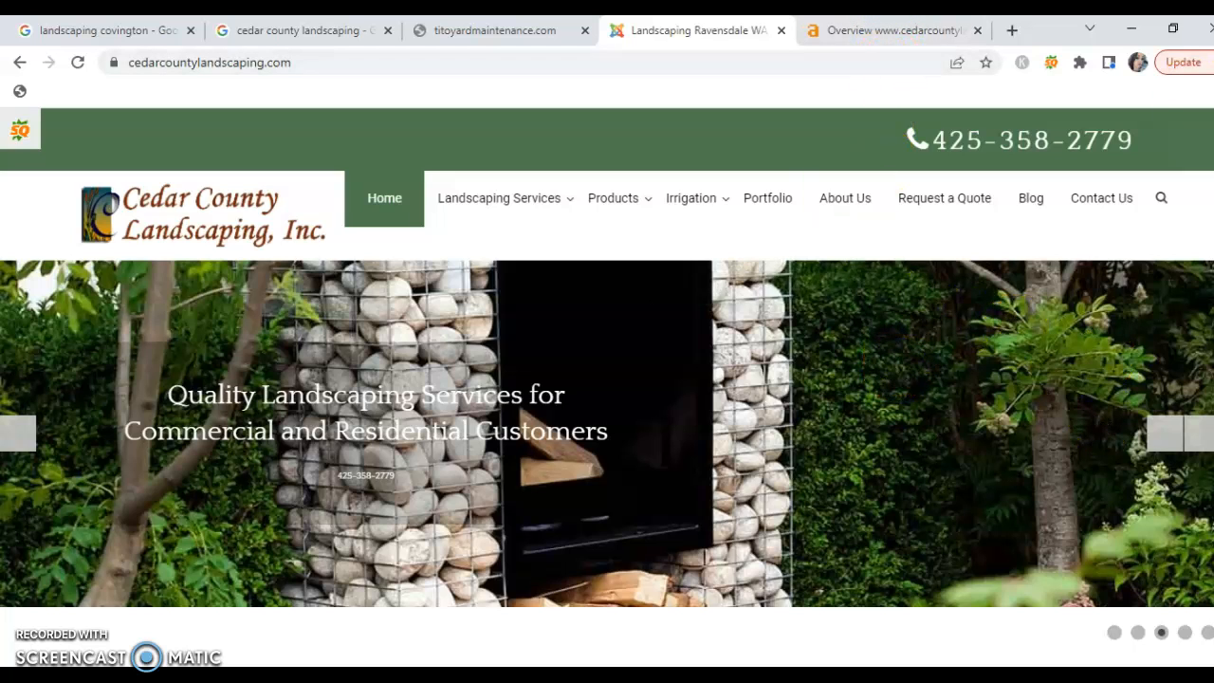
mouse_move(834, 226)
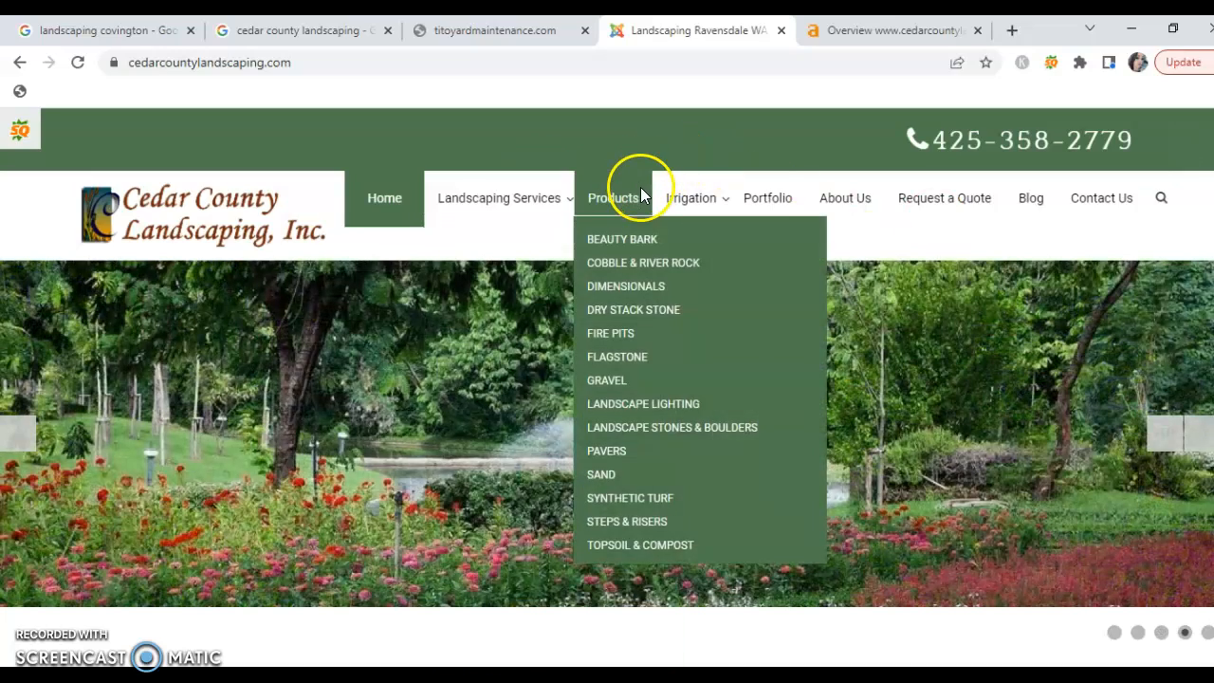
mouse_move(218, 170)
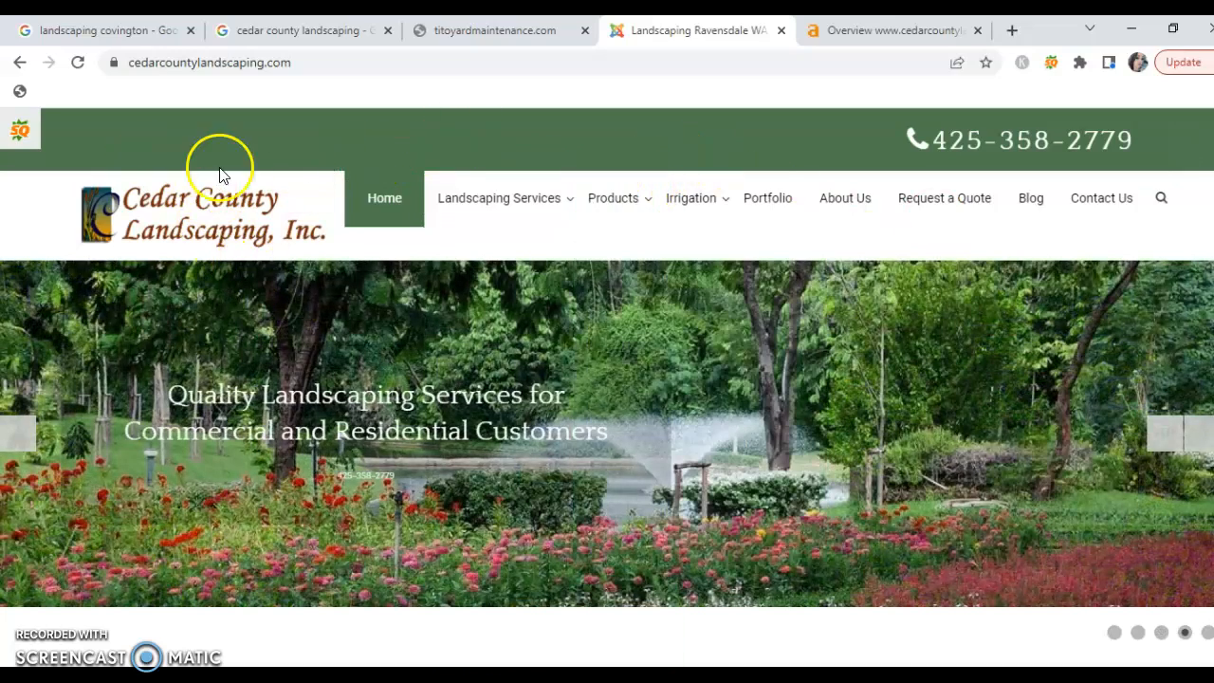
mouse_move(326, 203)
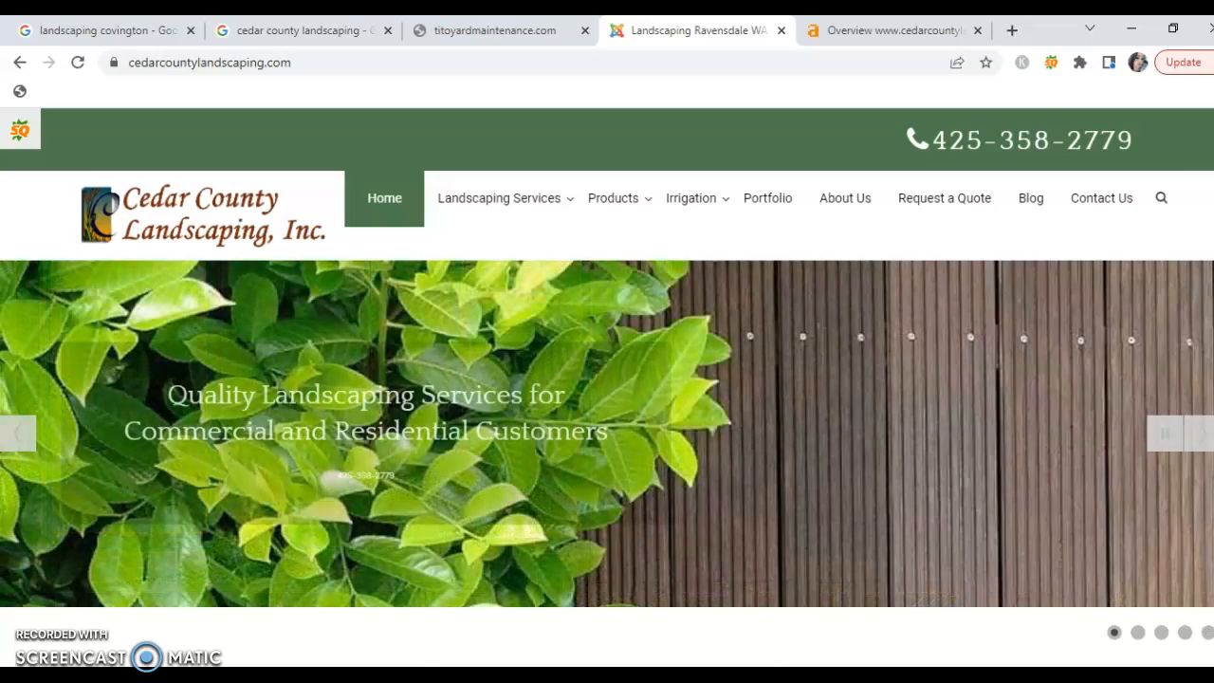
scroll("down", 3)
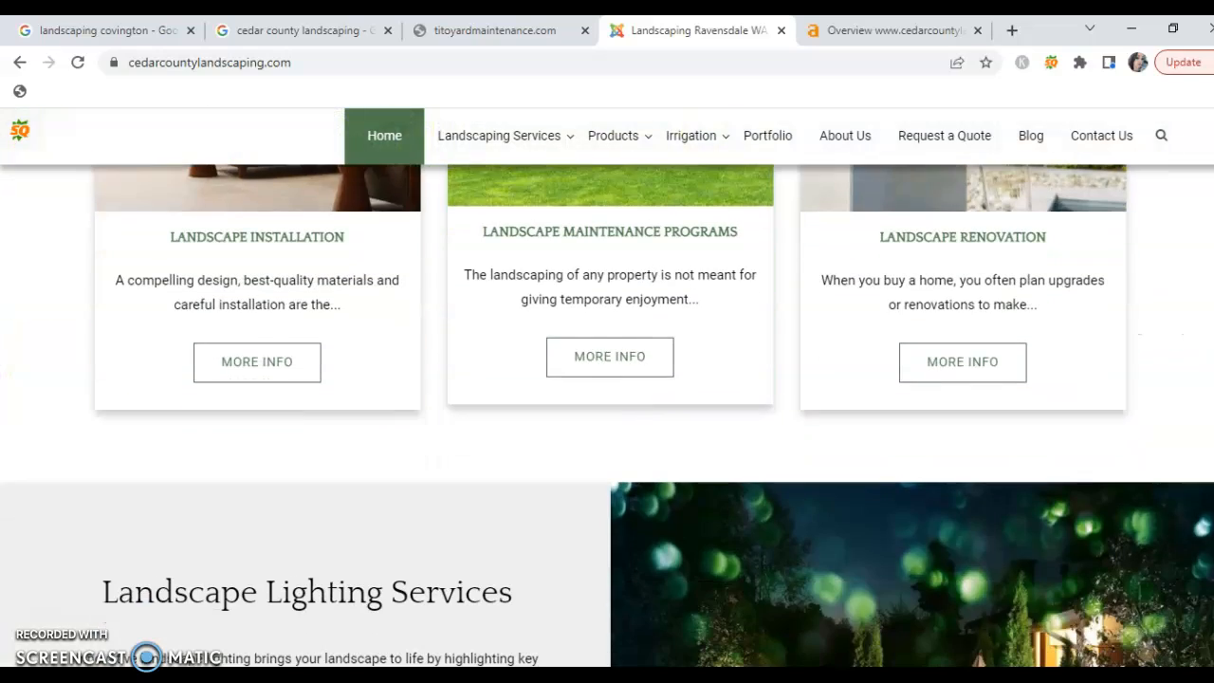
scroll("down", 3)
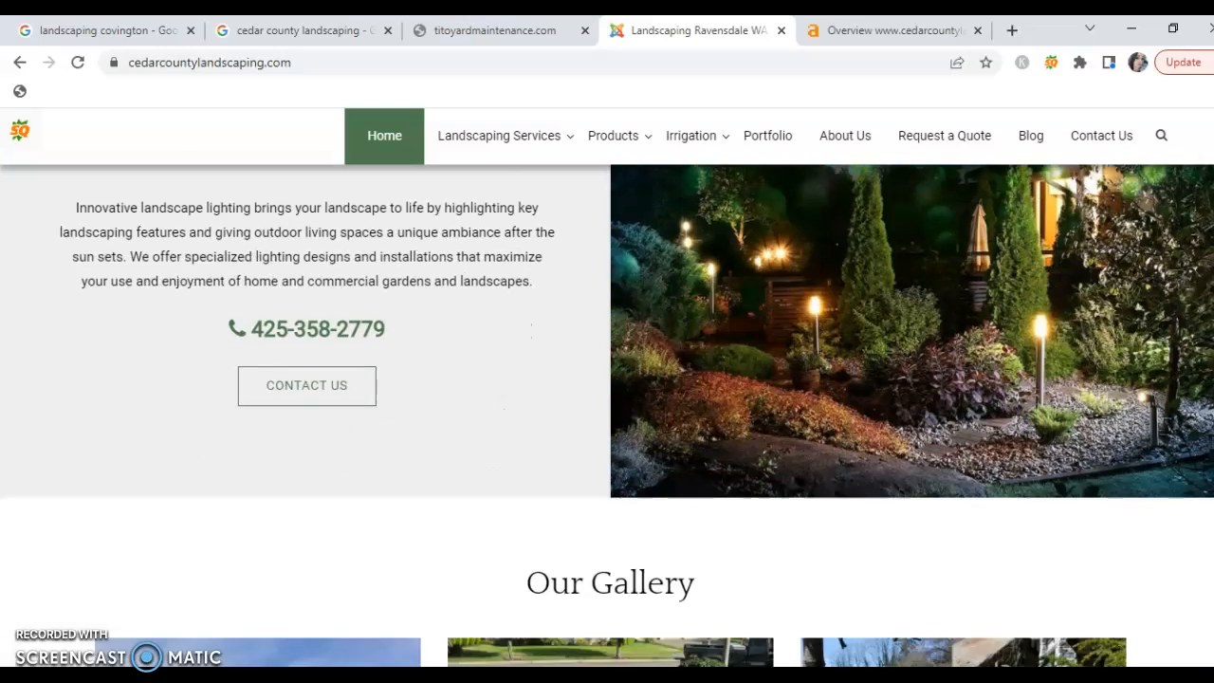
scroll("down", 3)
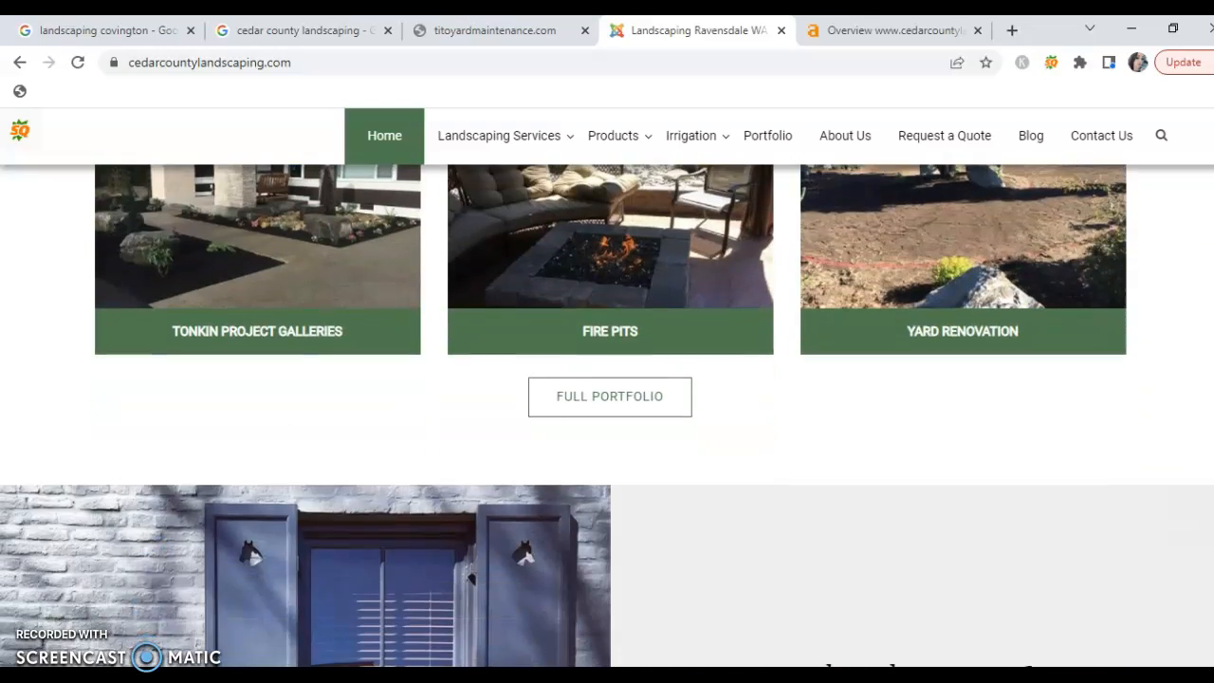
scroll("down", 3)
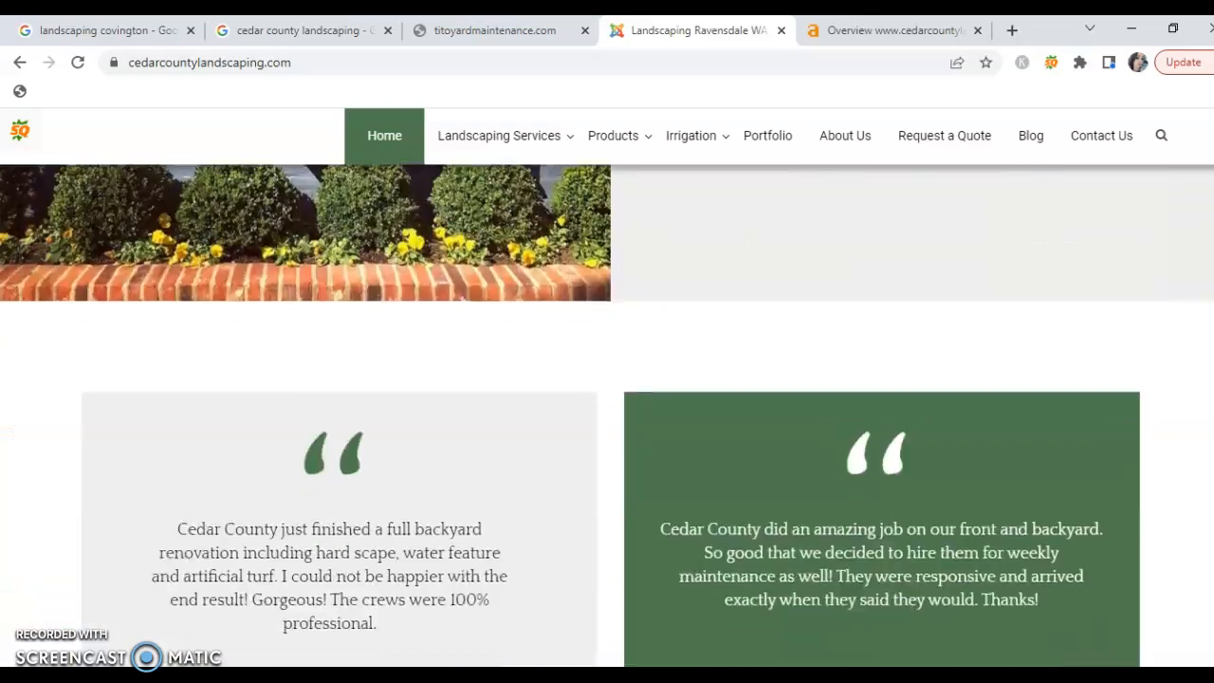
scroll("down", 3)
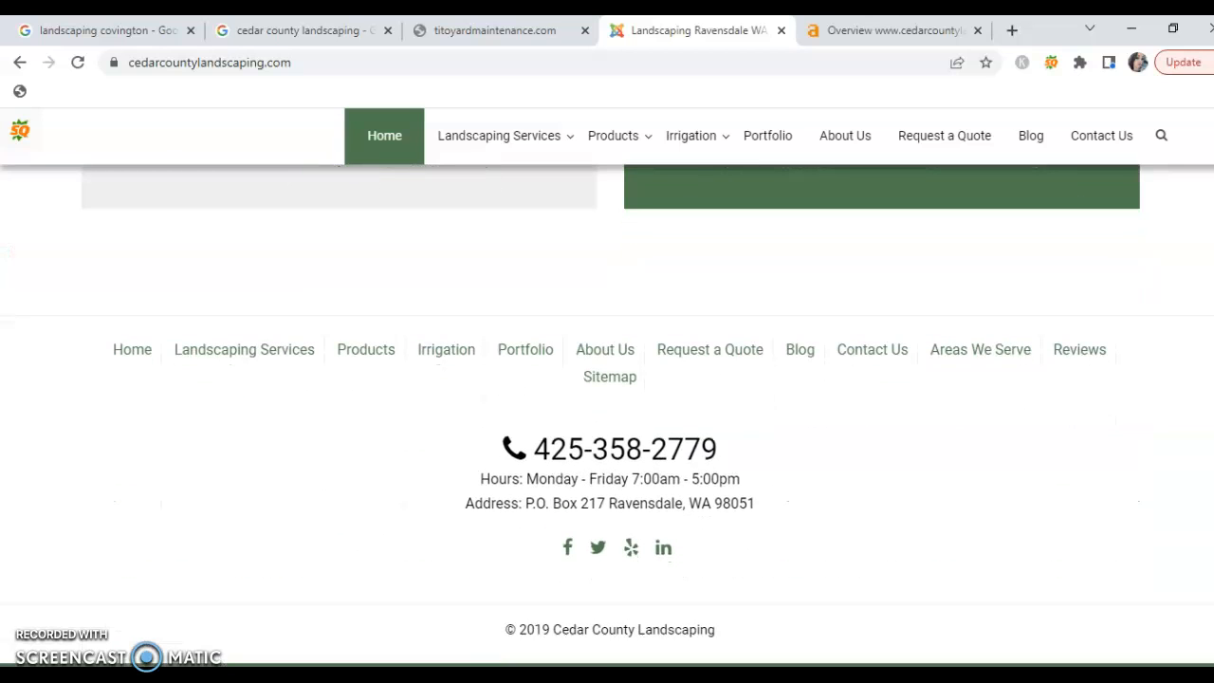
scroll("up", 3)
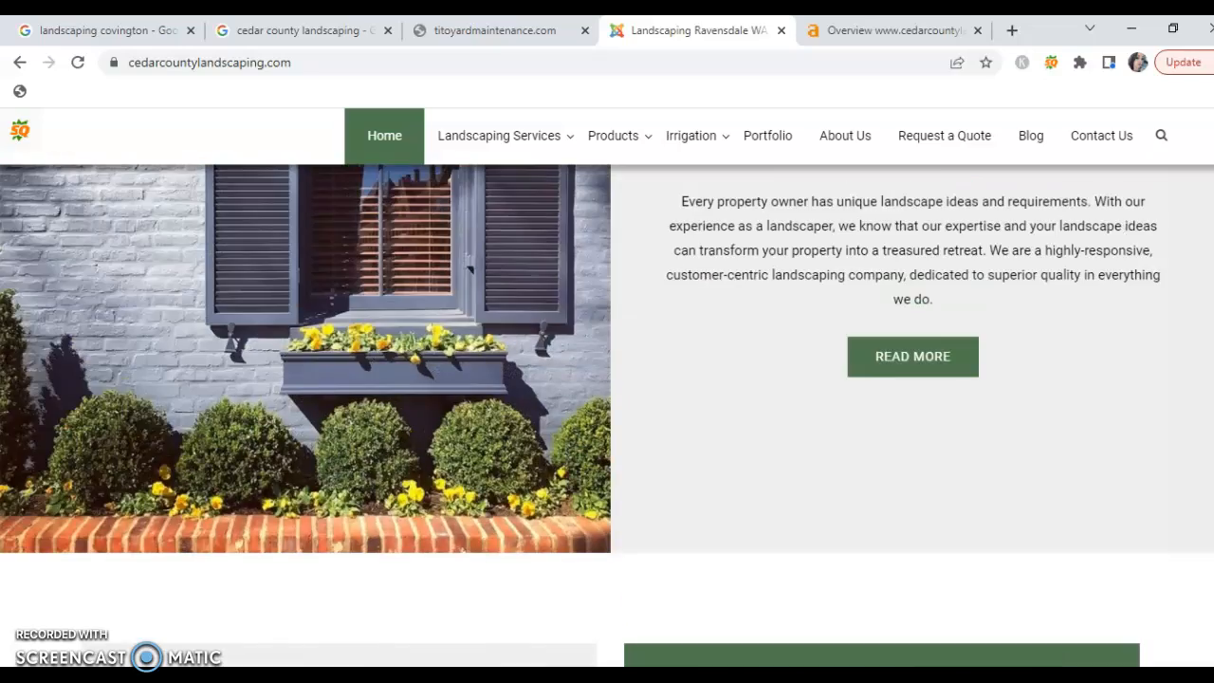
scroll("down", 3)
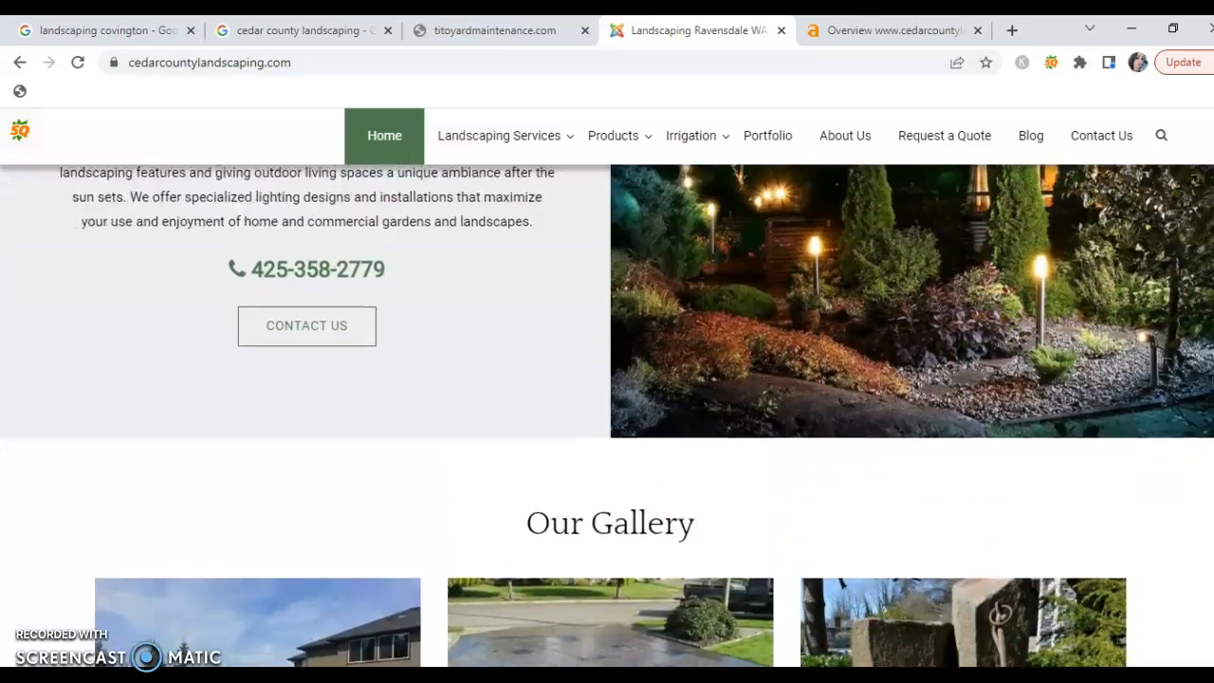
scroll("down", 3)
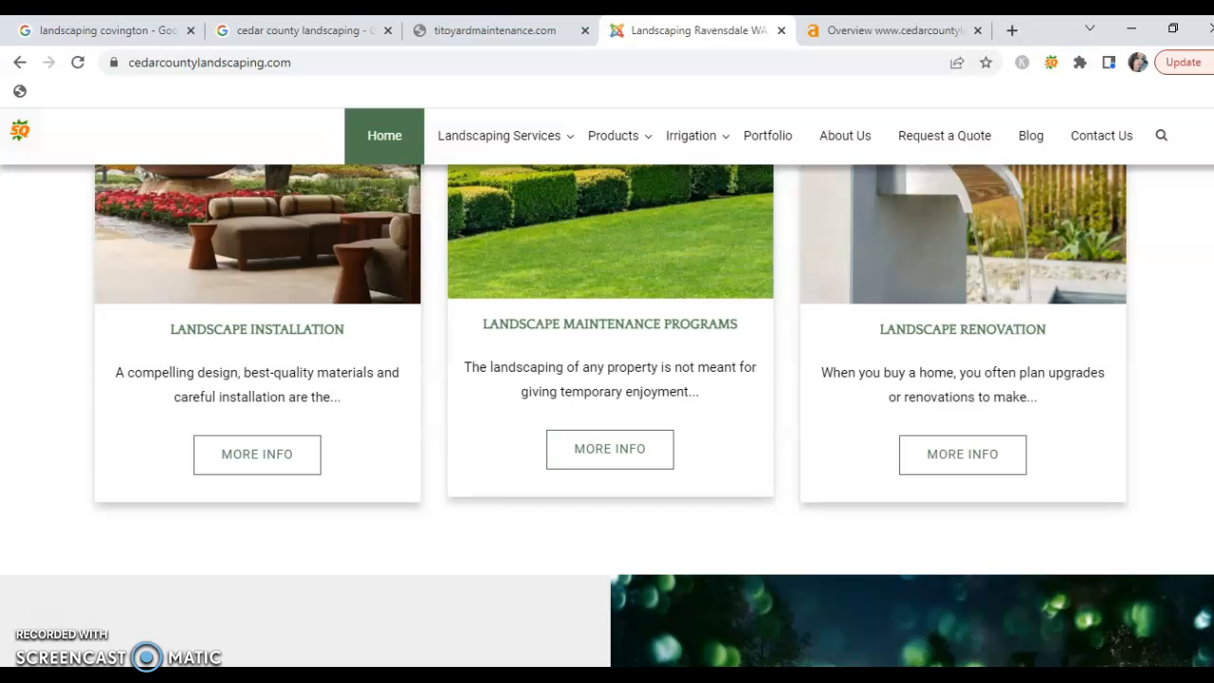
scroll("up", 3)
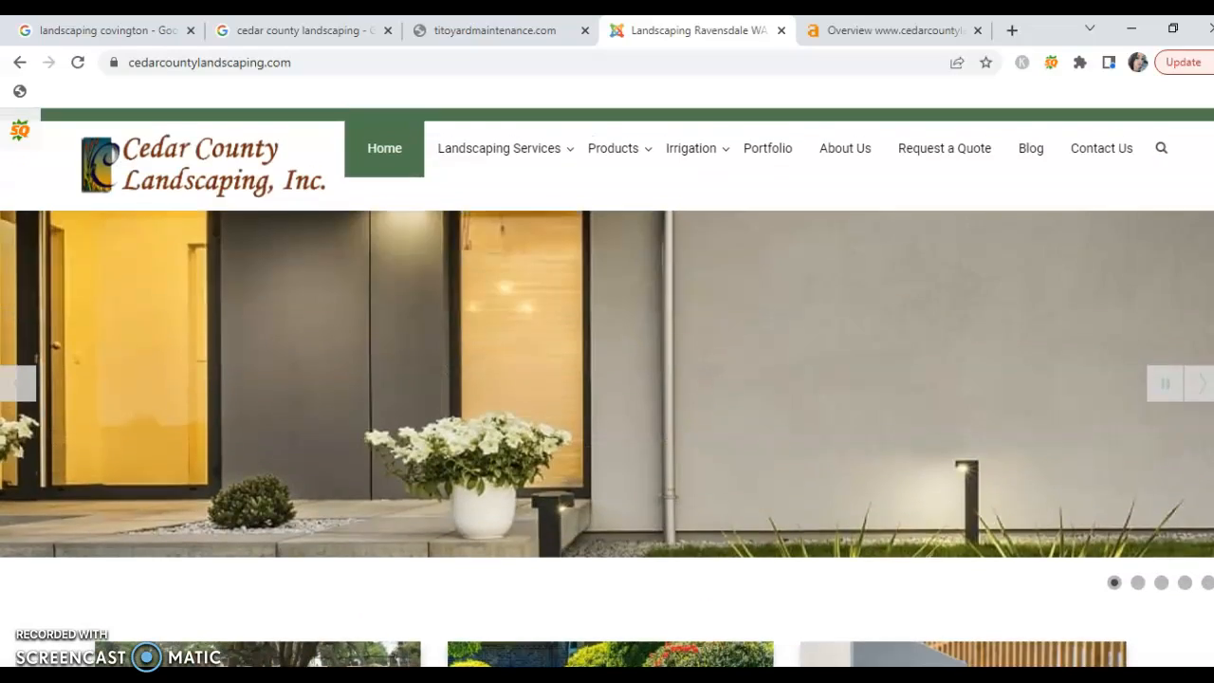
scroll("down", 3)
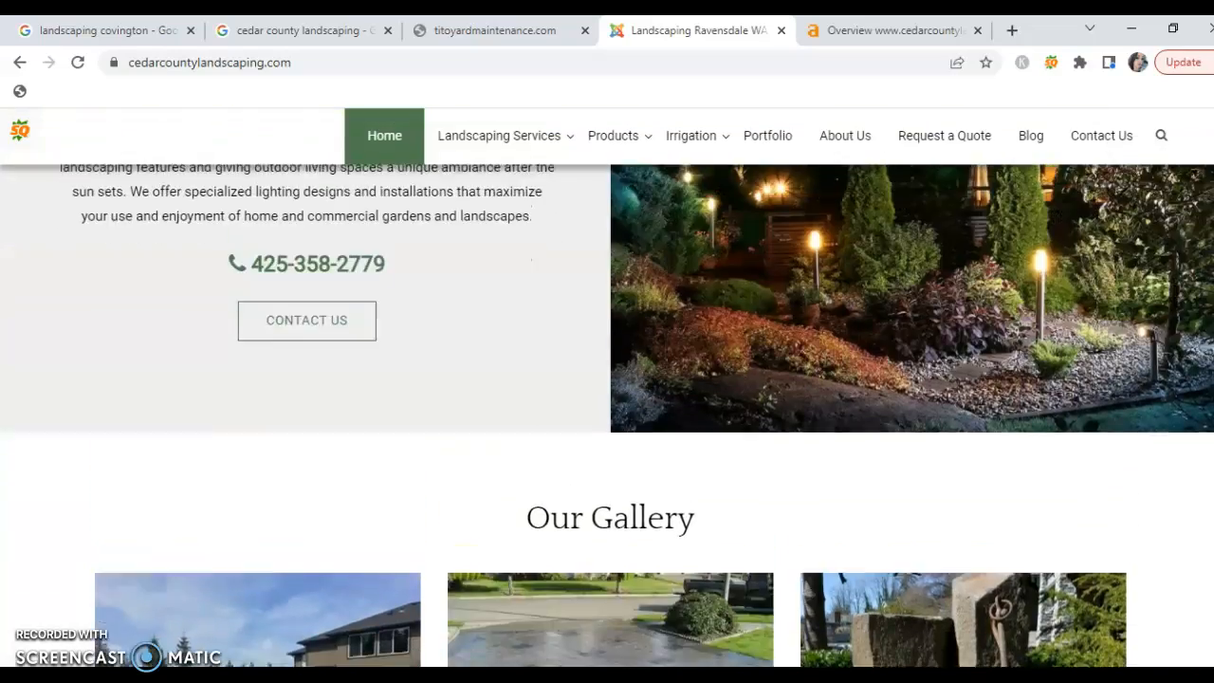
scroll("up", 3)
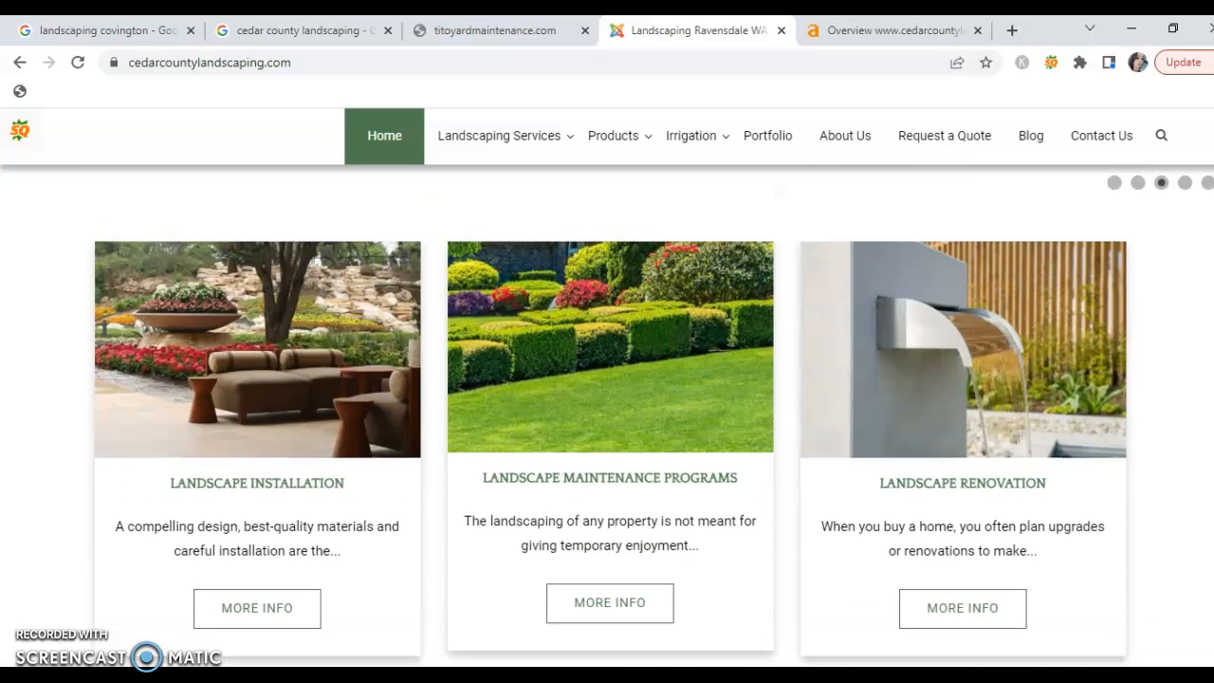
scroll("up", 3)
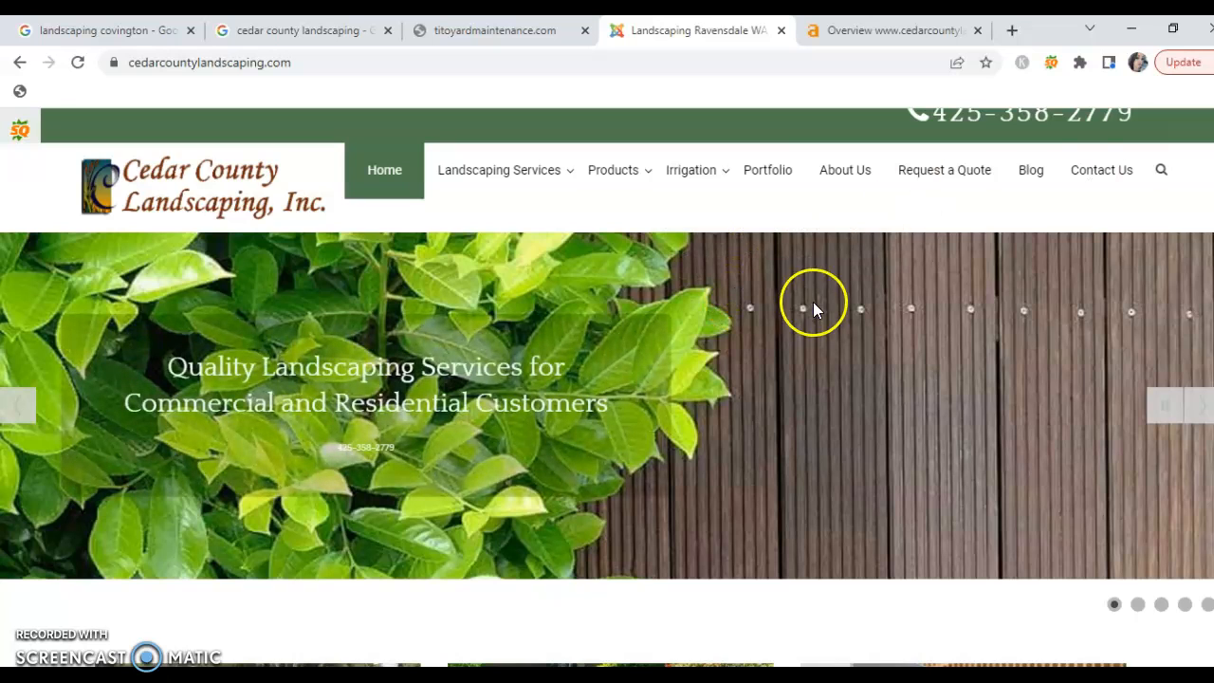
mouse_move(1107, 352)
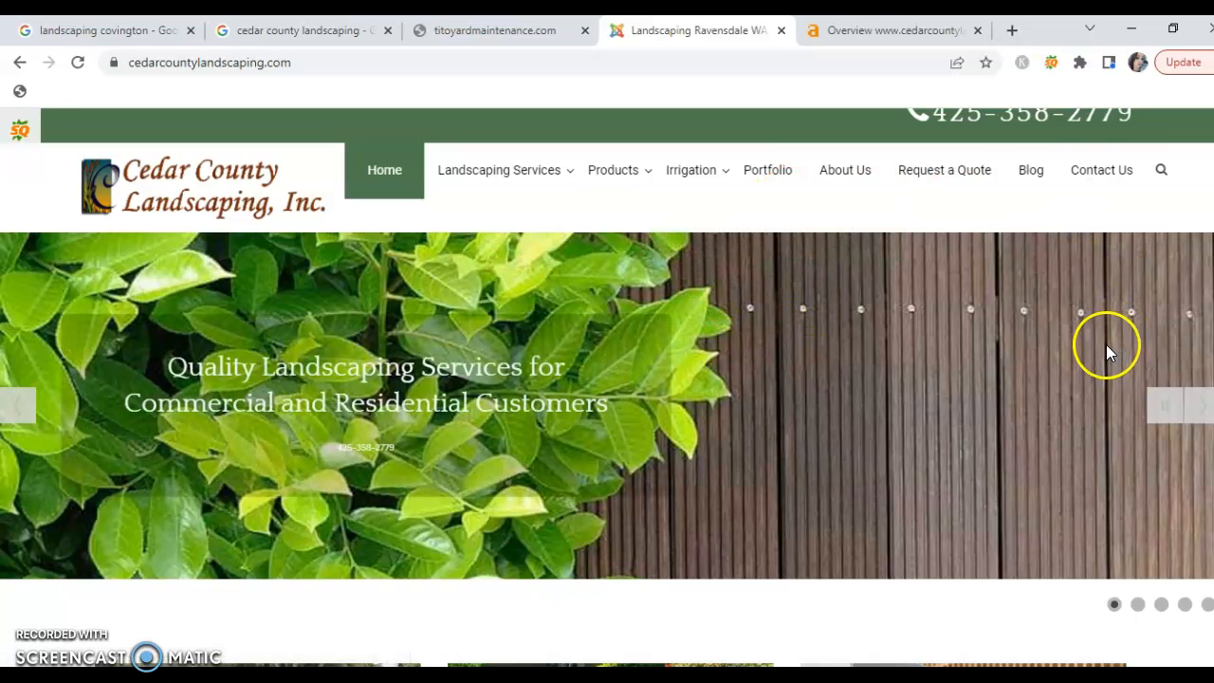
mouse_move(872, 246)
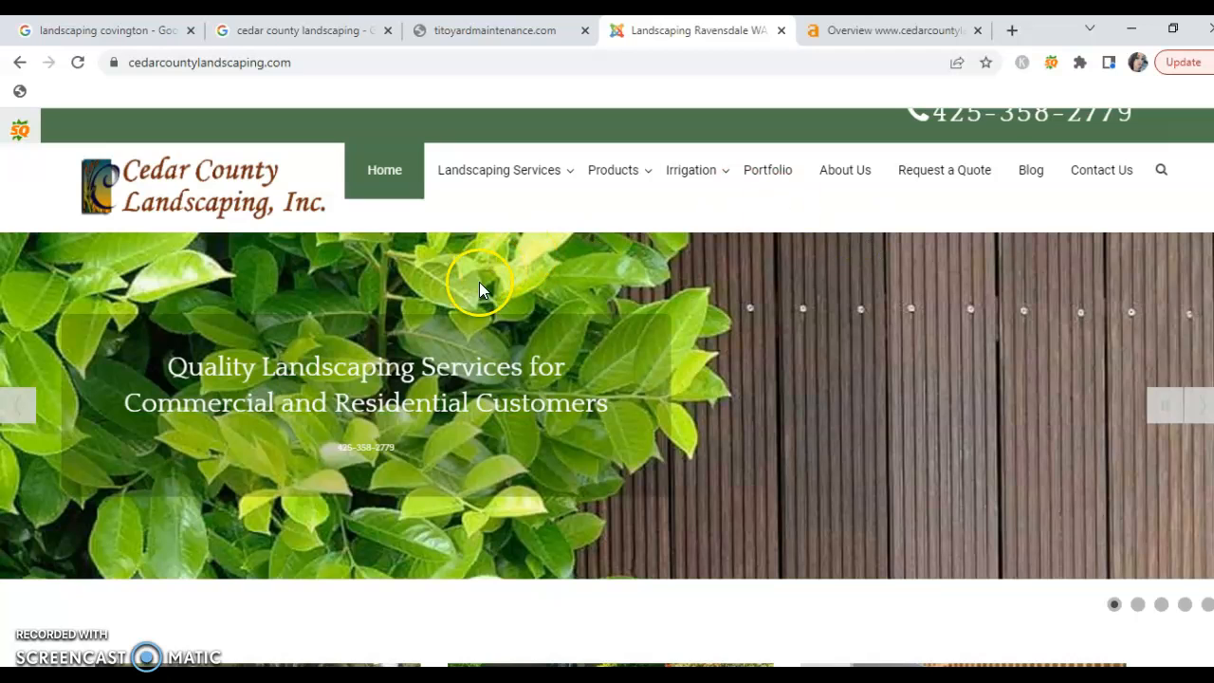
mouse_move(889, 340)
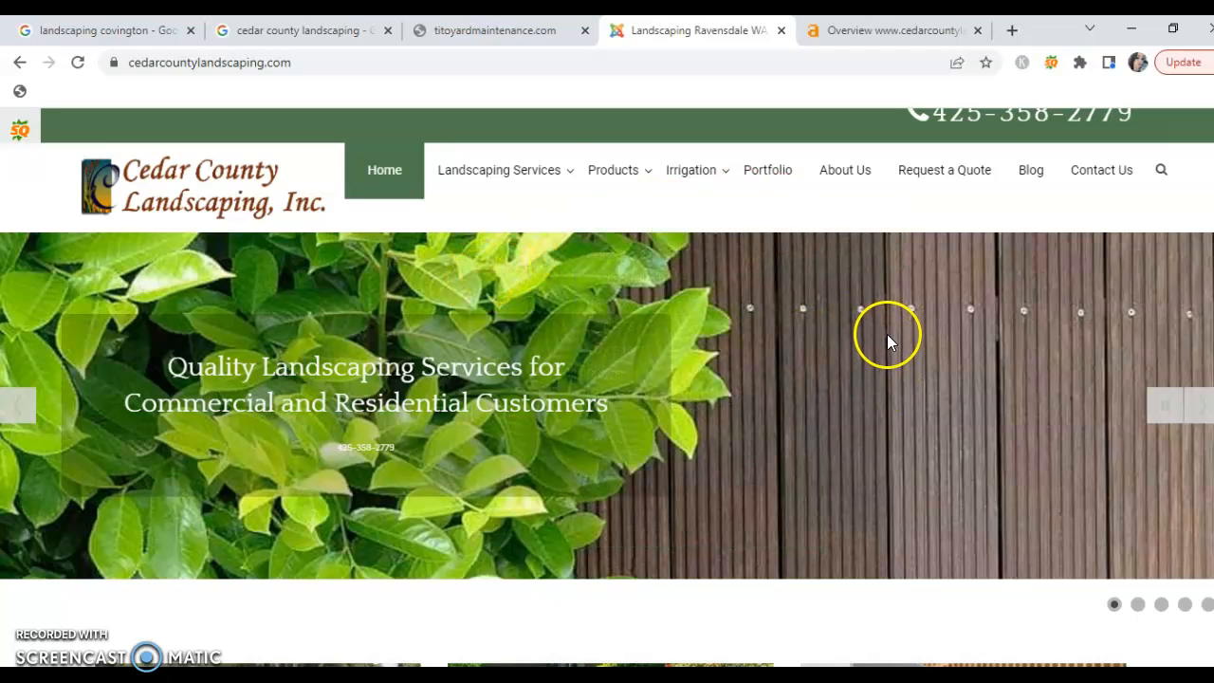
mouse_move(1062, 142)
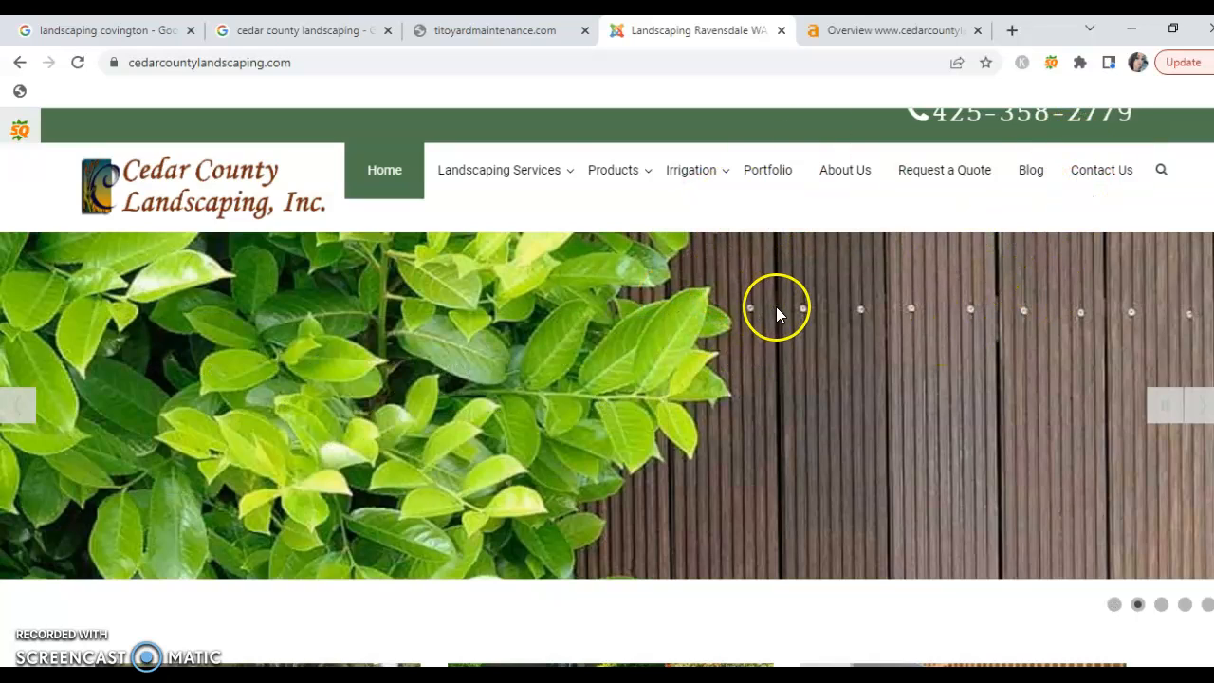
left_click(104, 29)
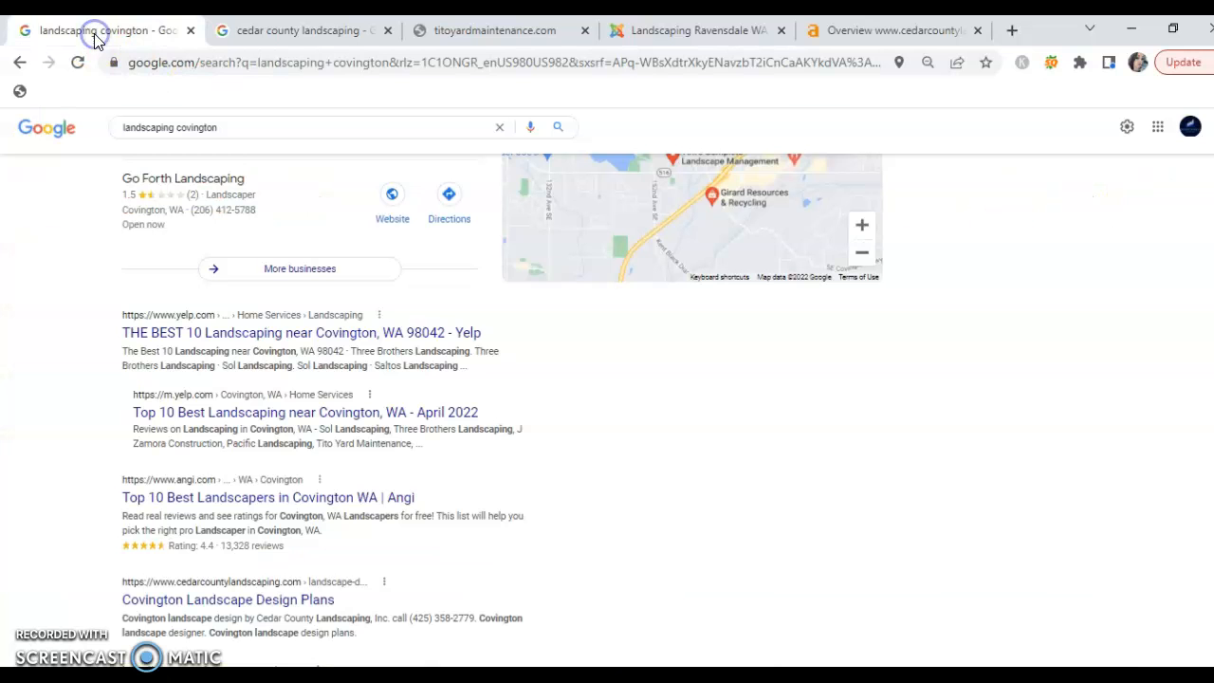
mouse_move(255, 168)
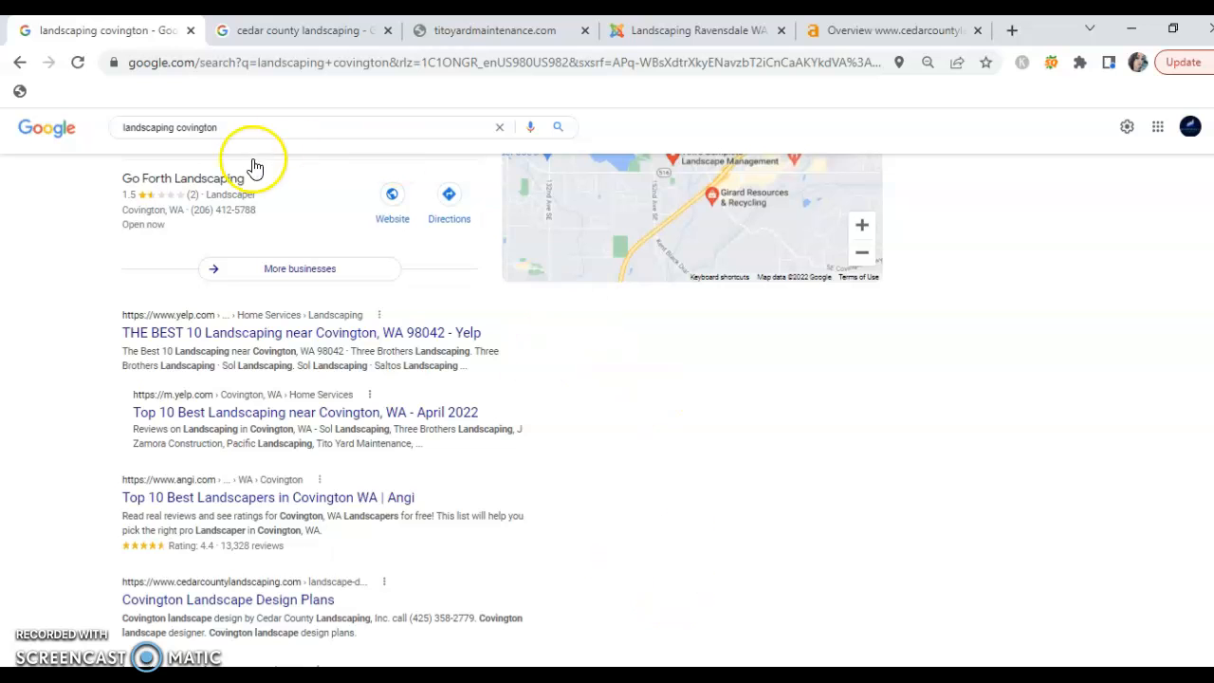
mouse_move(654, 30)
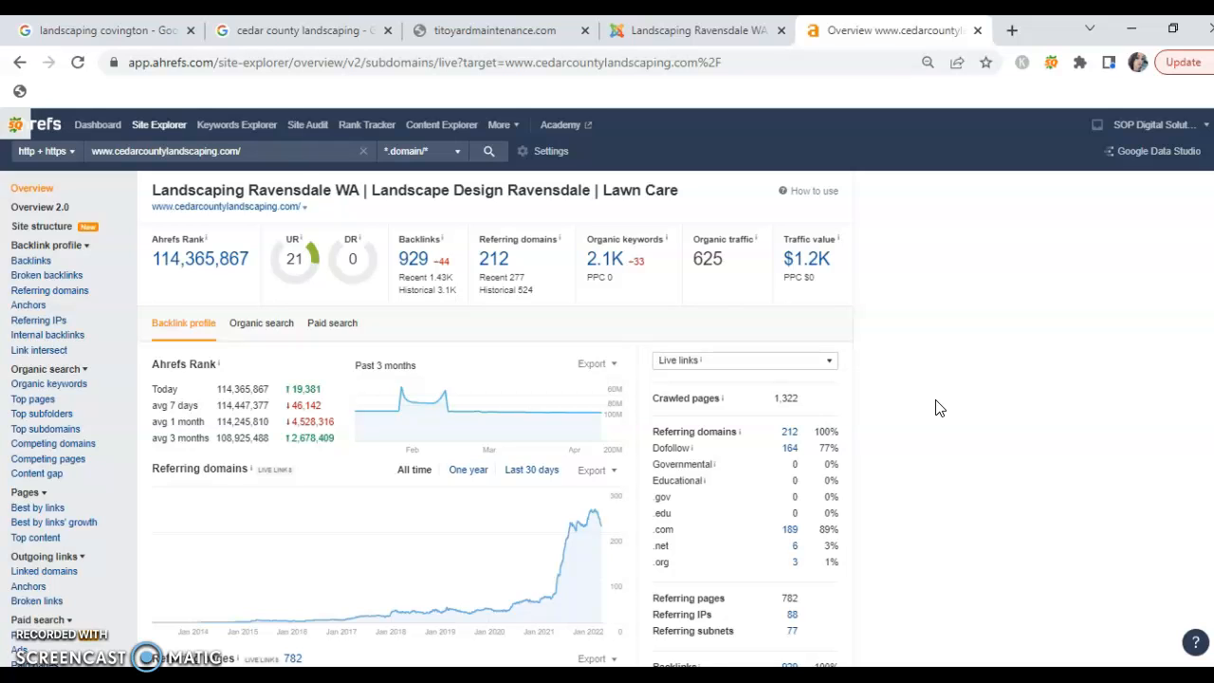
mouse_move(352, 291)
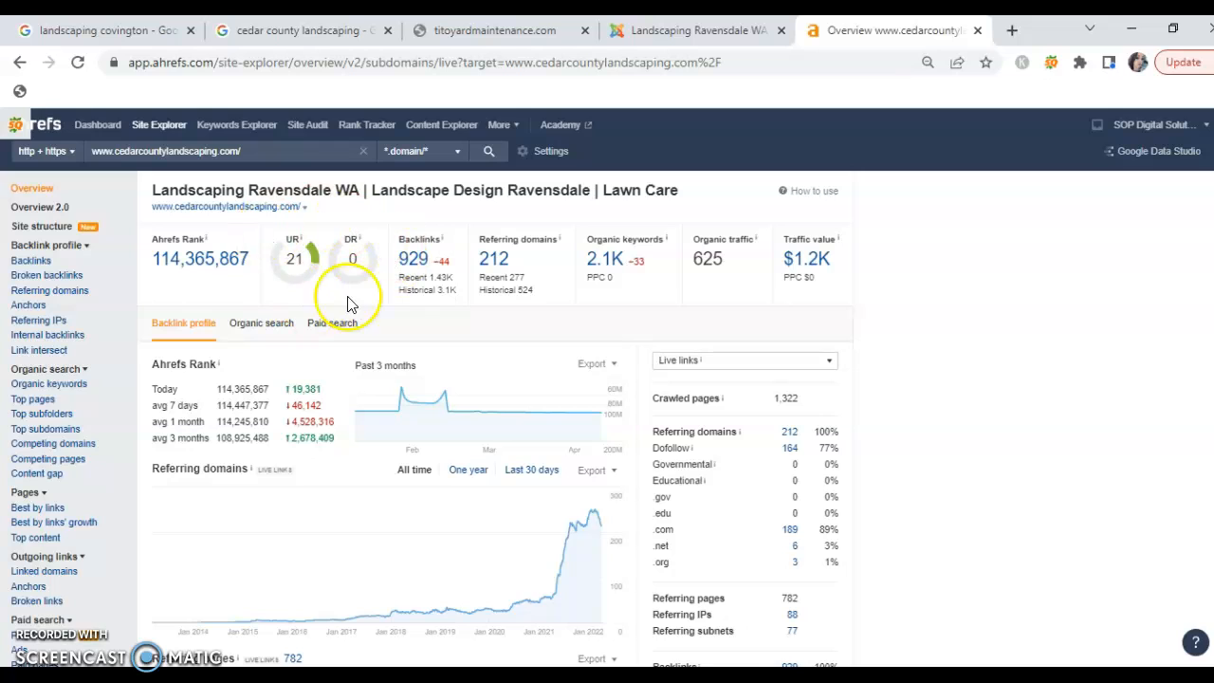
mouse_move(299, 280)
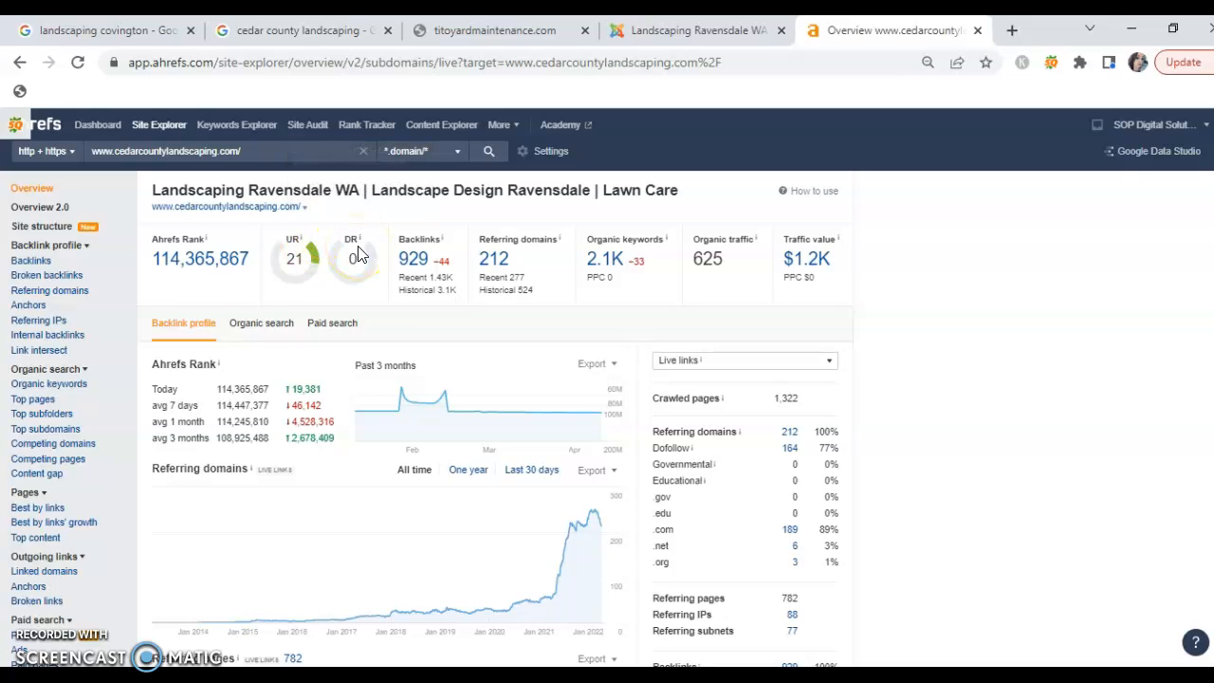
mouse_move(396, 317)
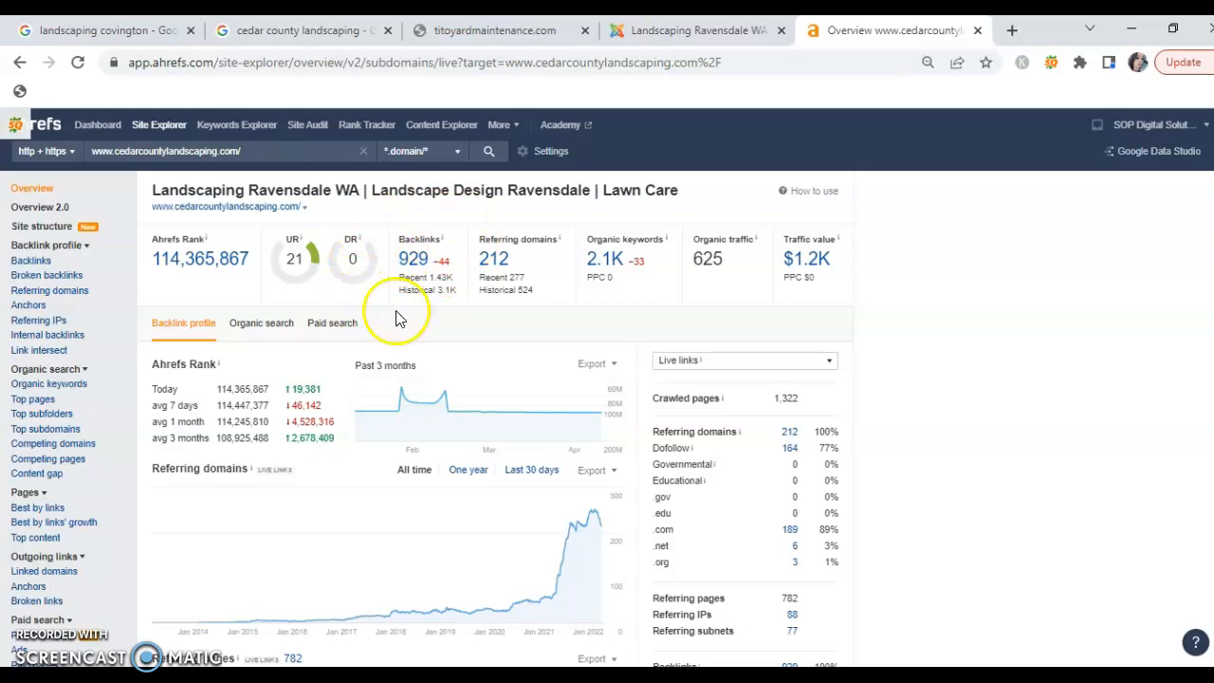
mouse_move(432, 253)
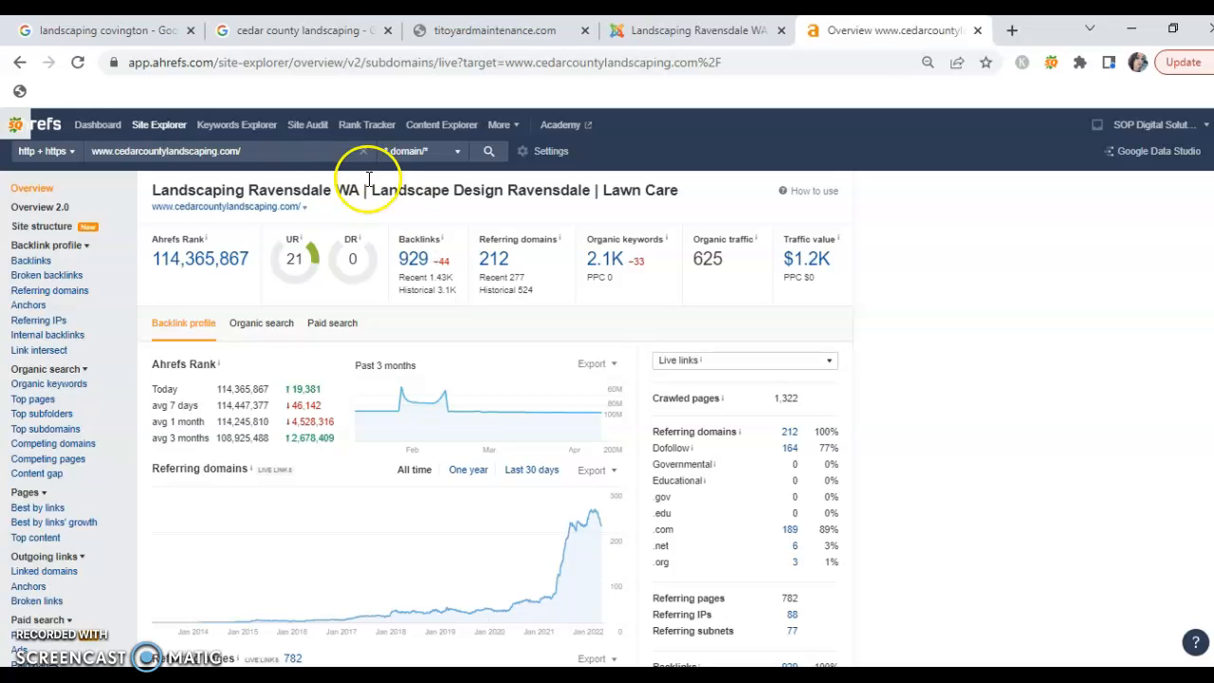
mouse_move(444, 287)
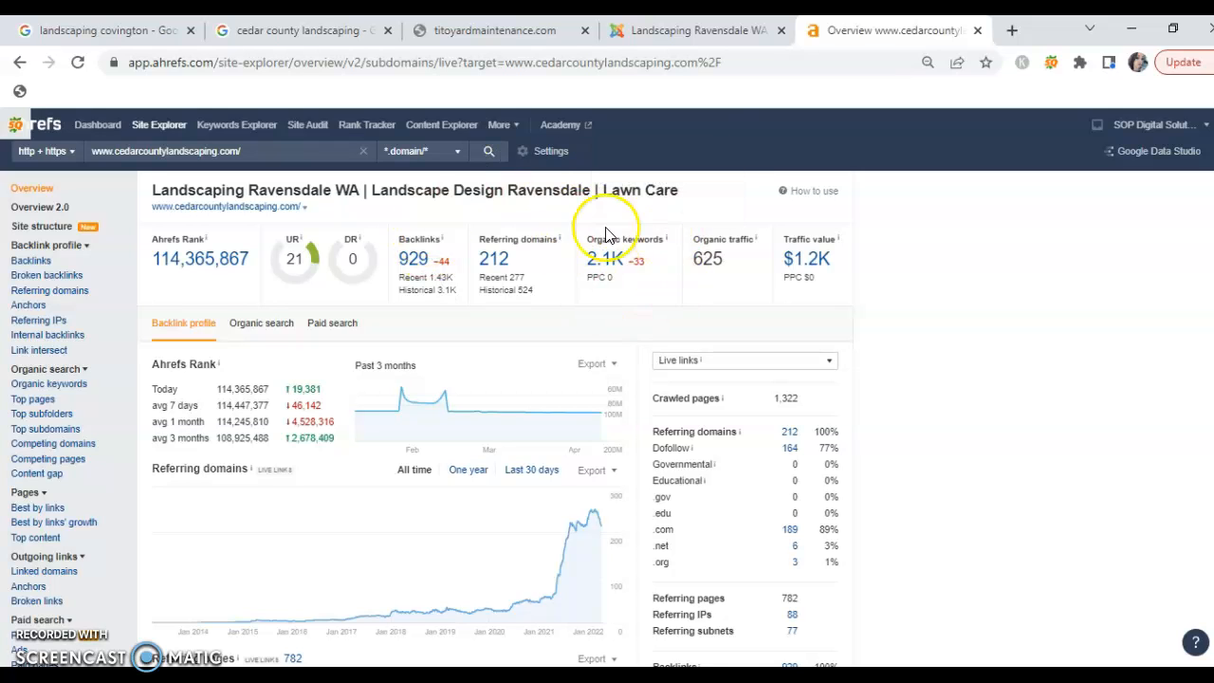
mouse_move(659, 263)
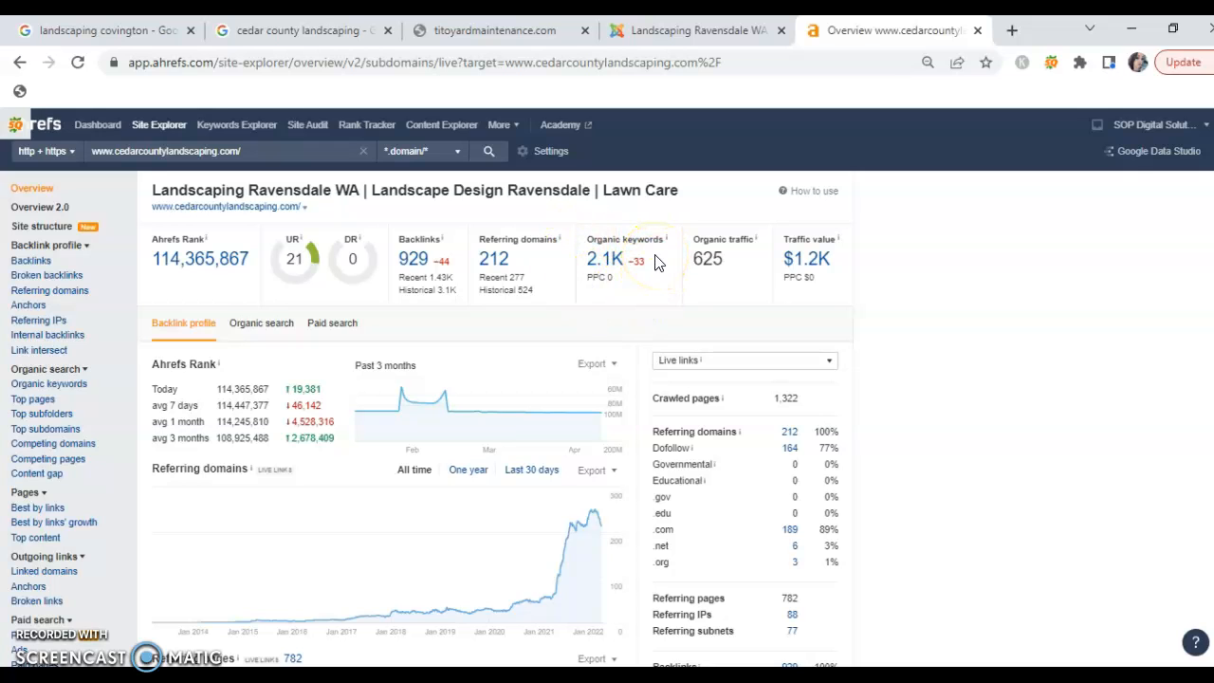
mouse_move(609, 228)
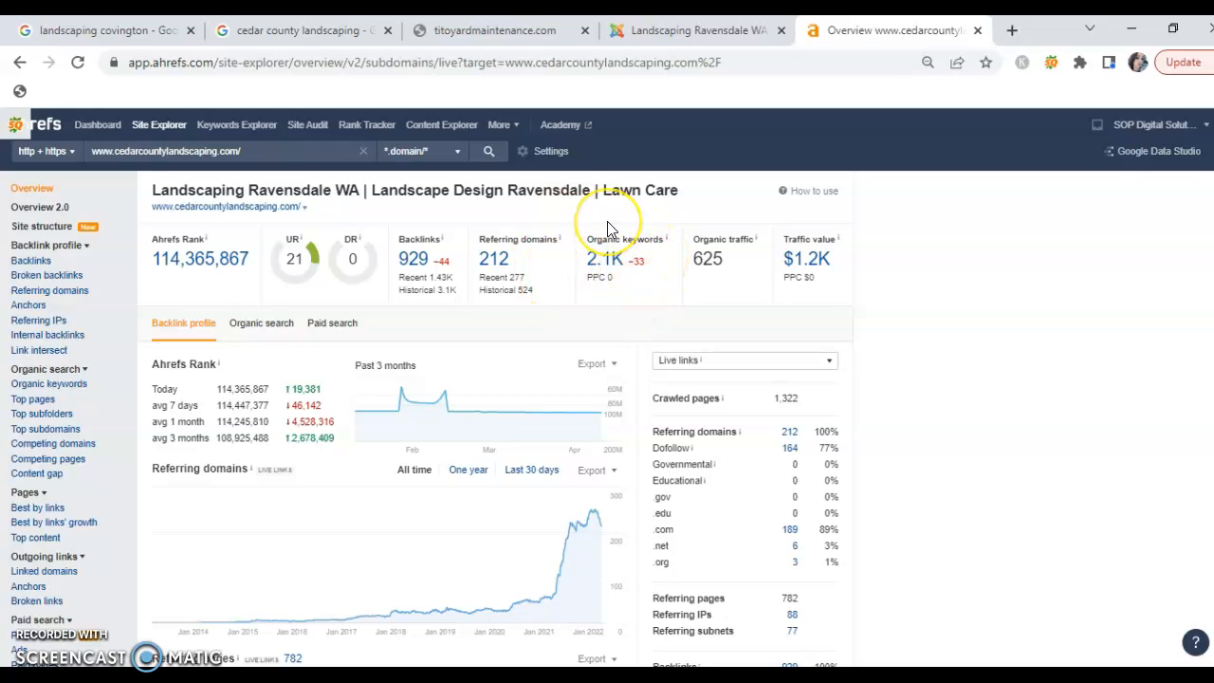
mouse_move(464, 287)
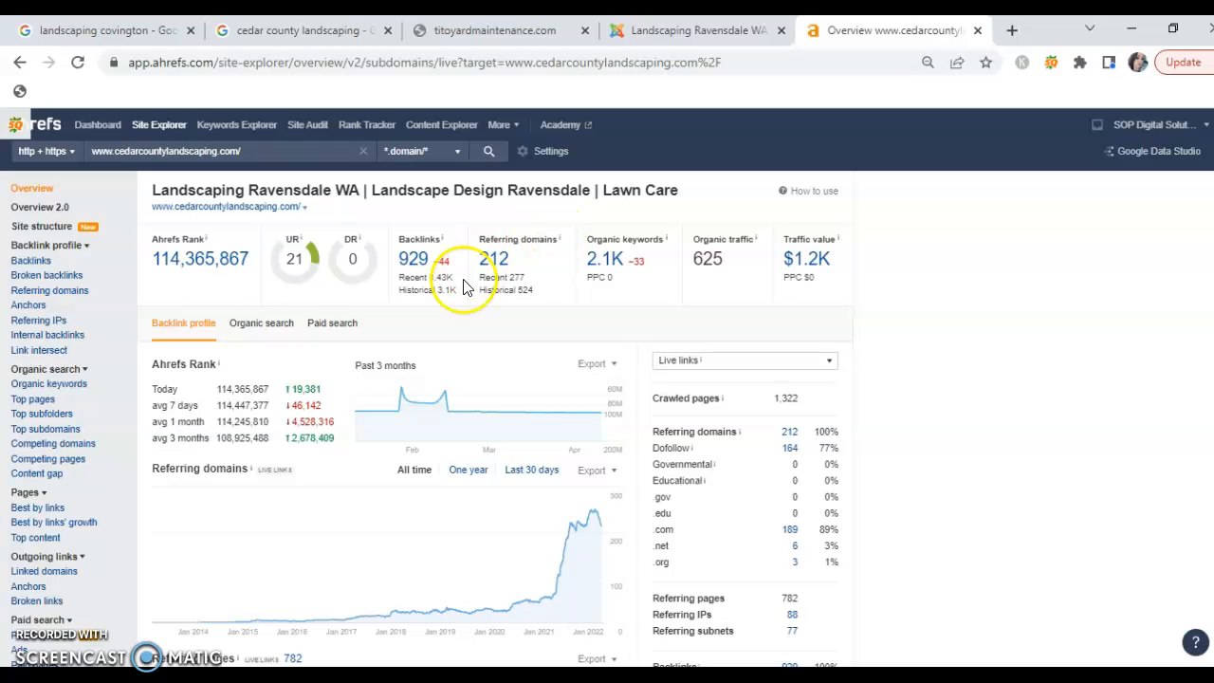
mouse_move(446, 207)
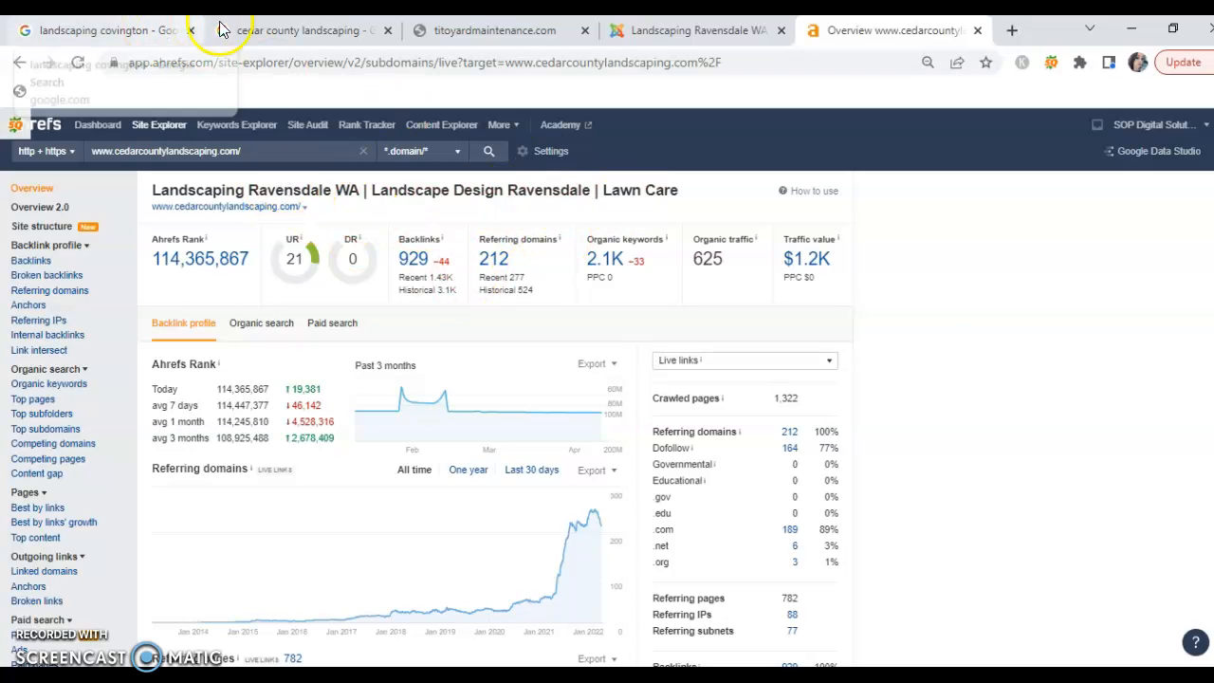
left_click(303, 29)
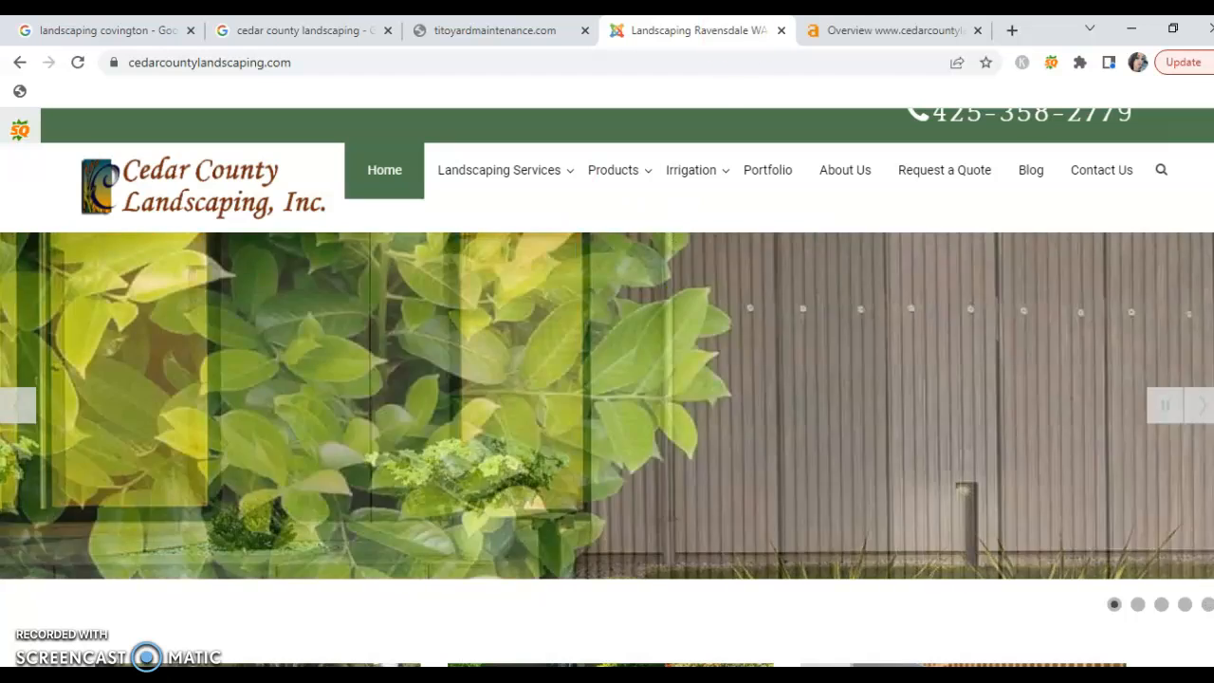
left_click(891, 29)
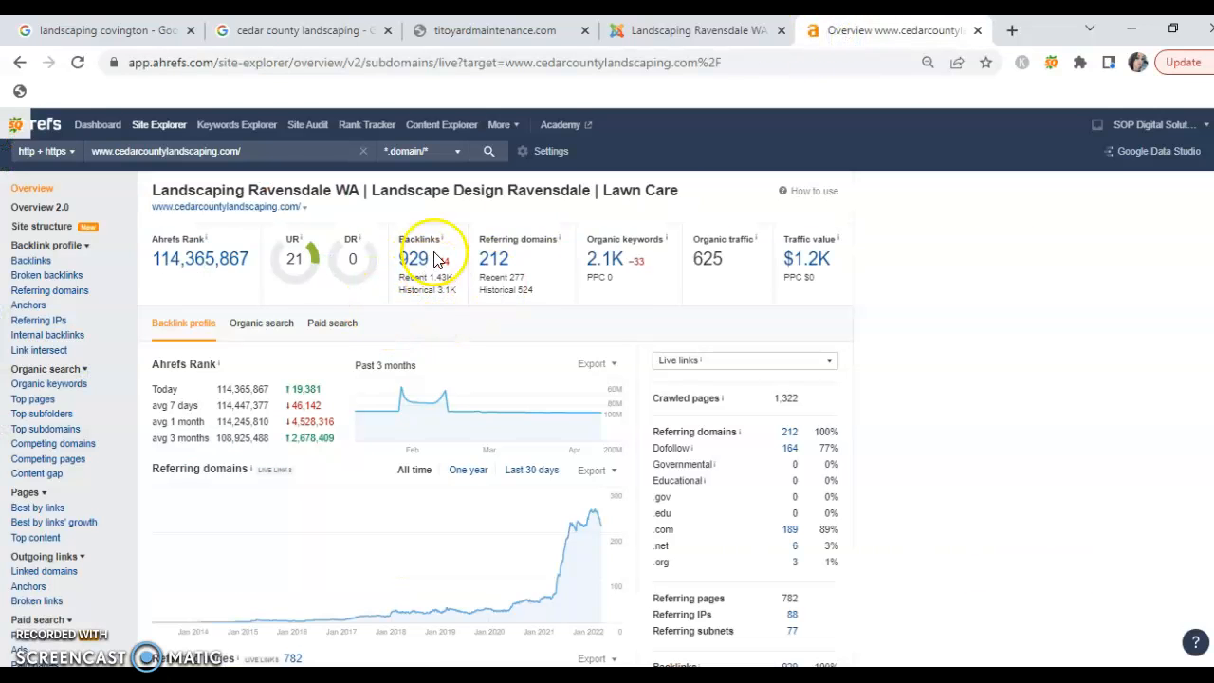
mouse_move(610, 274)
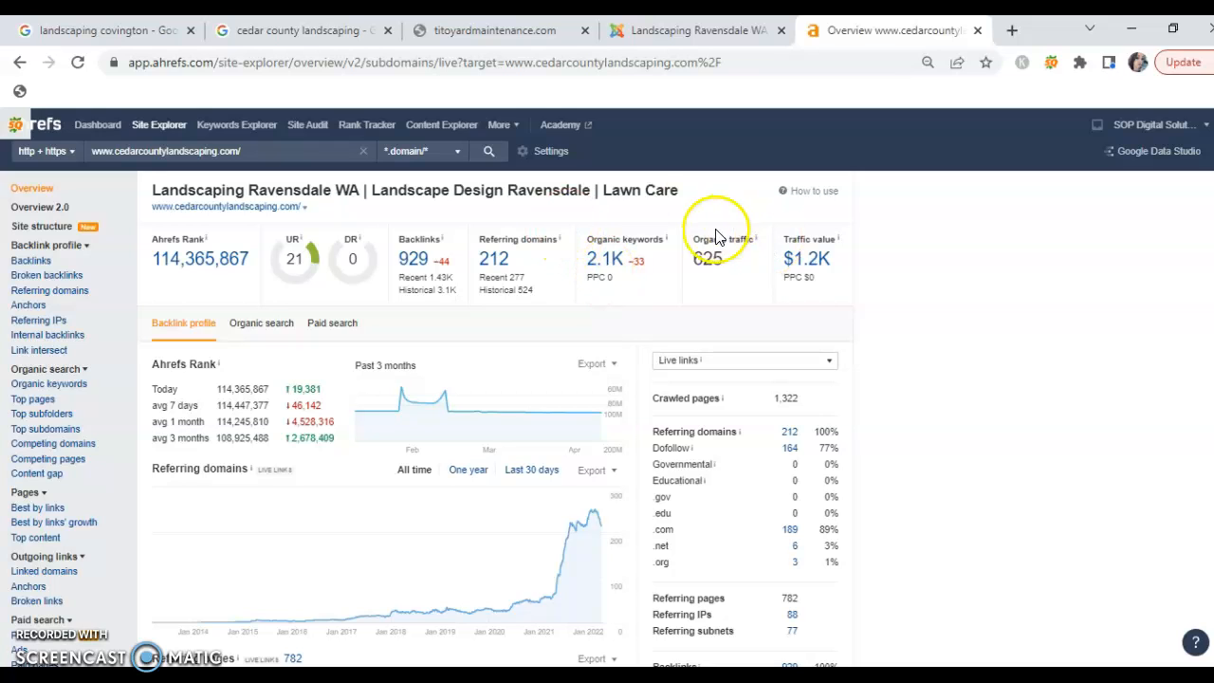
mouse_move(686, 218)
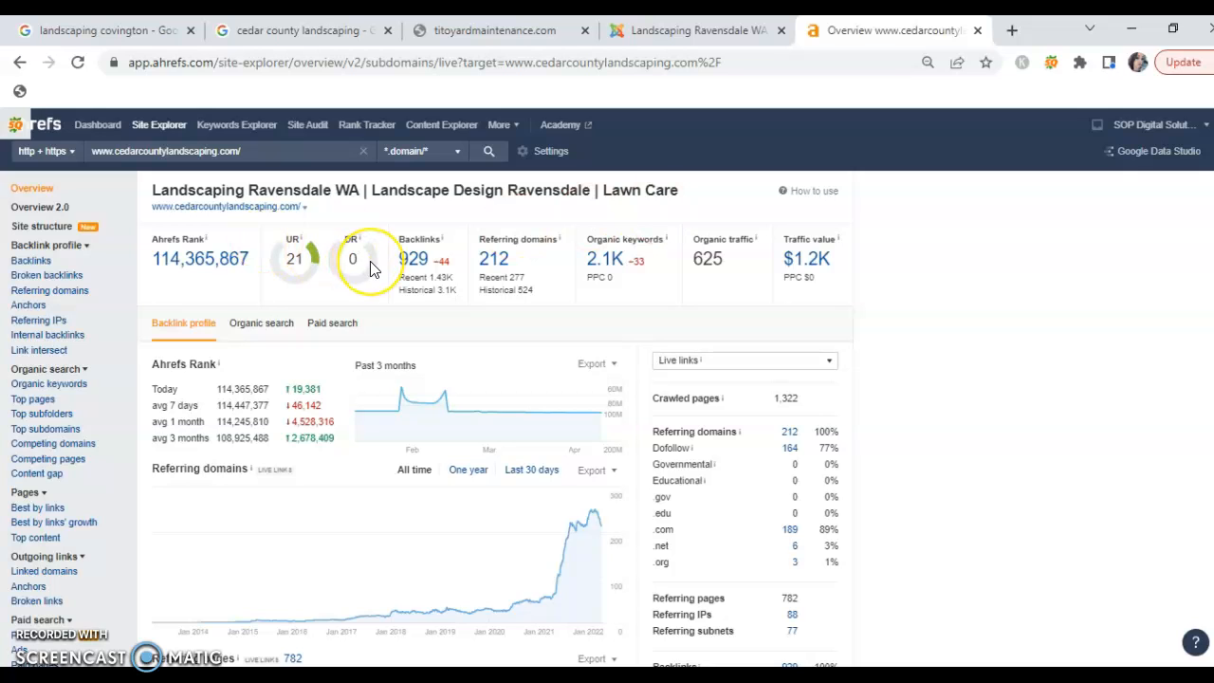
mouse_move(133, 38)
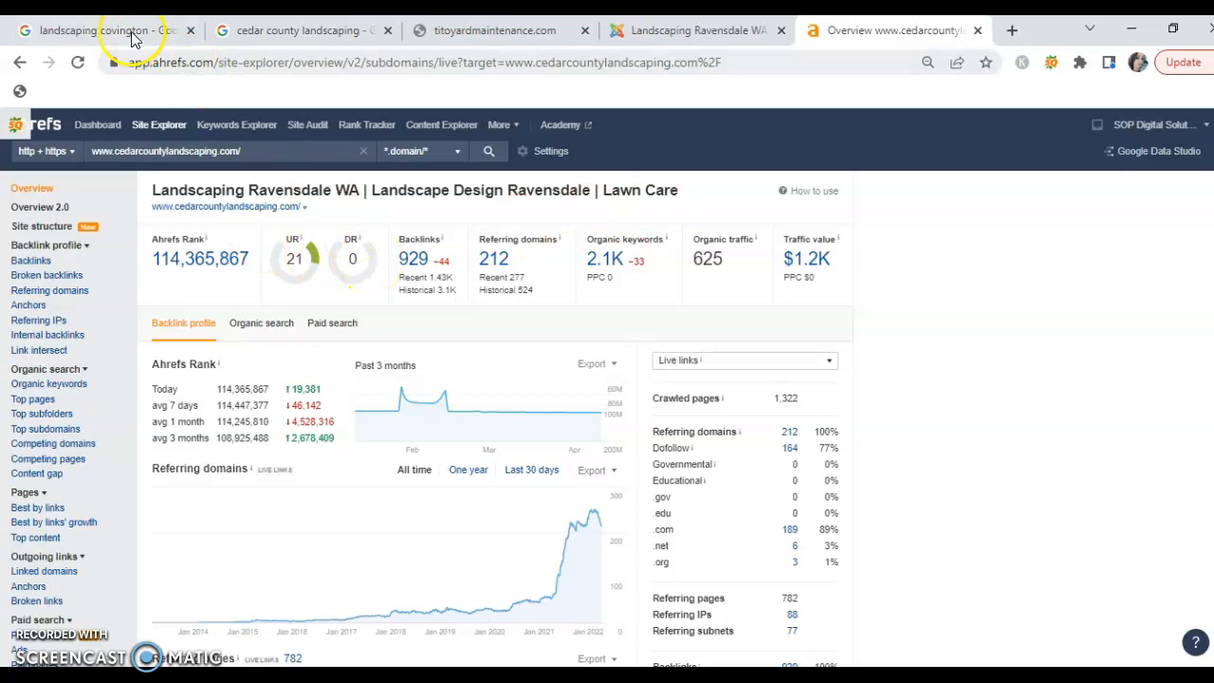
left_click(95, 29)
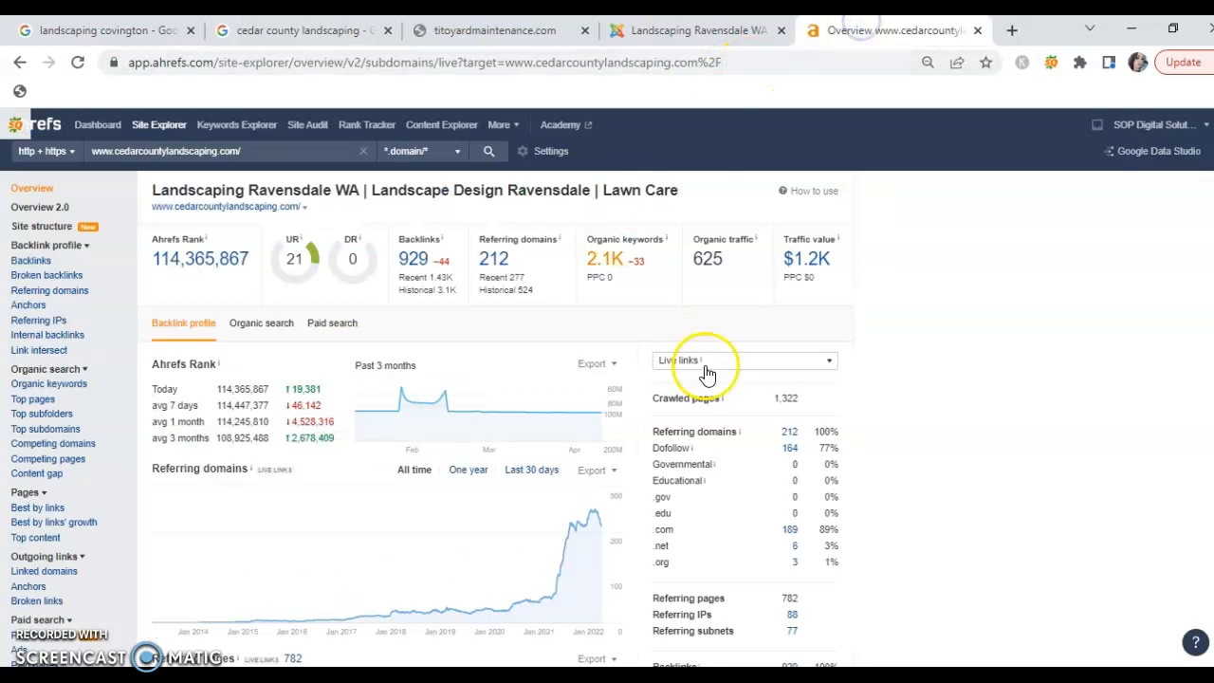
mouse_move(738, 303)
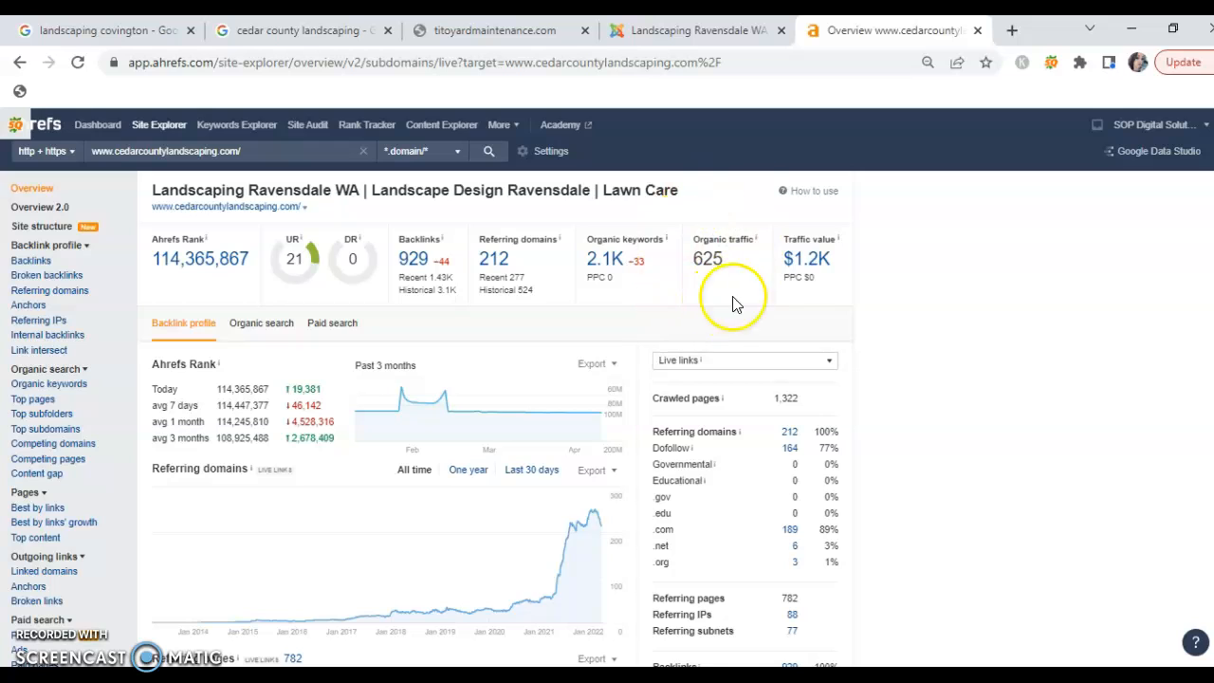
mouse_move(761, 259)
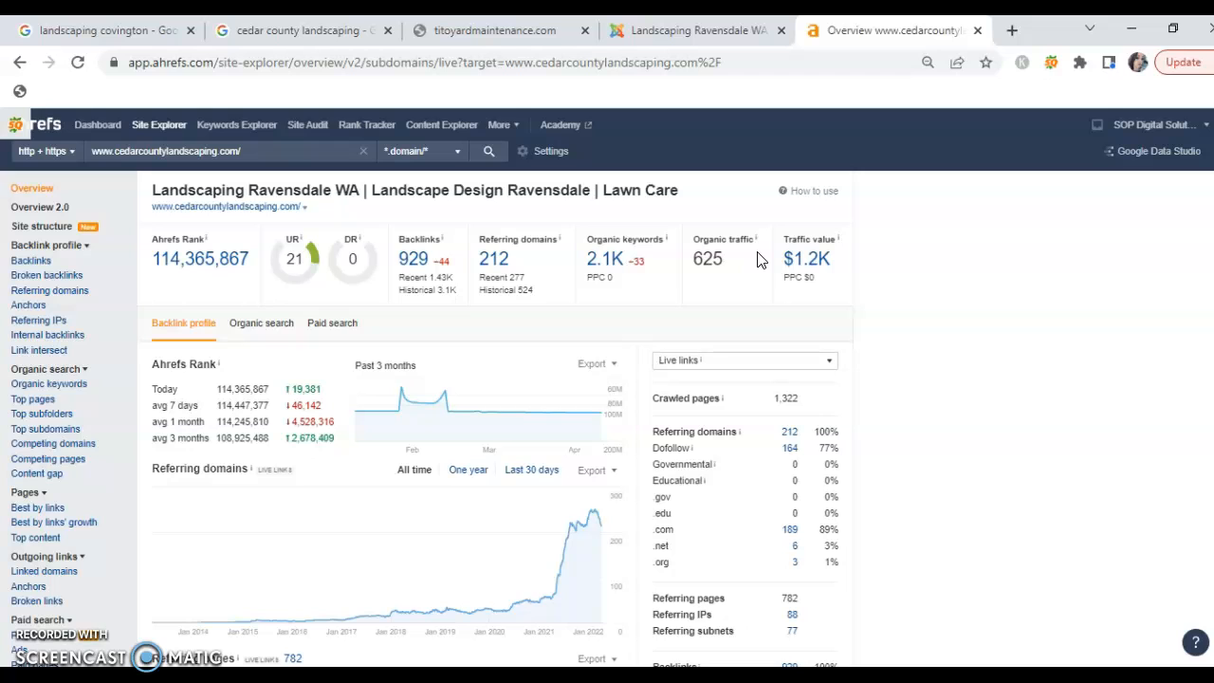
mouse_move(681, 302)
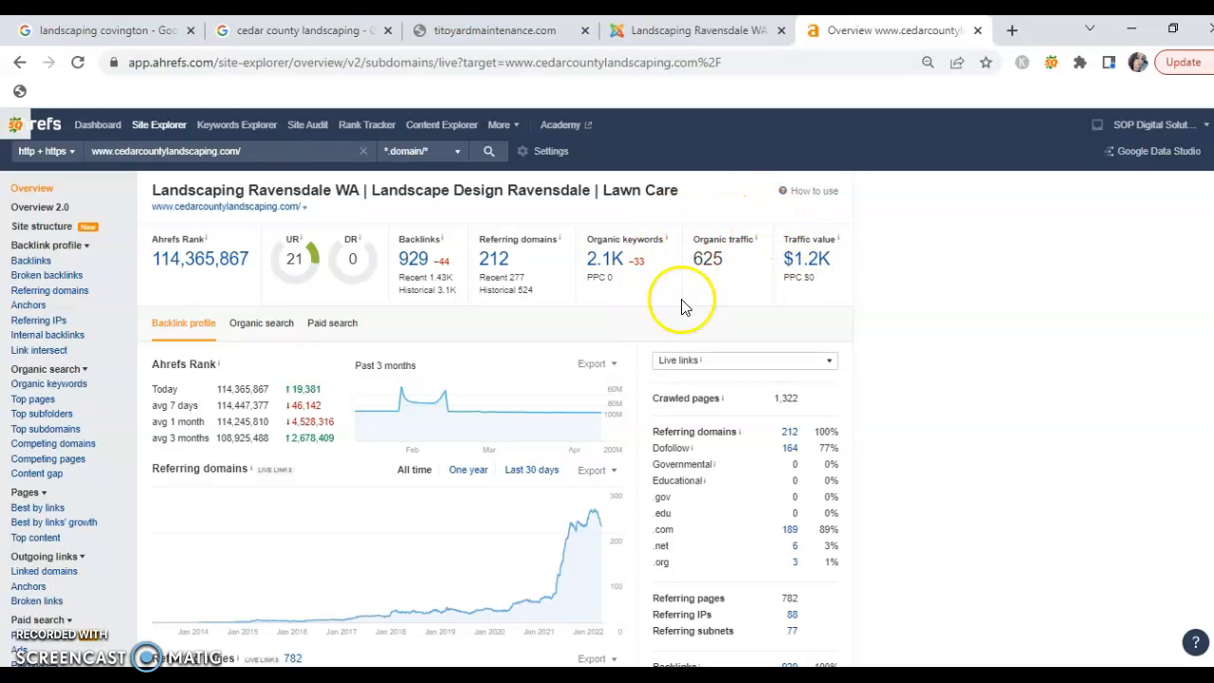
mouse_move(683, 218)
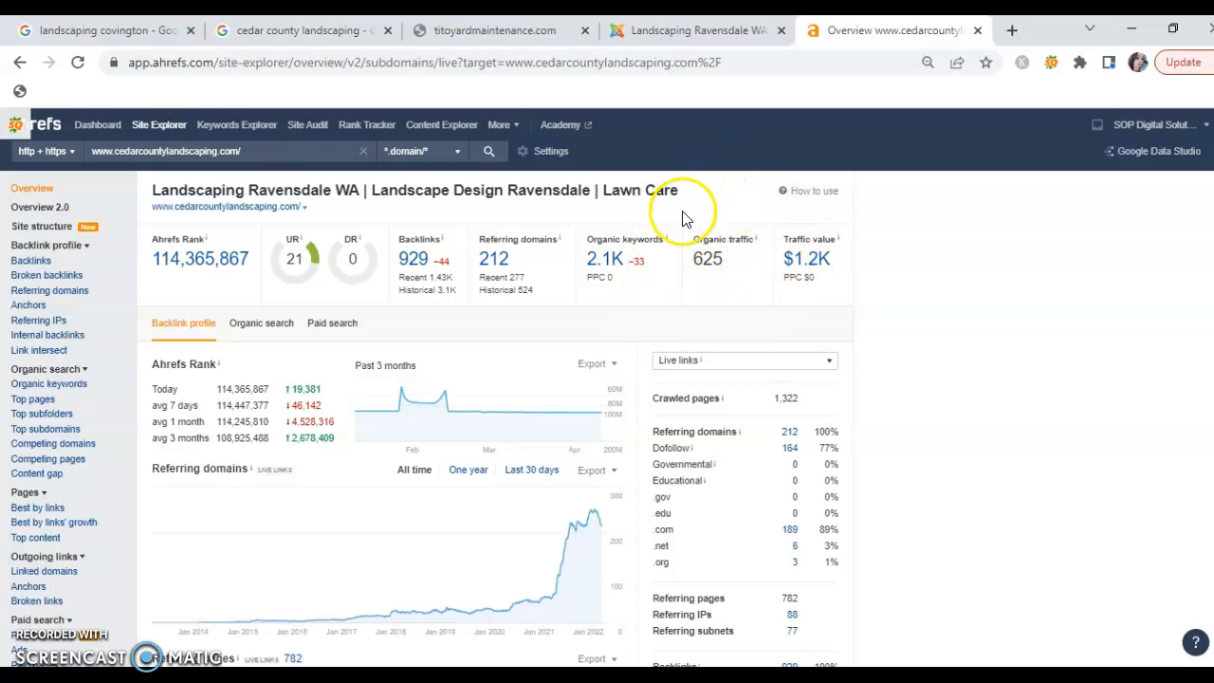
mouse_move(707, 208)
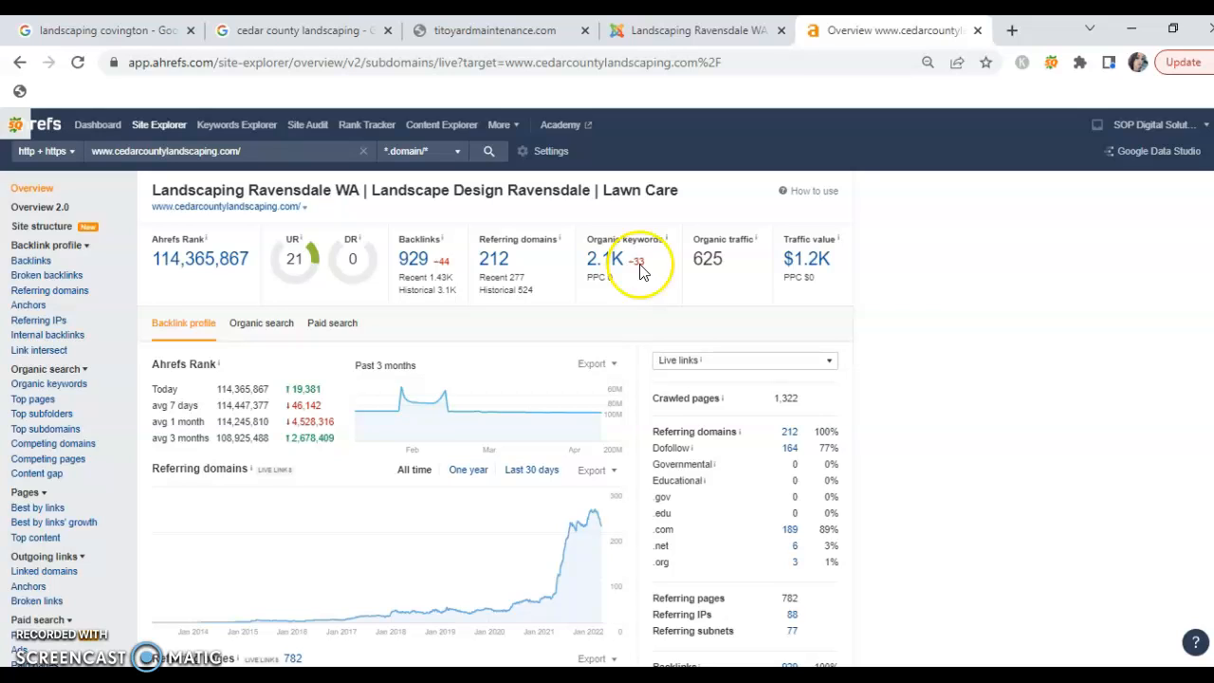
mouse_move(688, 221)
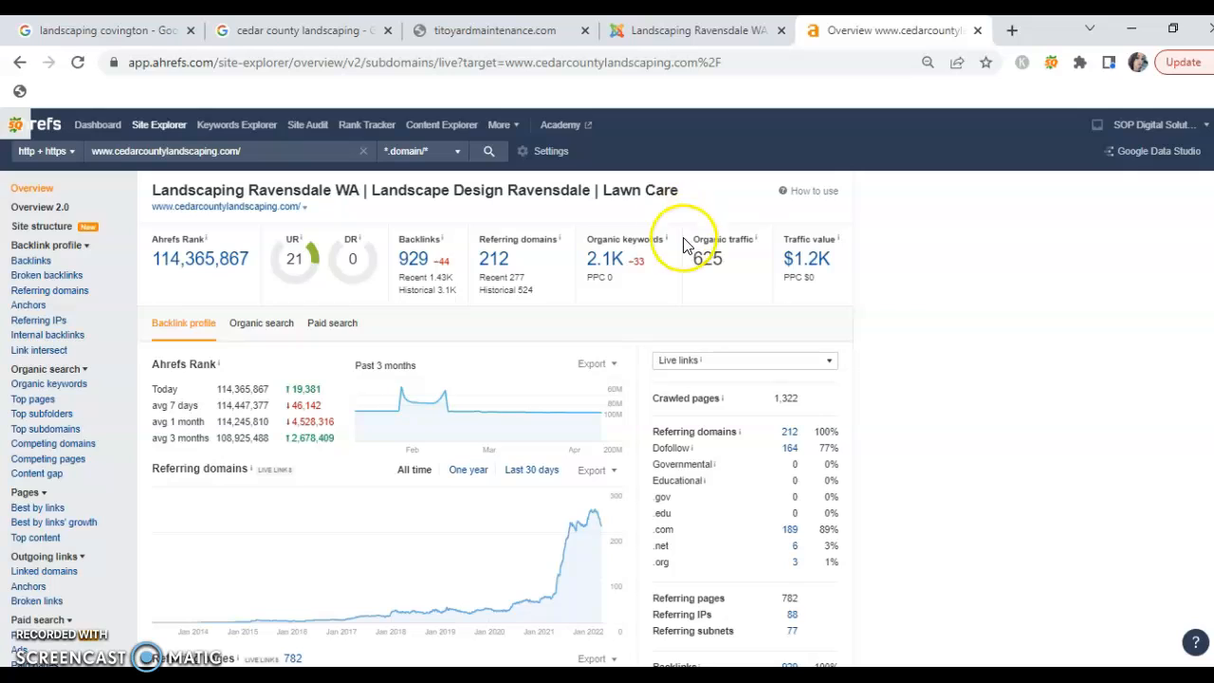
mouse_move(693, 285)
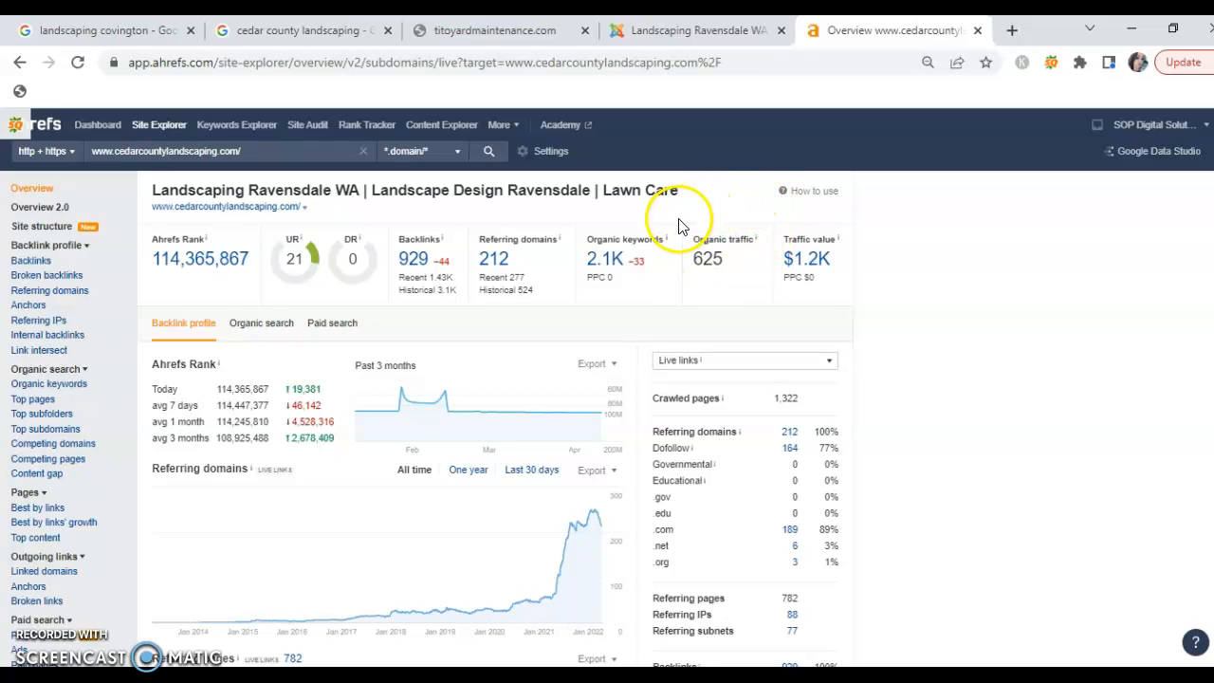
mouse_move(659, 291)
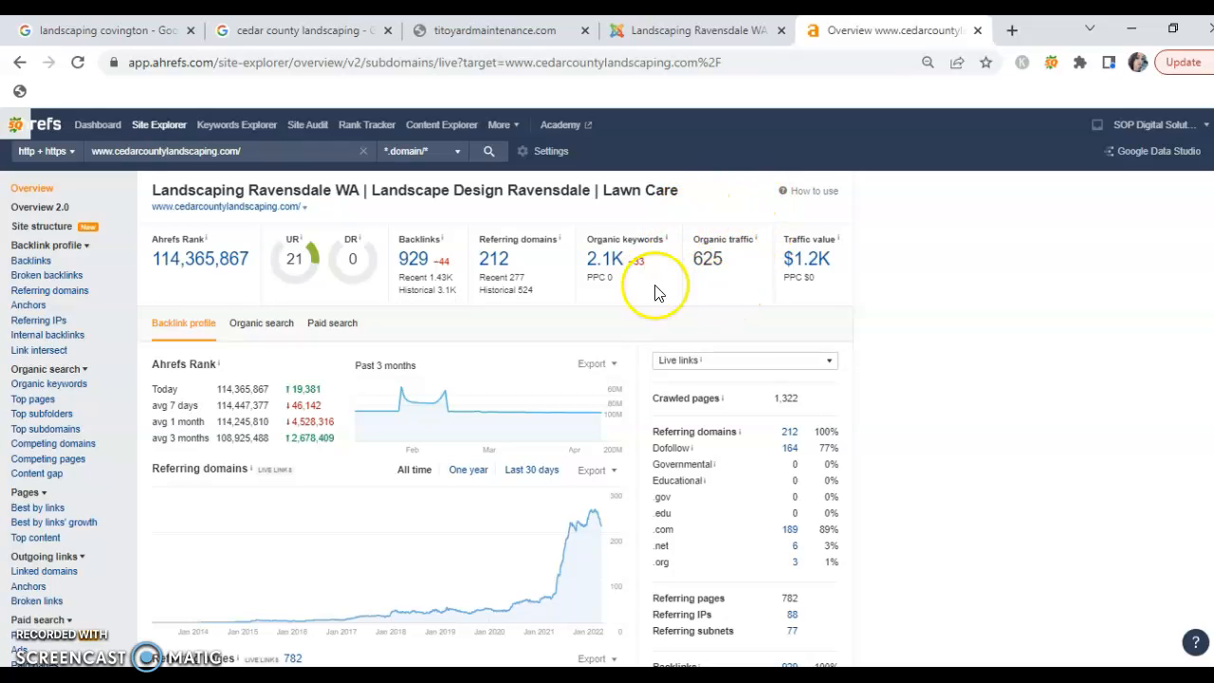
mouse_move(659, 242)
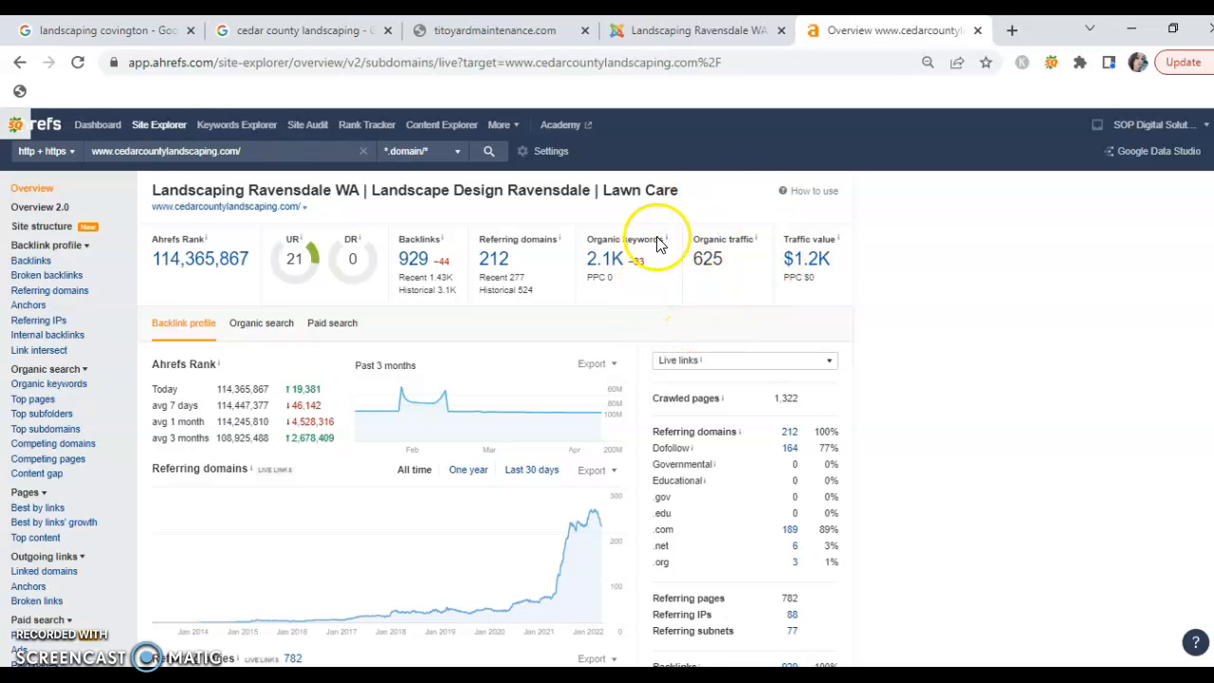
mouse_move(787, 256)
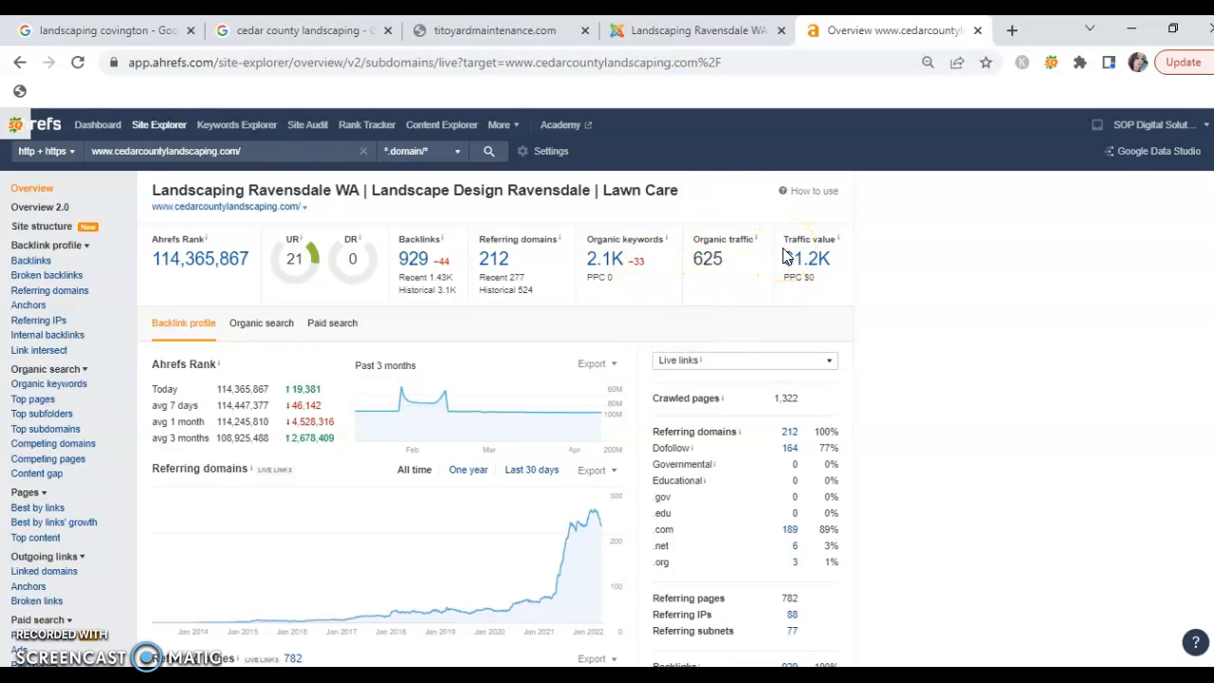